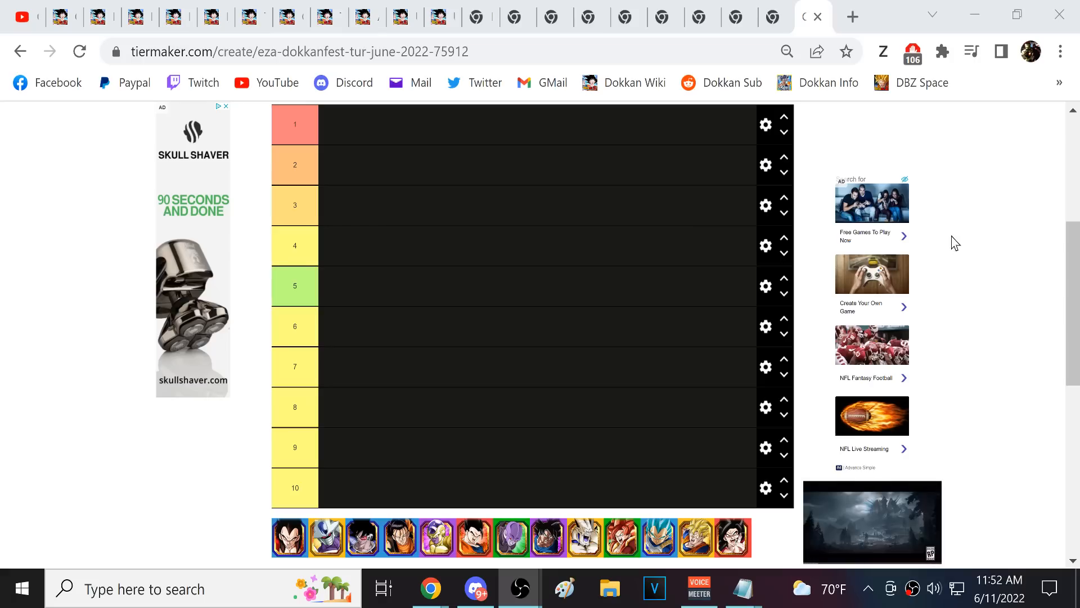
- Bring up Super Saiyan 4 Vegeta's wiki page to read its Extreme Z-Awakened skills
{"action": "left_click", "coordinate": [710, 16]}
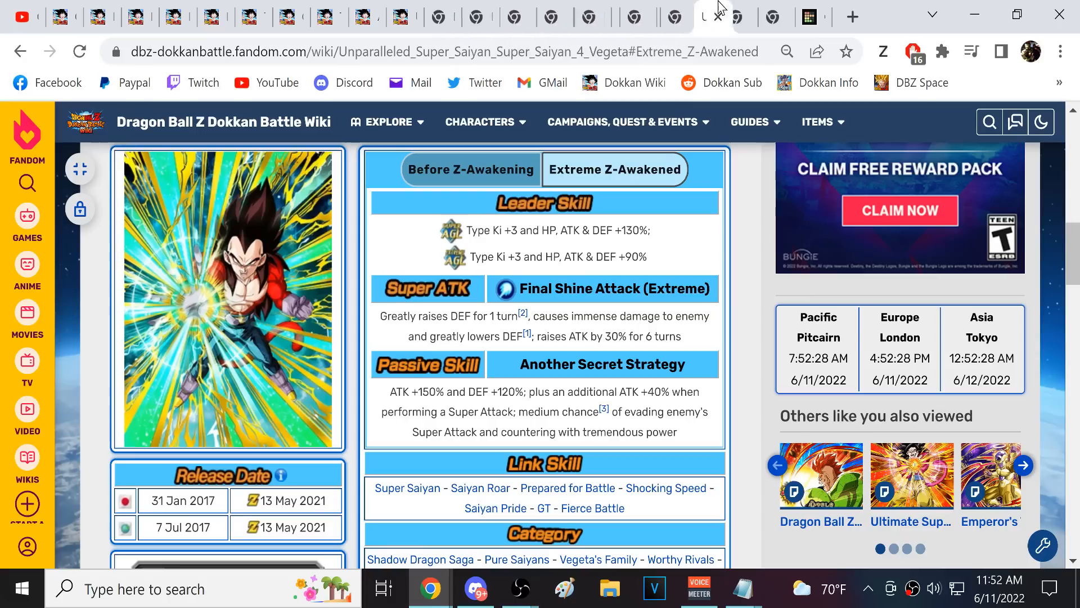
{"action": "mouse_move", "coordinate": [401, 13]}
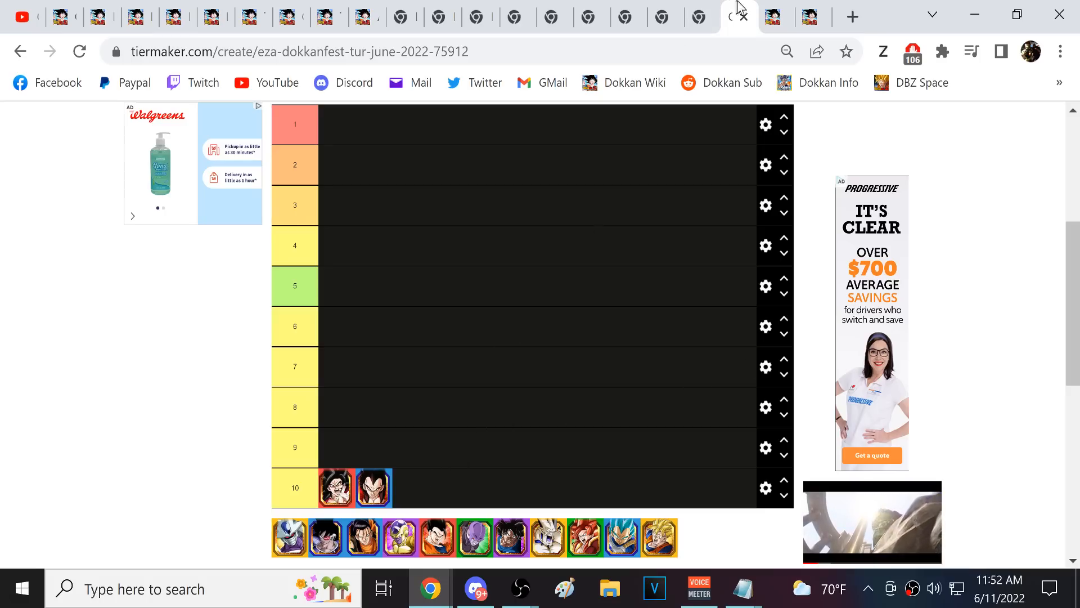
- Switch between the SS4 Goku and Vegeta pages, settling on Goku's awakened skills
{"action": "left_click", "coordinate": [735, 15]}
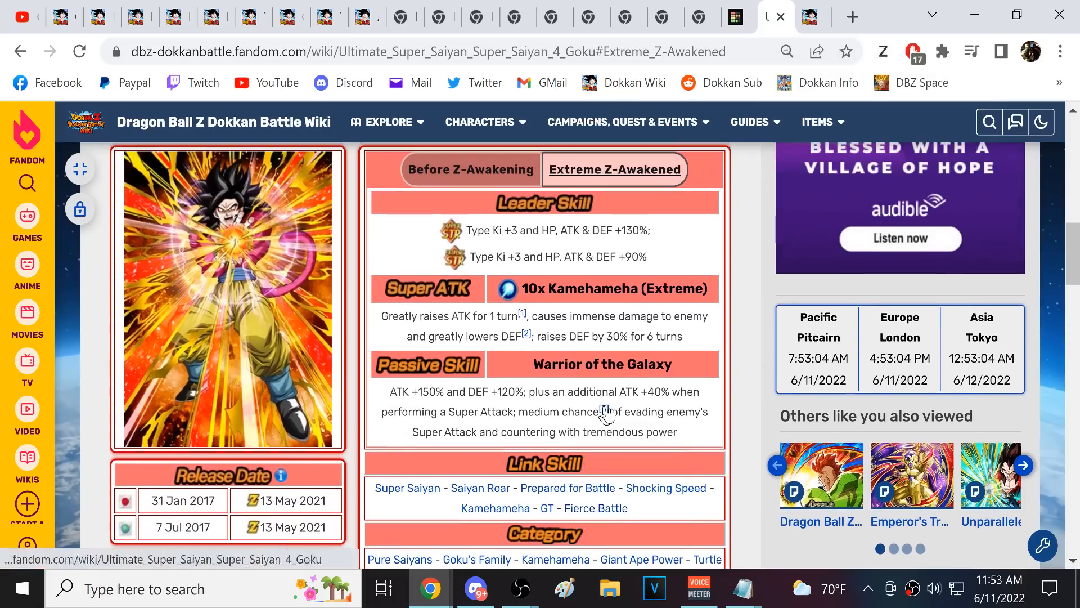
{"action": "mouse_move", "coordinate": [689, 358]}
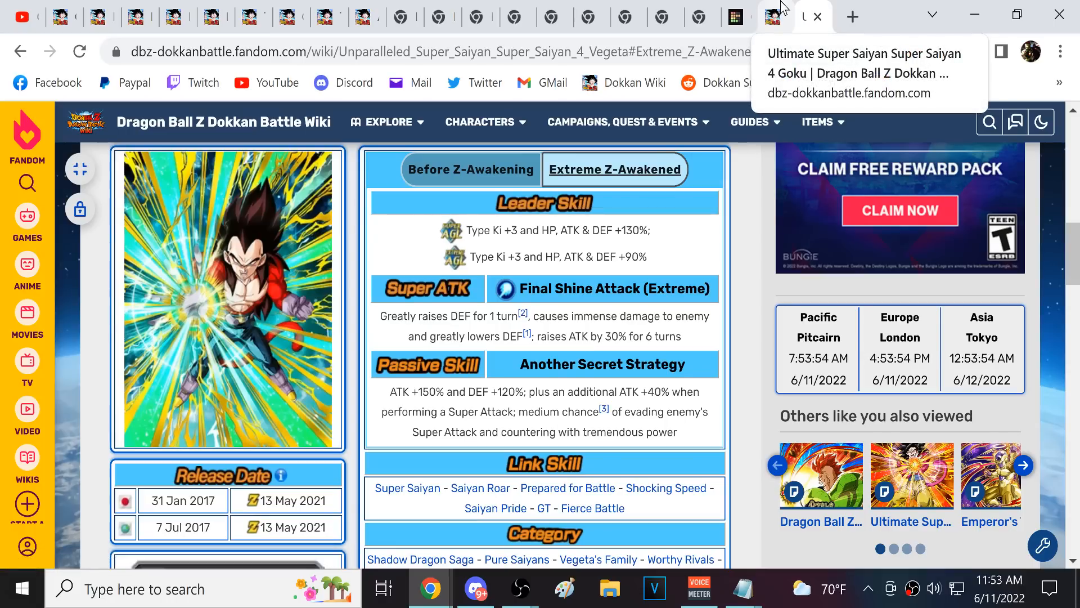
{"action": "left_click", "coordinate": [812, 14]}
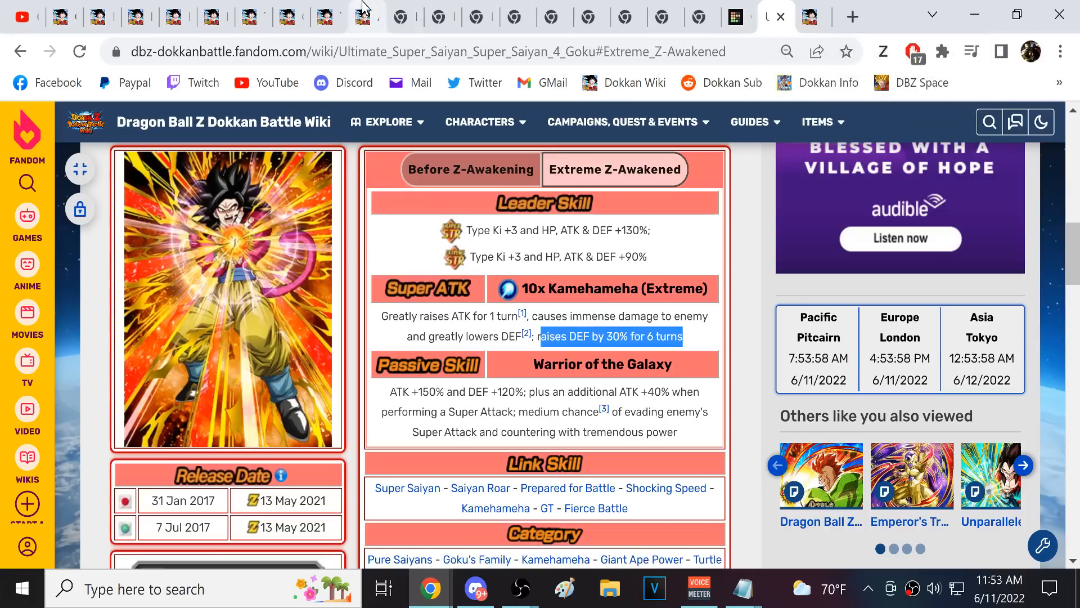
- Bring up Hit's Assassin's Ultimate Technique page and reach its skills section
{"action": "left_click", "coordinate": [701, 15]}
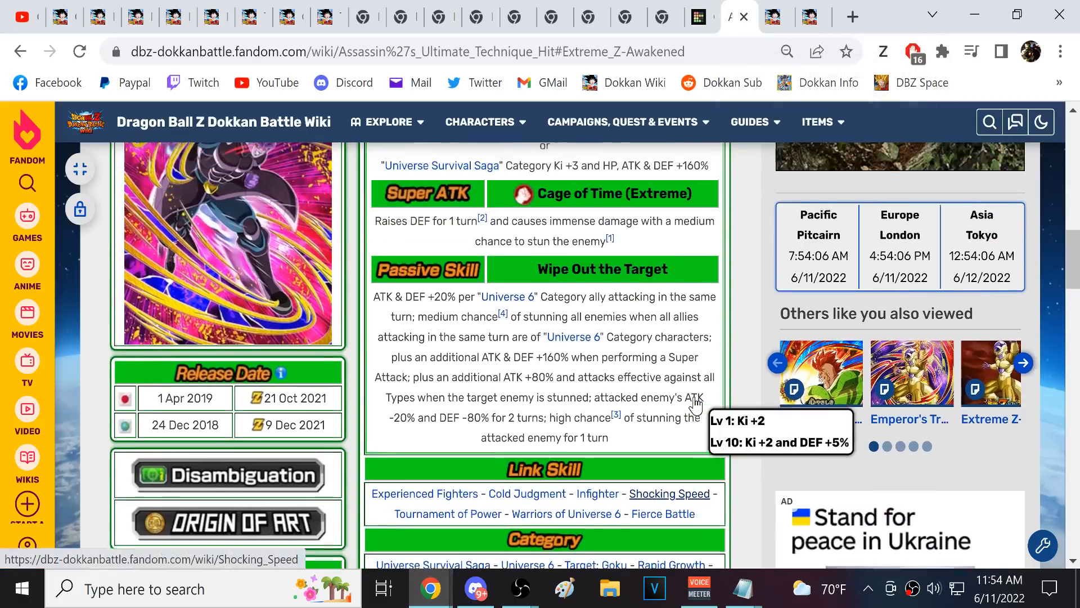
{"action": "scroll", "scroll_direction": "down", "scroll_amount": 3}
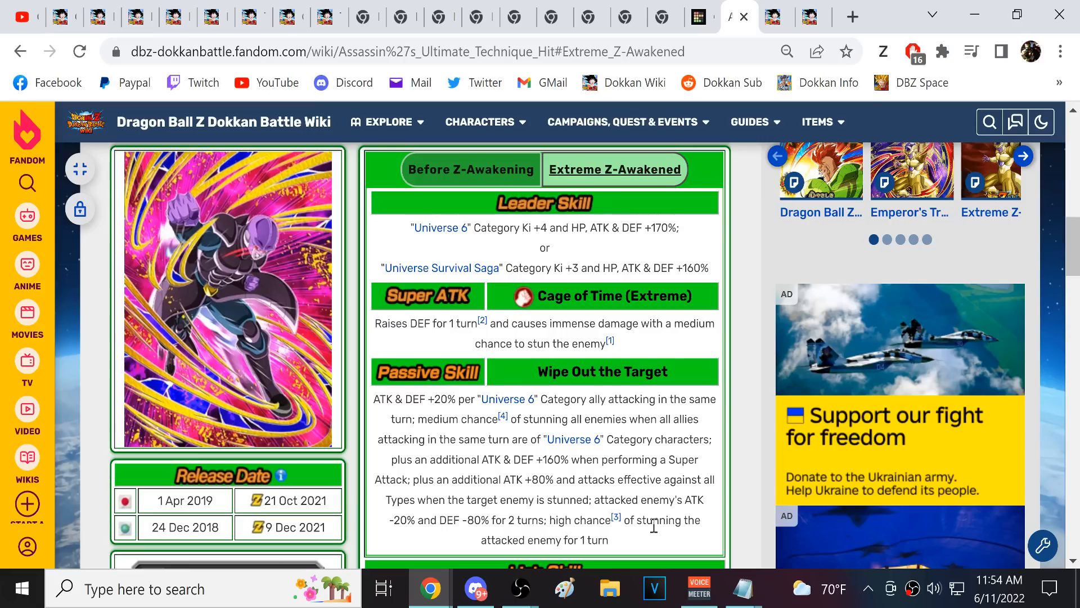
- Read Hit's passive skill, highlighting the stun chance and Universe 6 ally condition
{"action": "left_click_drag", "start_coordinate": [373, 370], "coordinate": [610, 540]}
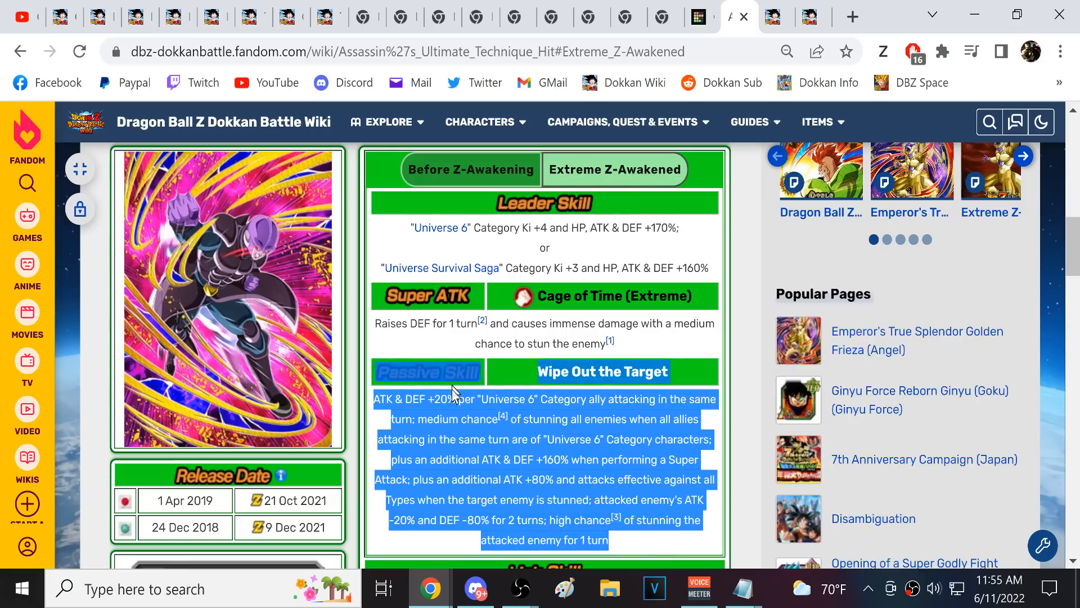
{"action": "left_click", "coordinate": [447, 434]}
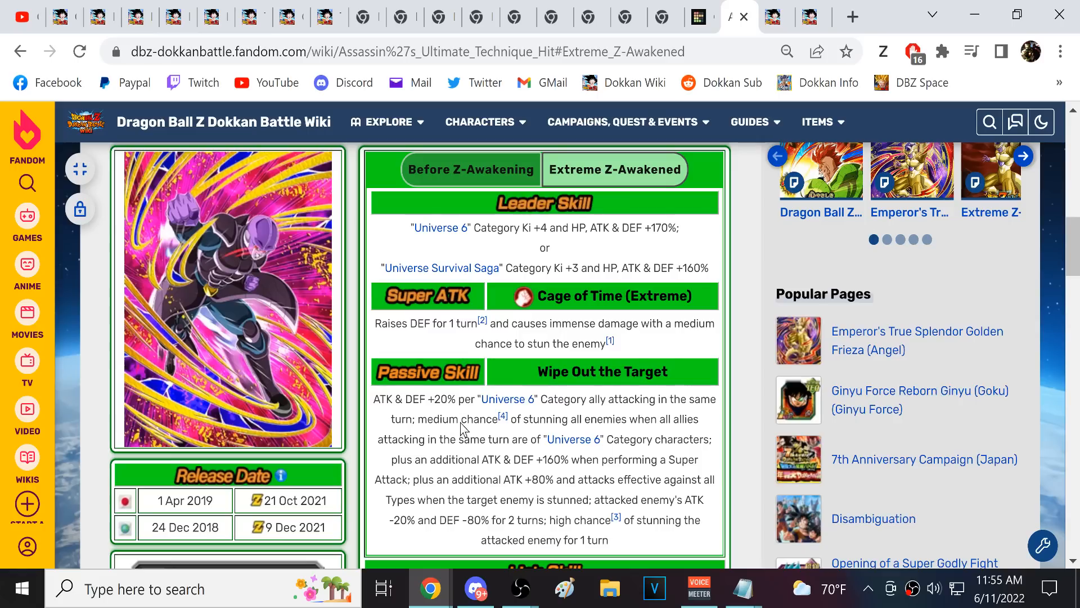
{"action": "scroll", "scroll_direction": "down", "scroll_amount": 3}
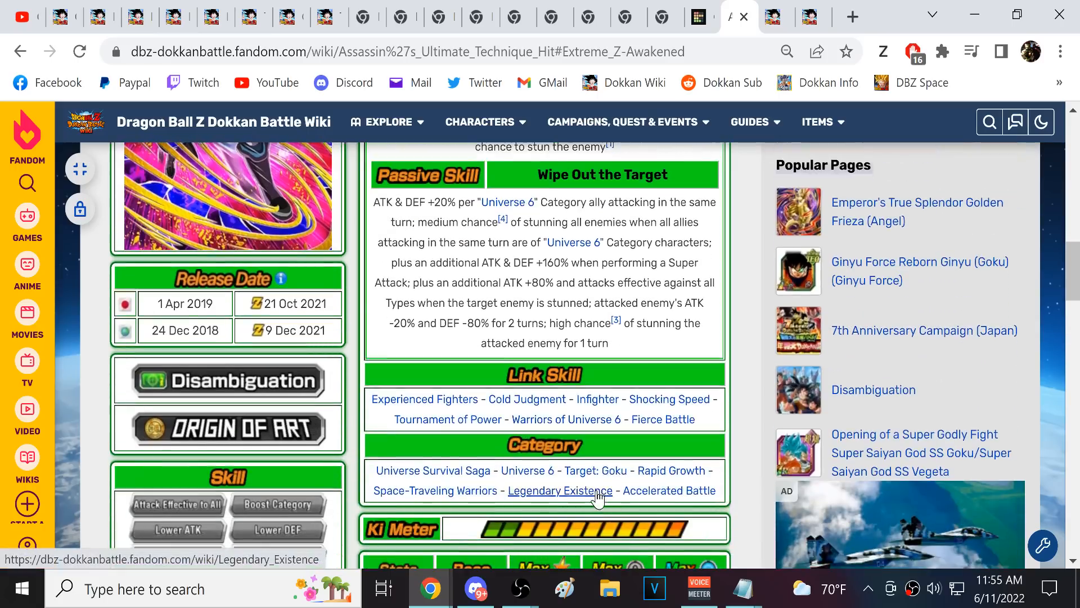
{"action": "mouse_move", "coordinate": [526, 471]}
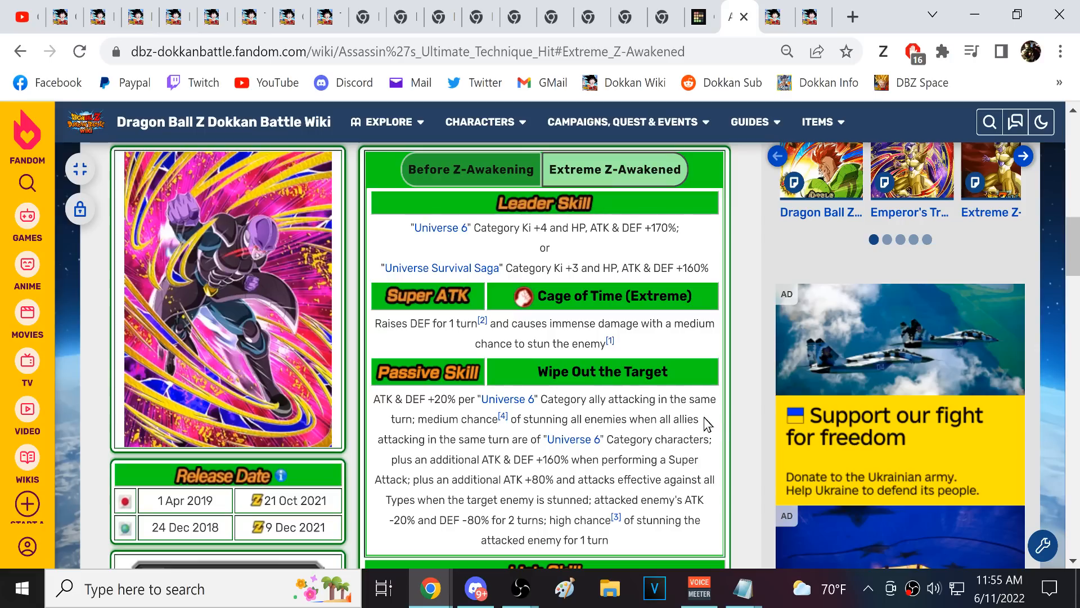
{"action": "left_click_drag", "start_coordinate": [441, 419], "coordinate": [697, 418]}
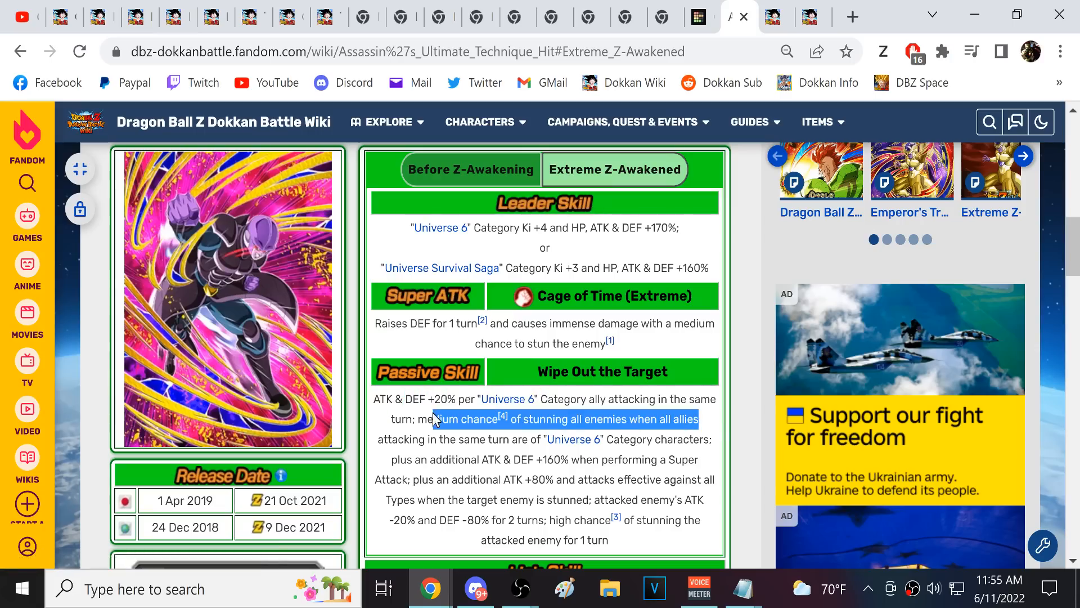
{"action": "left_click_drag", "start_coordinate": [434, 419], "coordinate": [544, 442]}
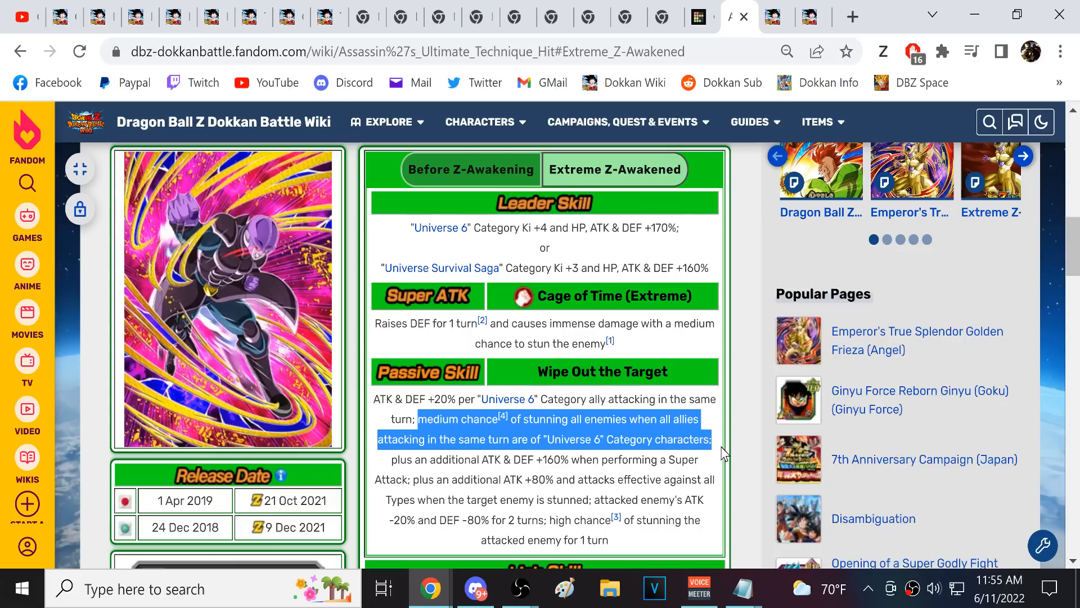
{"action": "mouse_move", "coordinate": [581, 440]}
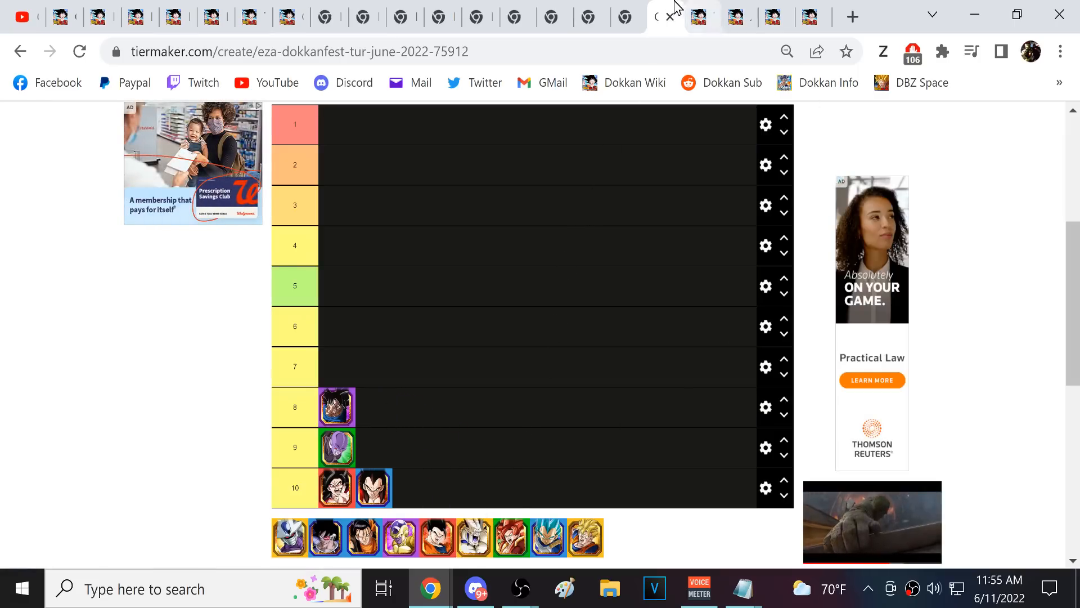
- Review Ultra Instinct -Sign- Goku's awakened passive, link skills and categories
{"action": "left_click", "coordinate": [682, 16]}
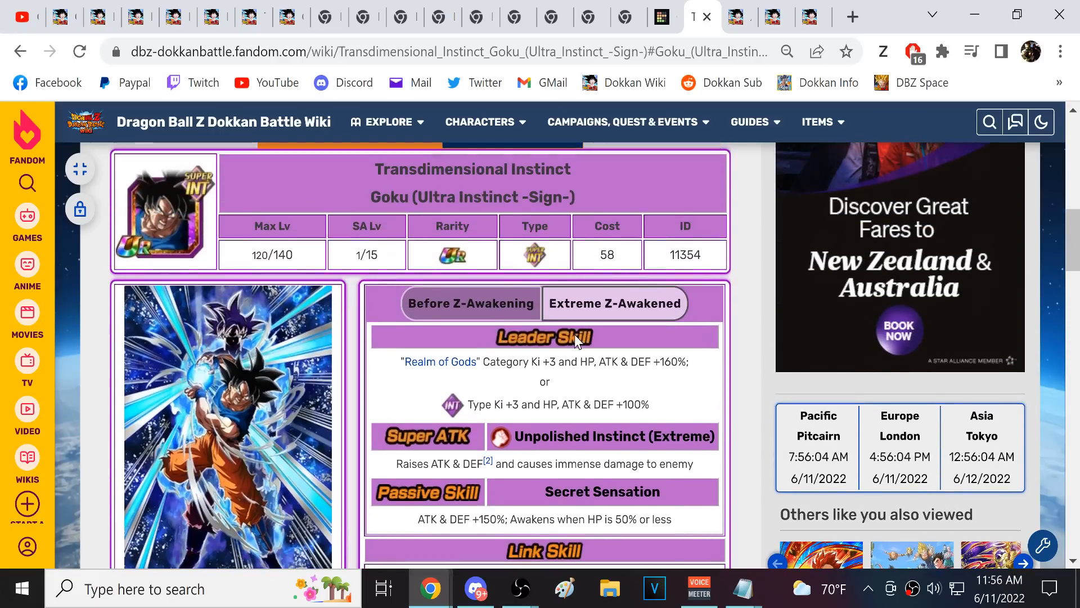
{"action": "scroll", "scroll_direction": "down", "scroll_amount": 3}
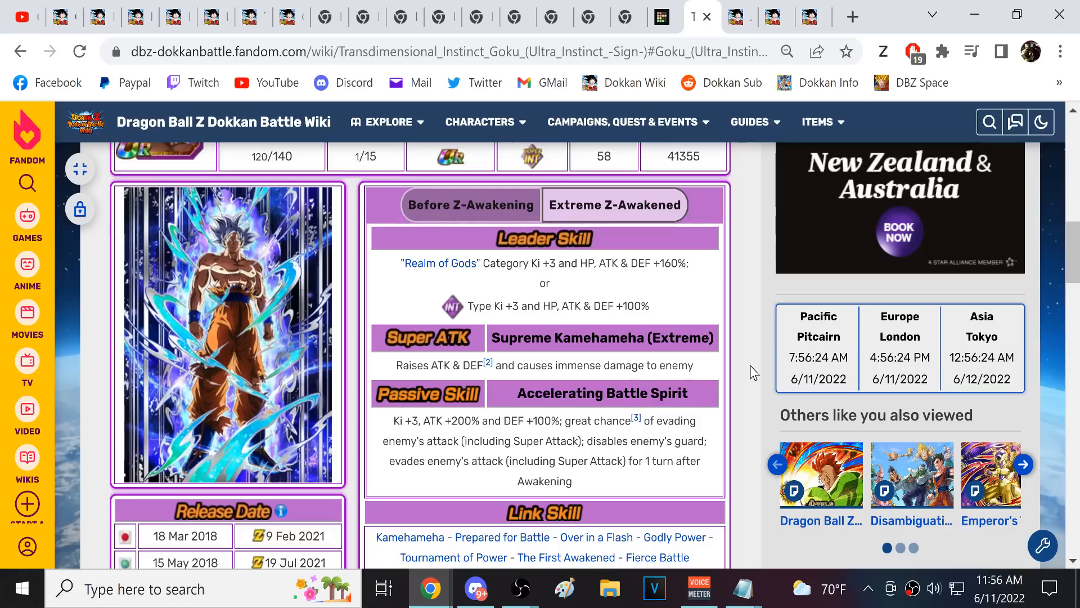
{"action": "scroll", "scroll_direction": "down", "scroll_amount": 3}
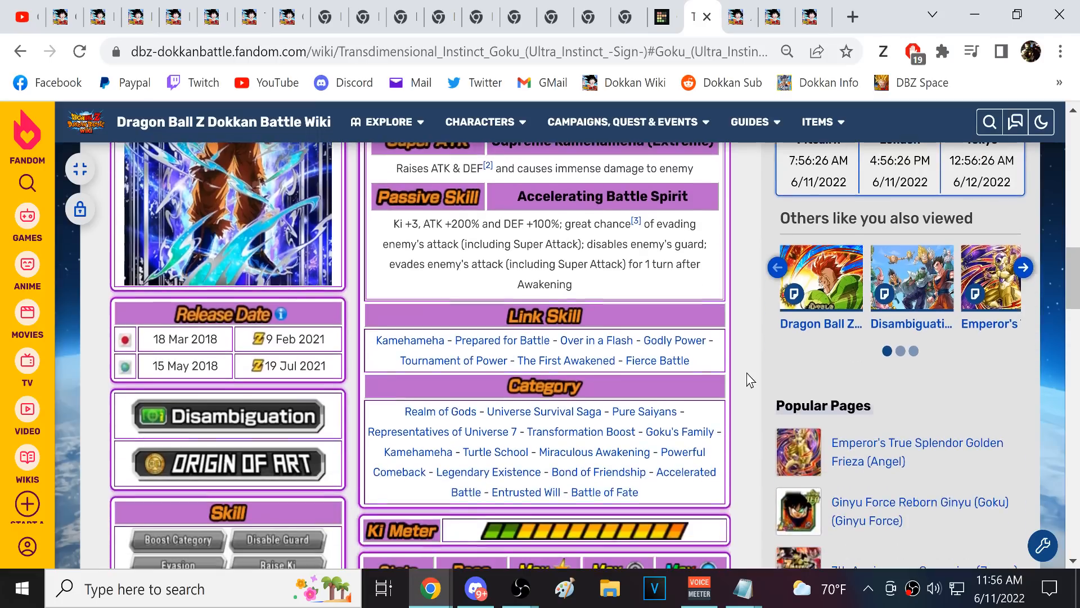
{"action": "scroll", "scroll_direction": "down", "scroll_amount": 3}
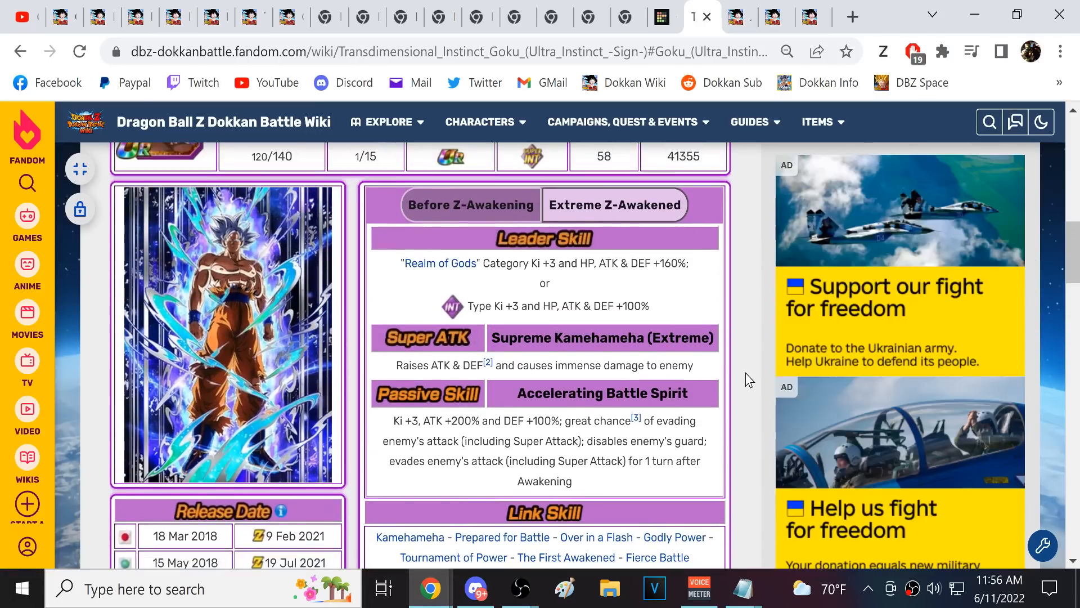
{"action": "scroll", "scroll_direction": "down", "scroll_amount": 3}
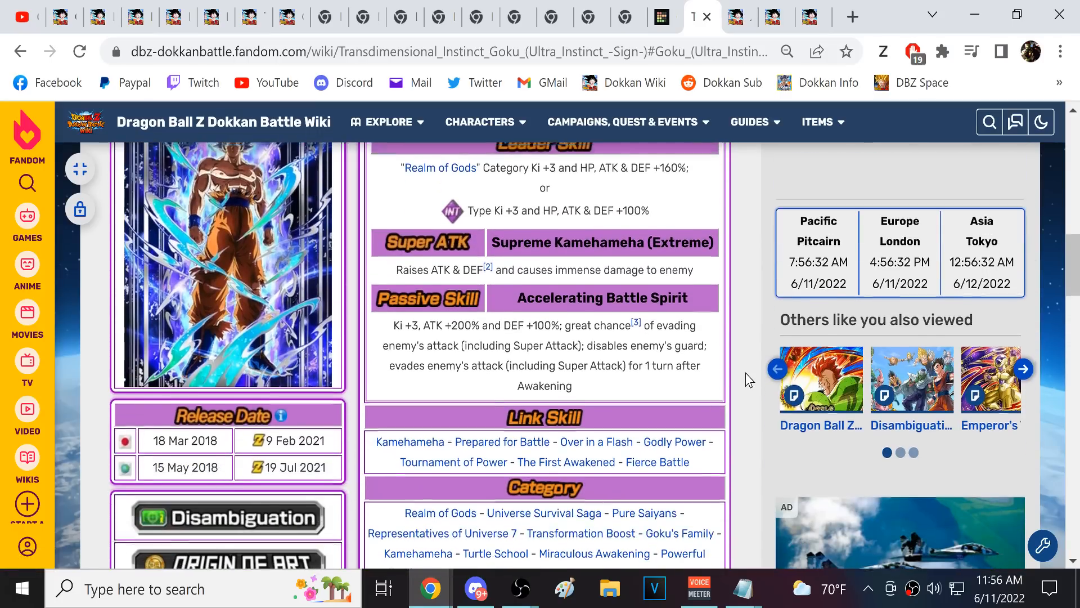
{"action": "scroll", "scroll_direction": "down", "scroll_amount": 3}
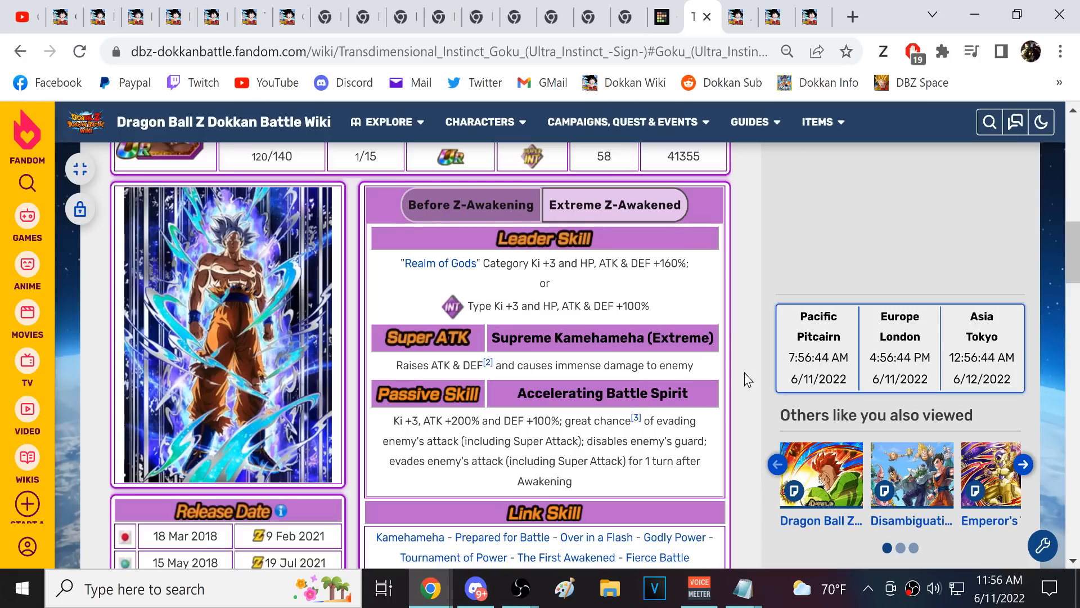
{"action": "mouse_move", "coordinate": [664, 14]}
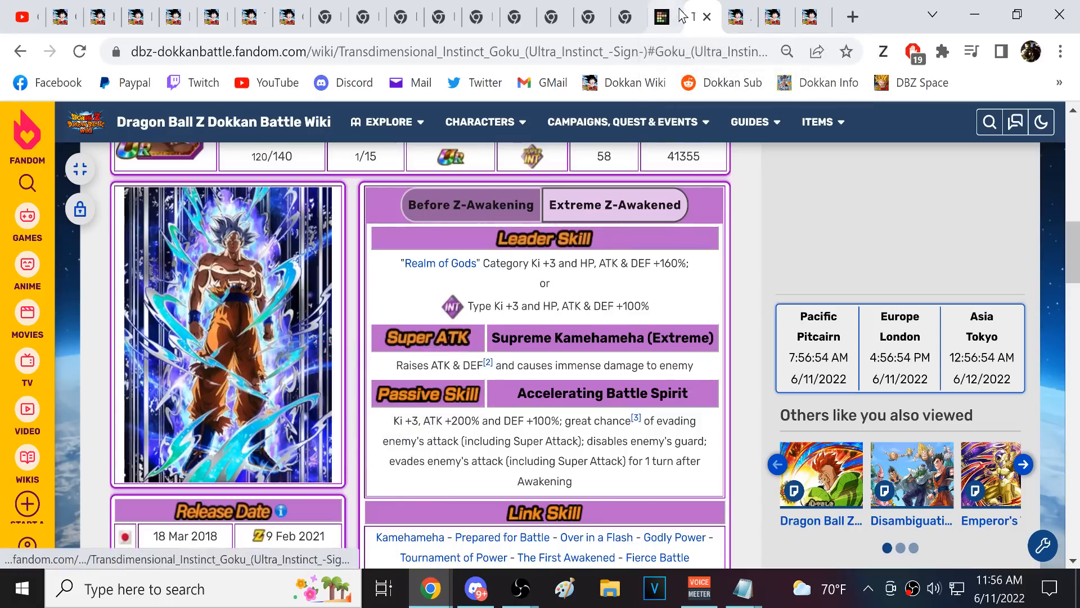
- Place Ultra Instinct -Sign- Goku in tier 7 of the EZA list
{"action": "left_click", "coordinate": [662, 16]}
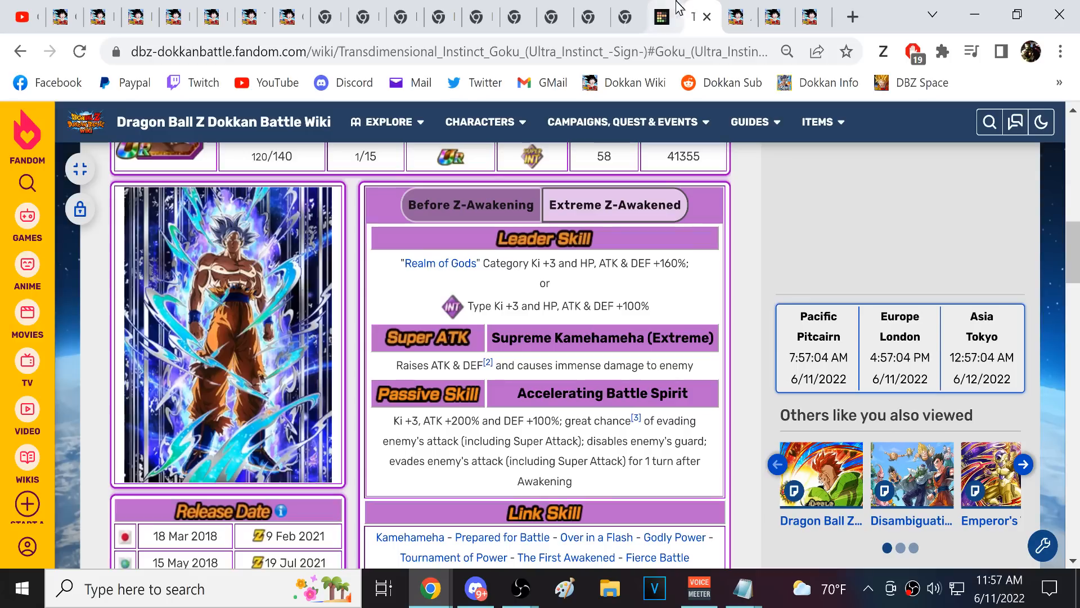
{"action": "mouse_move", "coordinate": [373, 370]}
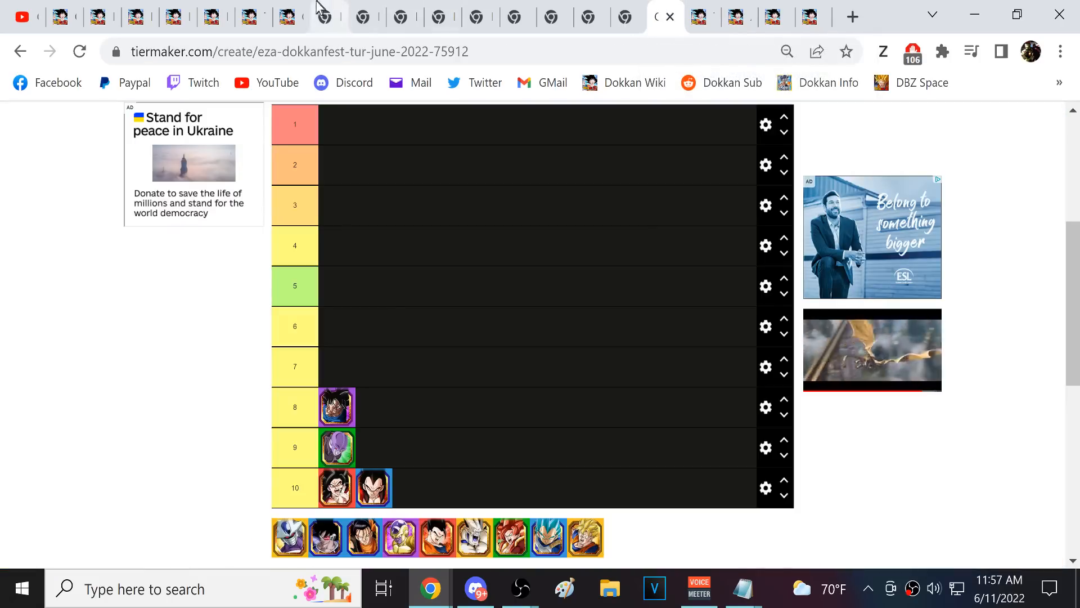
{"action": "left_click", "coordinate": [641, 15]}
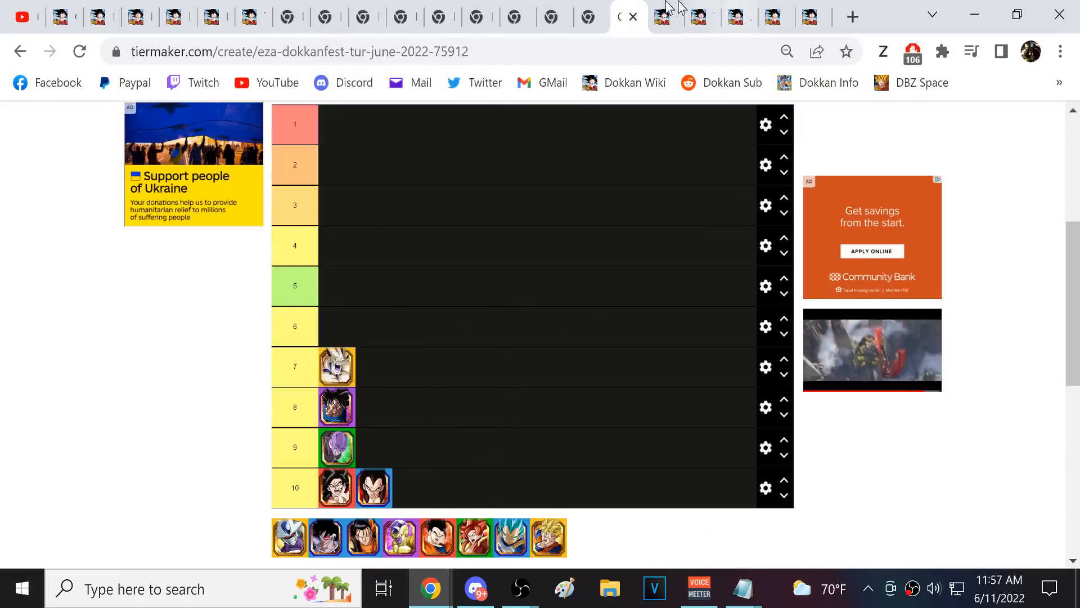
- Browse the Shadow Dragon Saga category's unit grid from Omega Shenron's page
{"action": "left_click", "coordinate": [665, 16]}
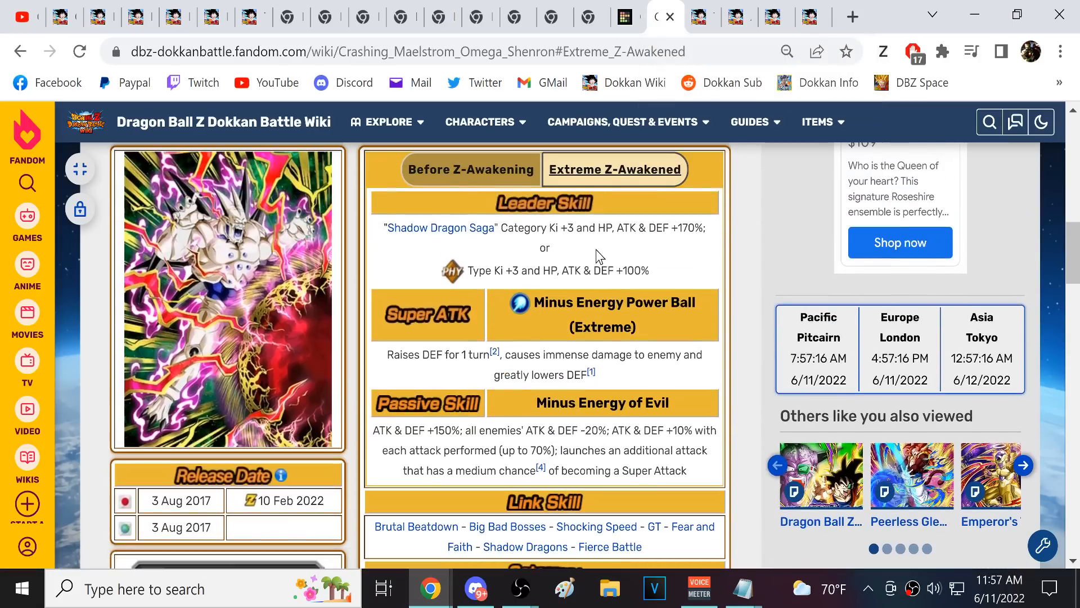
{"action": "mouse_move", "coordinate": [454, 244]}
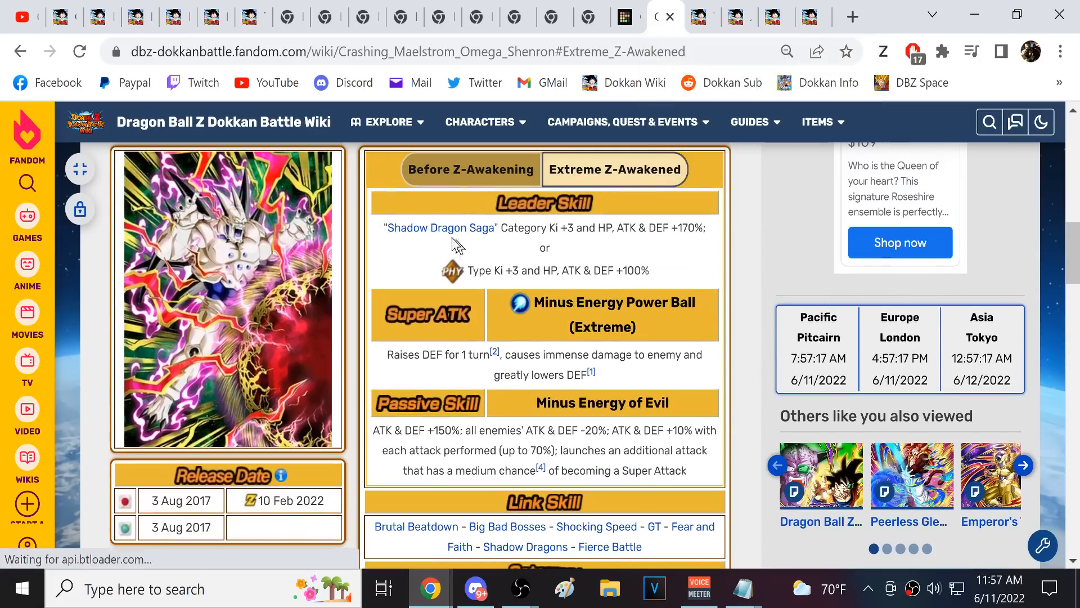
{"action": "left_click", "coordinate": [440, 227]}
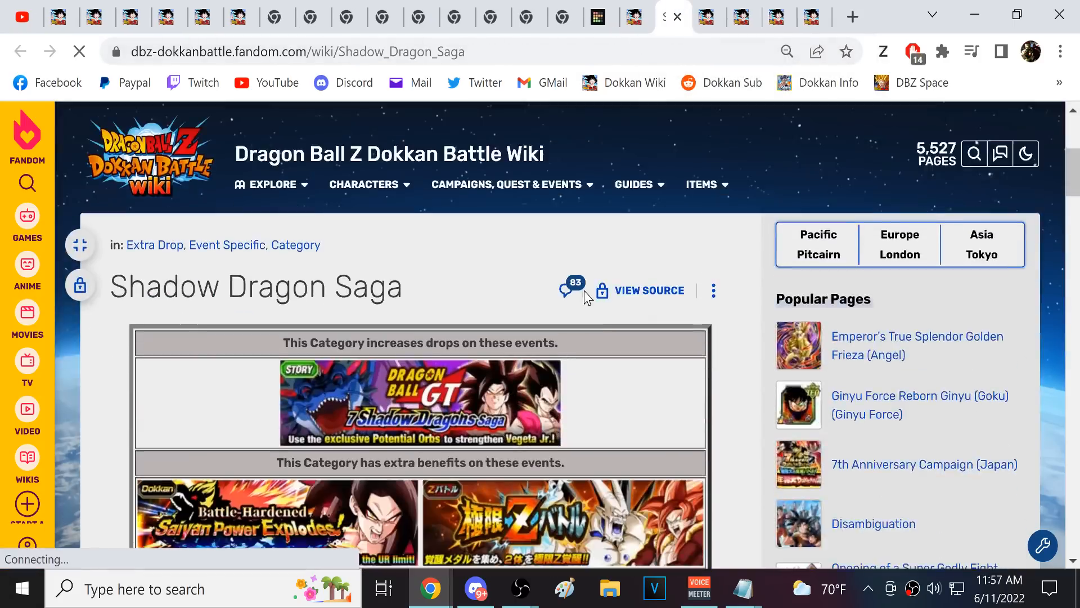
{"action": "scroll", "scroll_direction": "down", "scroll_amount": 3}
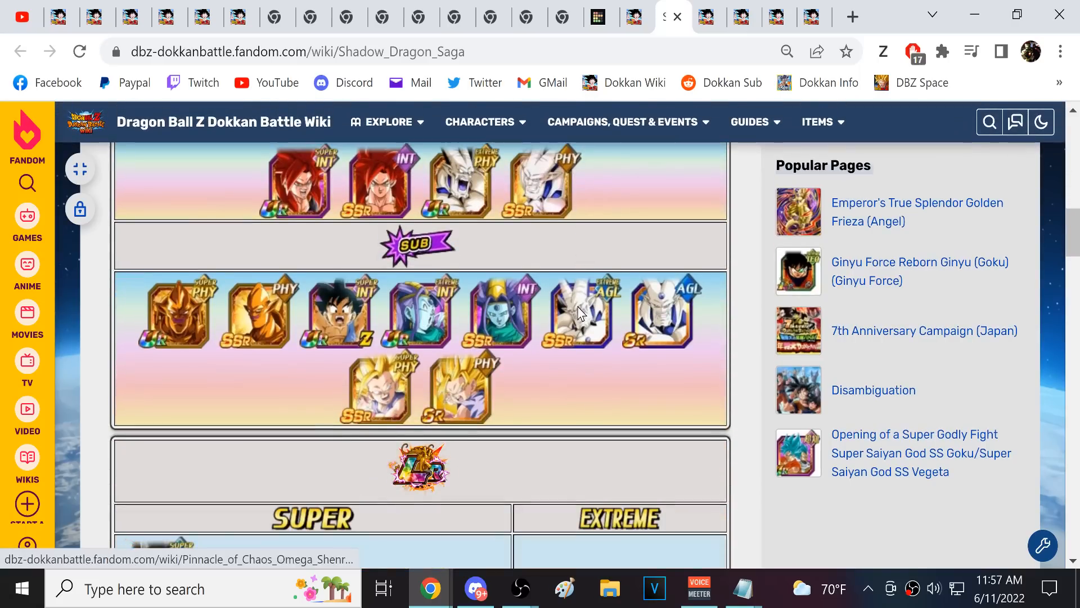
{"action": "scroll", "scroll_direction": "down", "scroll_amount": 3}
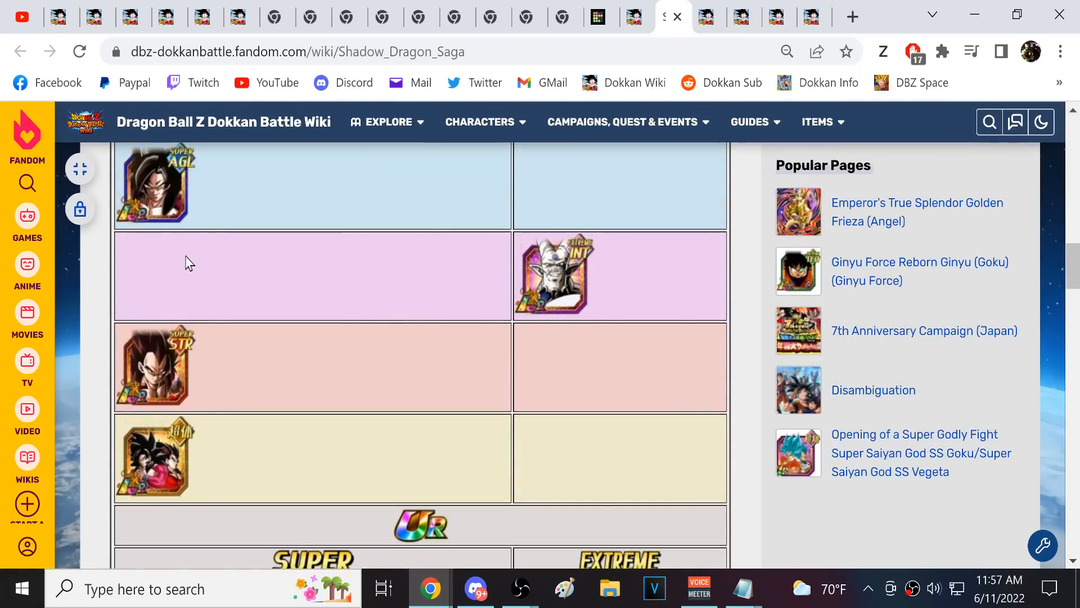
{"action": "scroll", "scroll_direction": "down", "scroll_amount": 3}
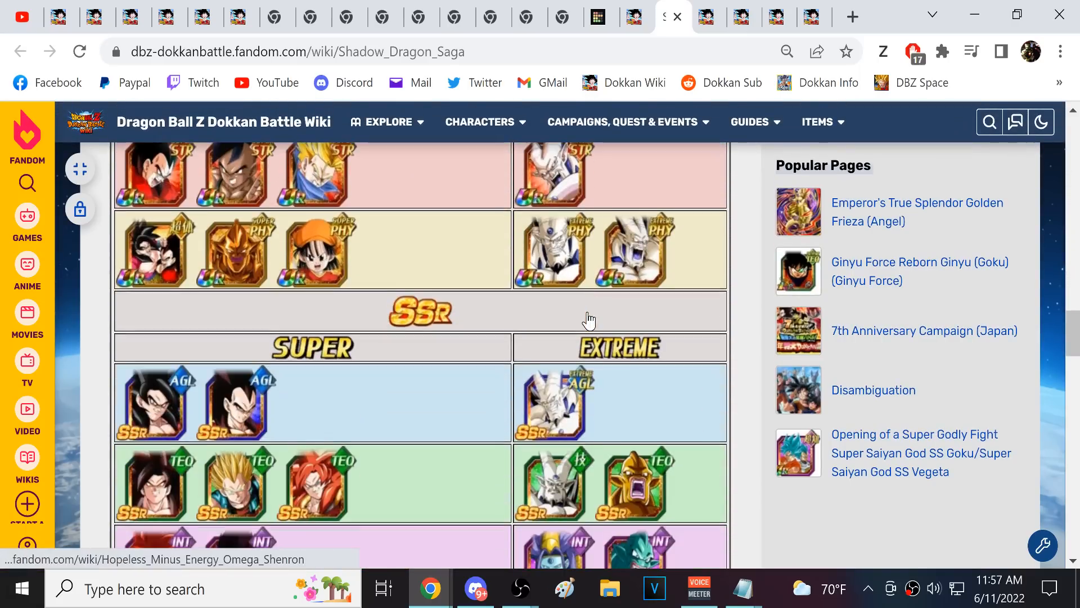
{"action": "scroll", "scroll_direction": "down", "scroll_amount": 3}
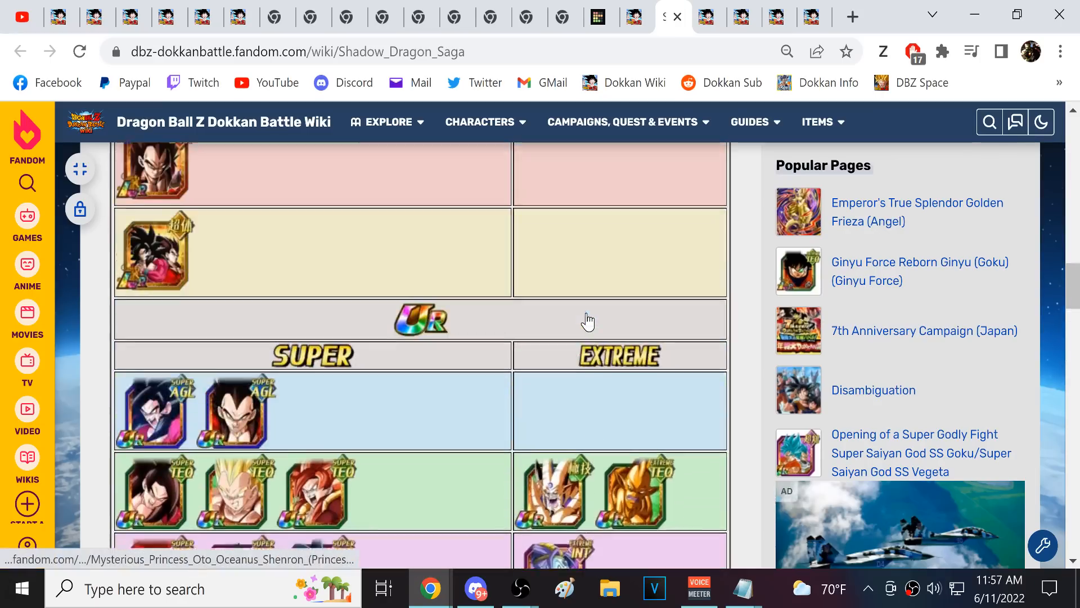
{"action": "scroll", "scroll_direction": "down", "scroll_amount": 3}
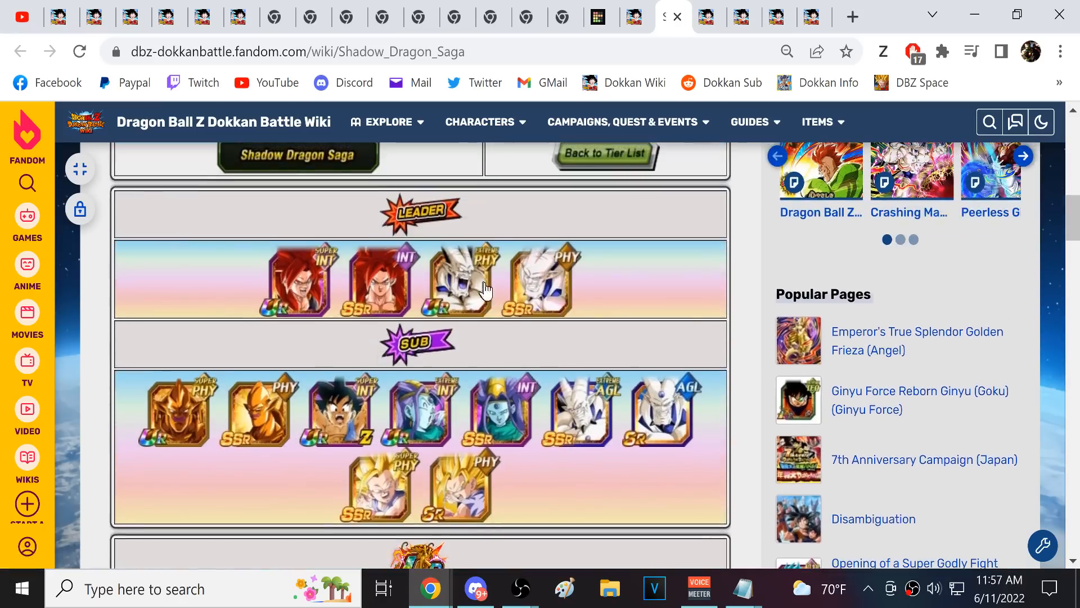
{"action": "scroll", "scroll_direction": "down", "scroll_amount": 3}
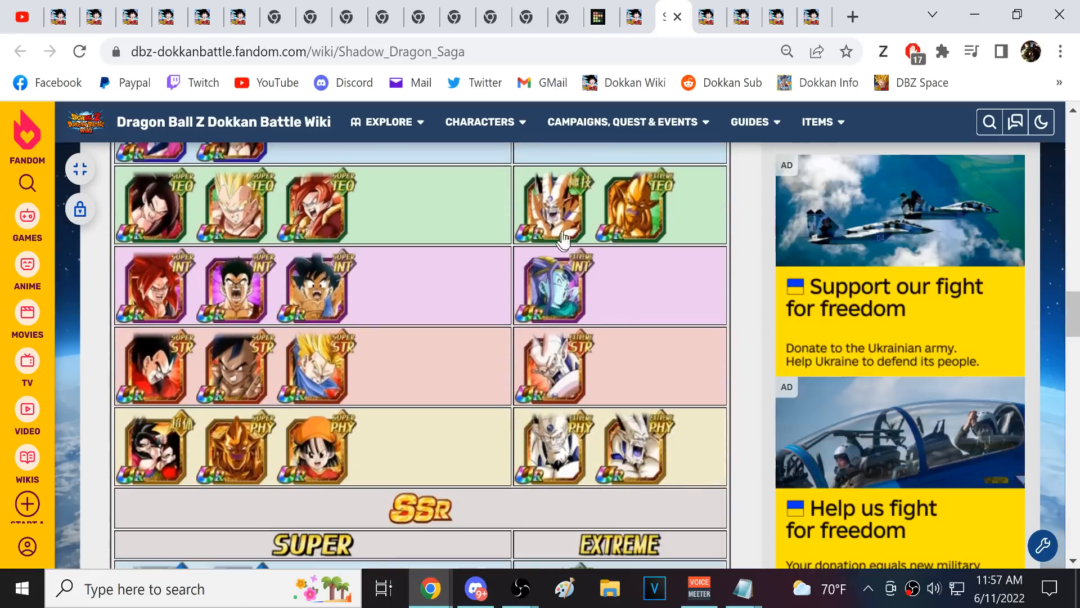
{"action": "mouse_move", "coordinate": [551, 203]}
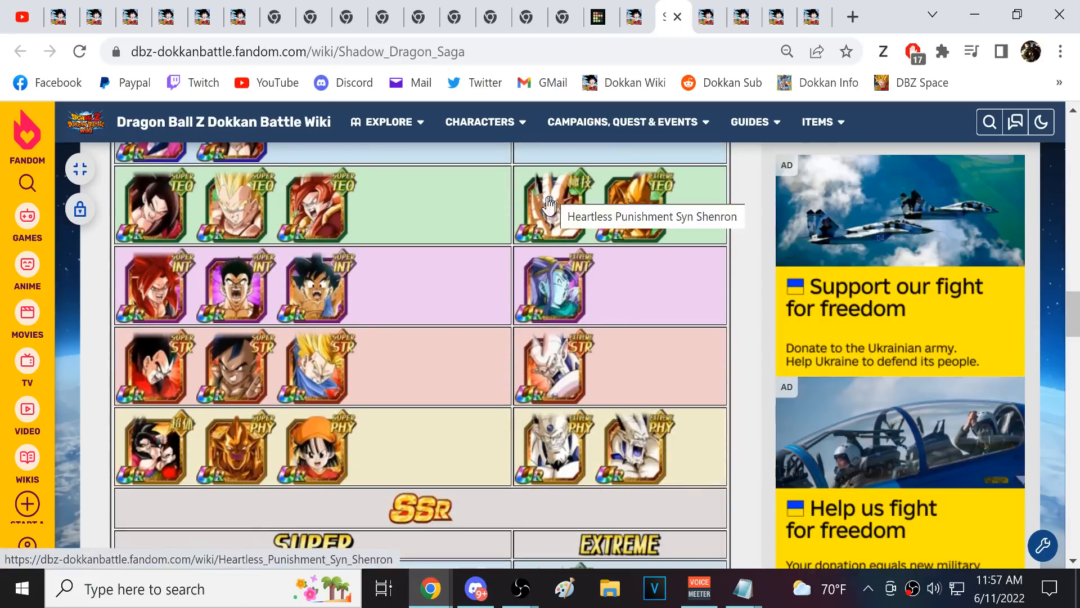
{"action": "scroll", "scroll_direction": "down", "scroll_amount": 3}
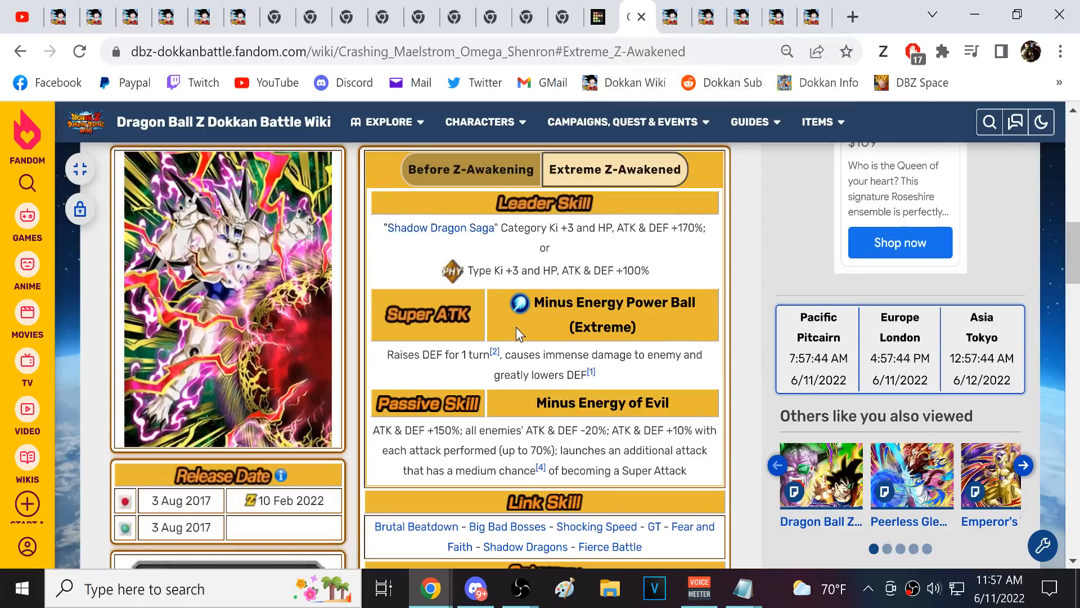
{"action": "mouse_move", "coordinate": [506, 343]}
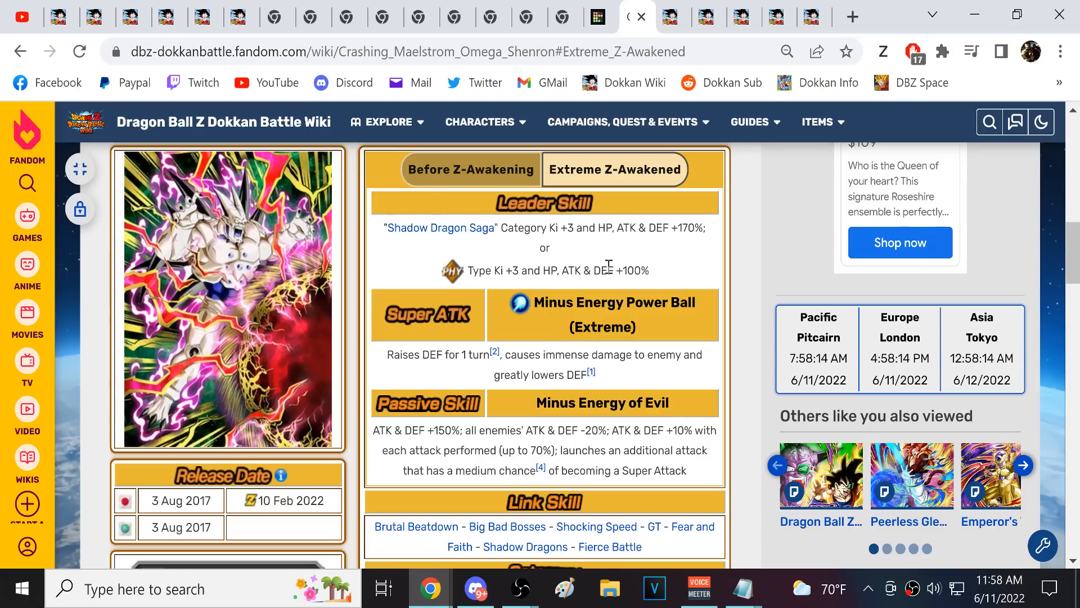
- Return to Crashing Maelstrom Omega Shenron's page and read its Extreme Z-Awakened skills
{"action": "scroll", "scroll_direction": "down", "scroll_amount": 3}
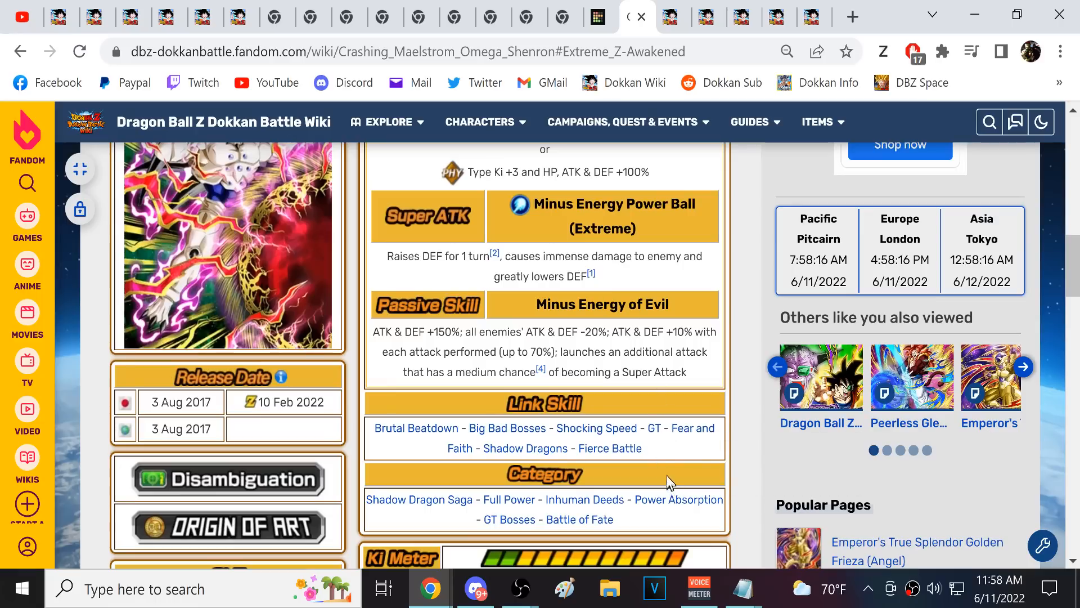
{"action": "mouse_move", "coordinate": [507, 427]}
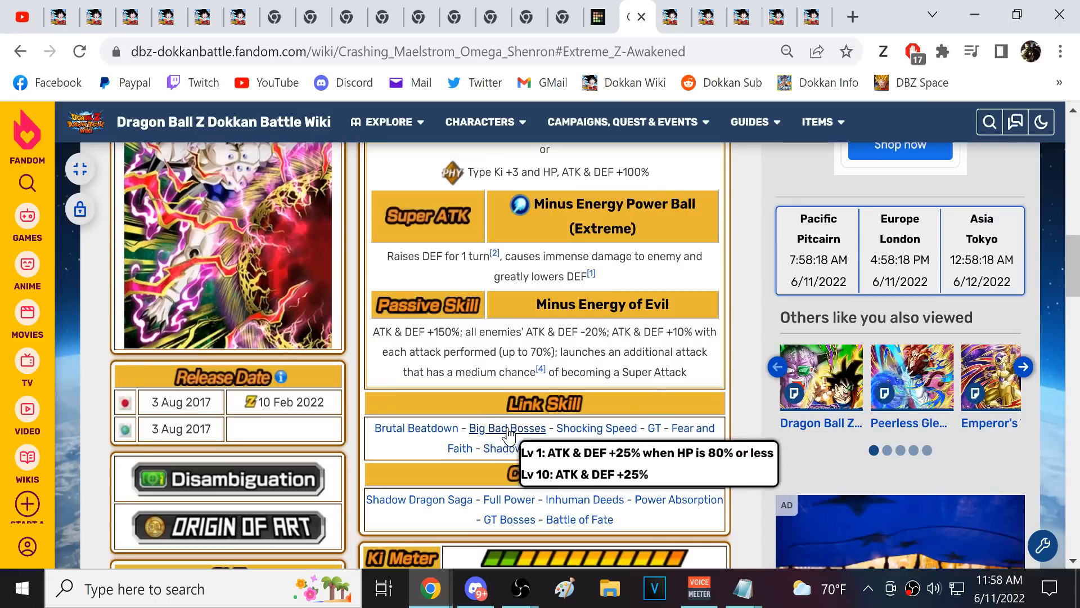
{"action": "mouse_move", "coordinate": [652, 428]}
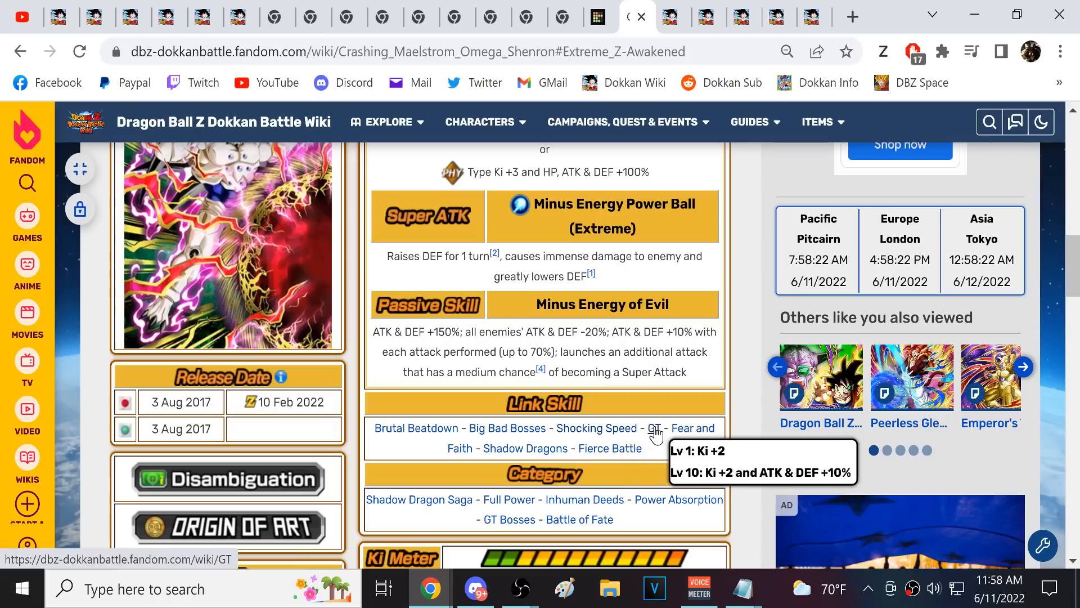
{"action": "mouse_move", "coordinate": [526, 448]}
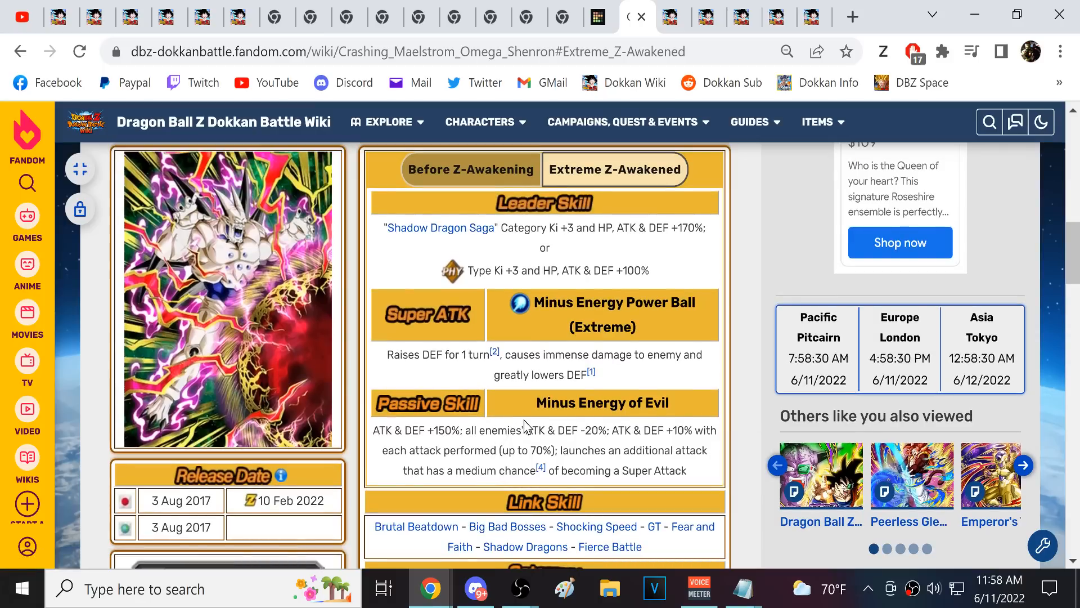
{"action": "scroll", "scroll_direction": "down", "scroll_amount": 3}
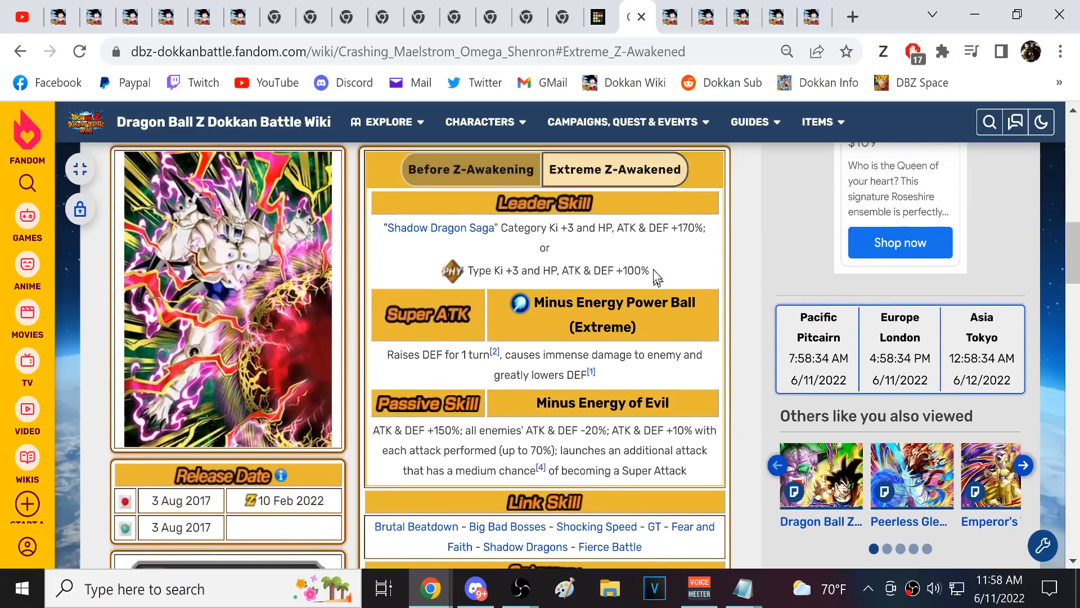
{"action": "left_click", "coordinate": [599, 17]}
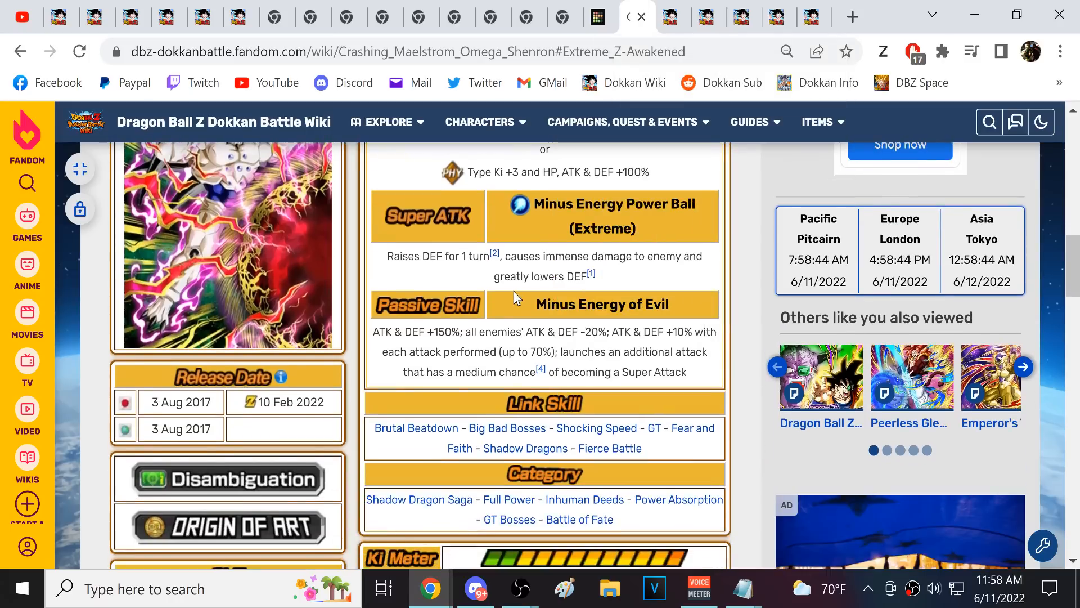
{"action": "mouse_move", "coordinate": [493, 379]}
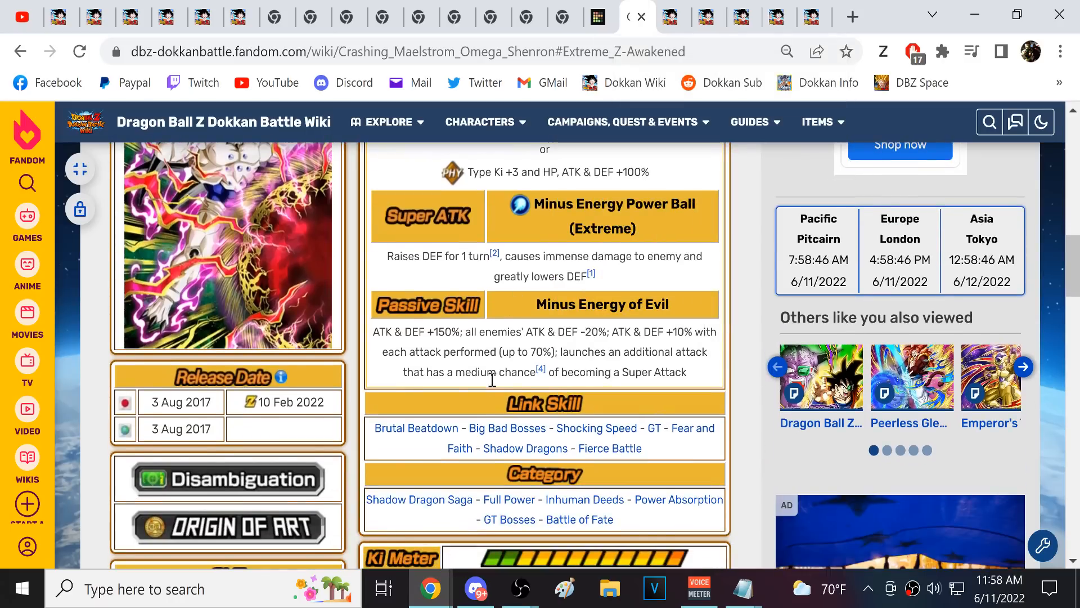
{"action": "mouse_move", "coordinate": [585, 545]}
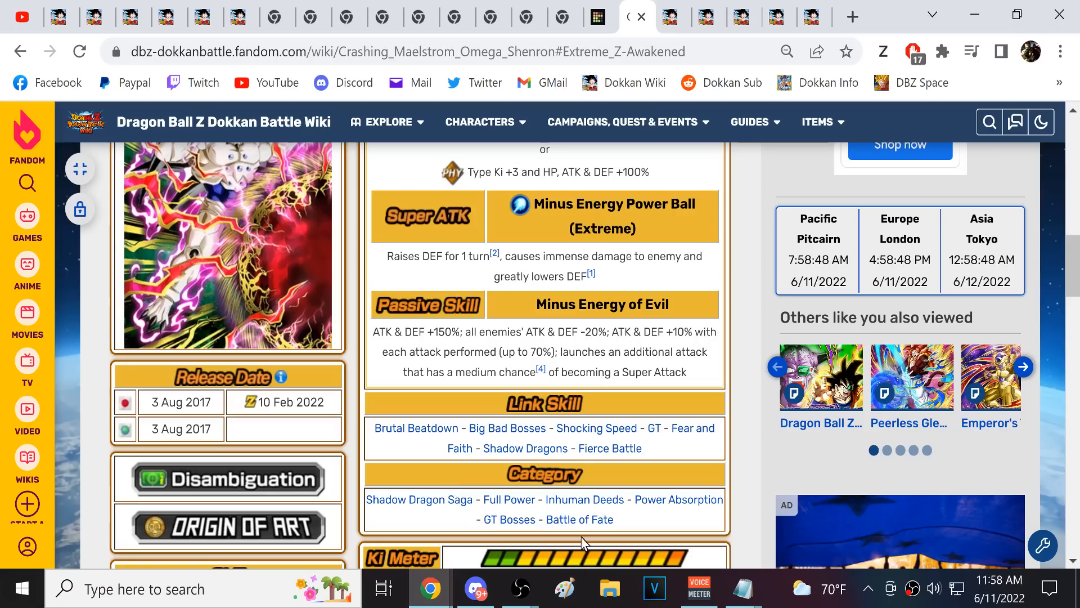
{"action": "mouse_move", "coordinate": [692, 496]}
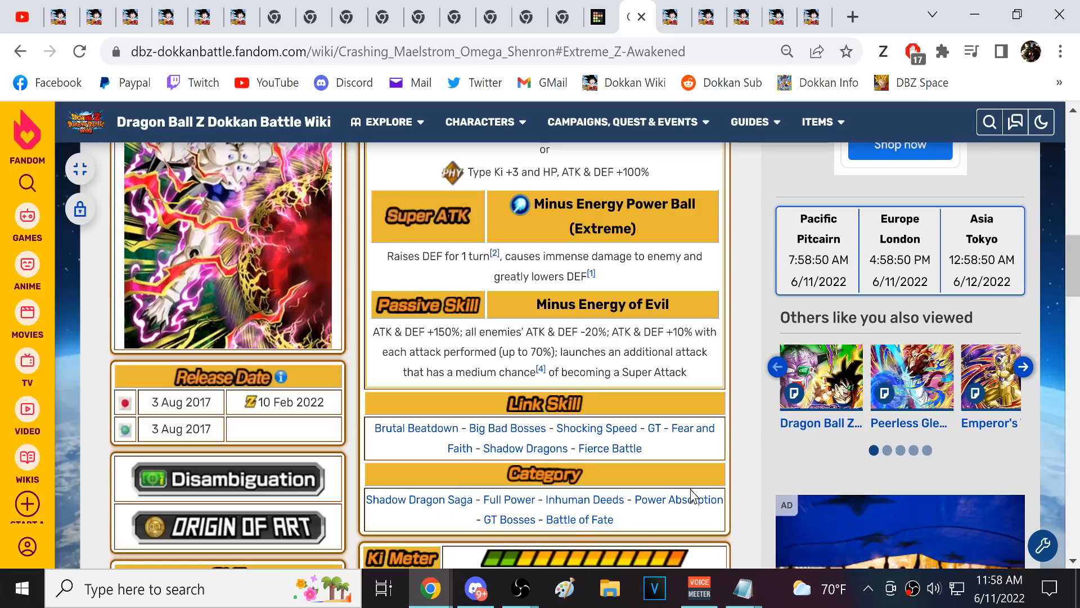
{"action": "mouse_move", "coordinate": [677, 499]}
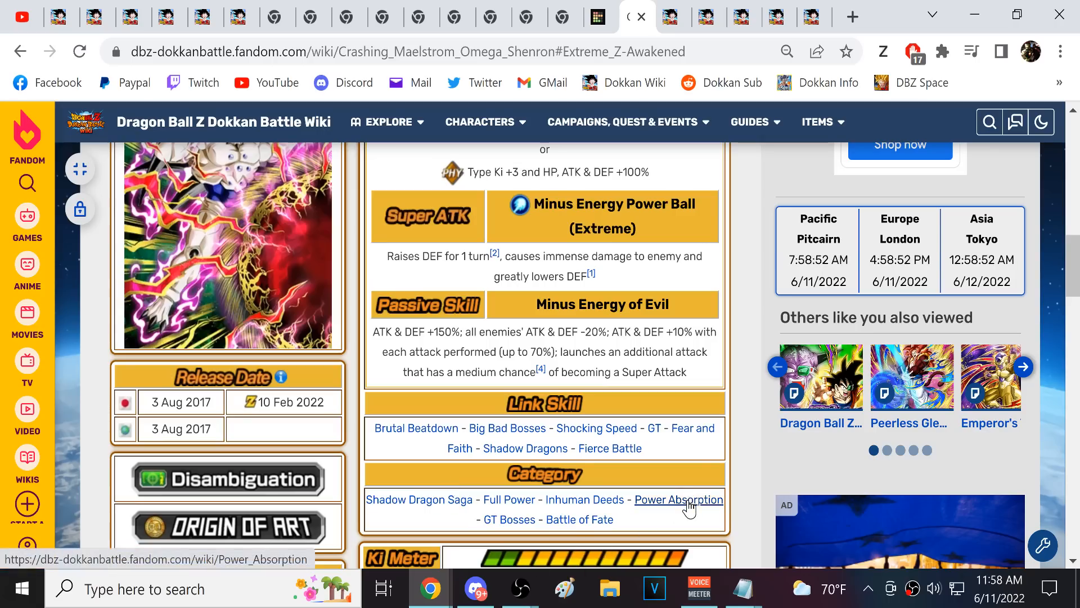
{"action": "mouse_move", "coordinate": [678, 498]}
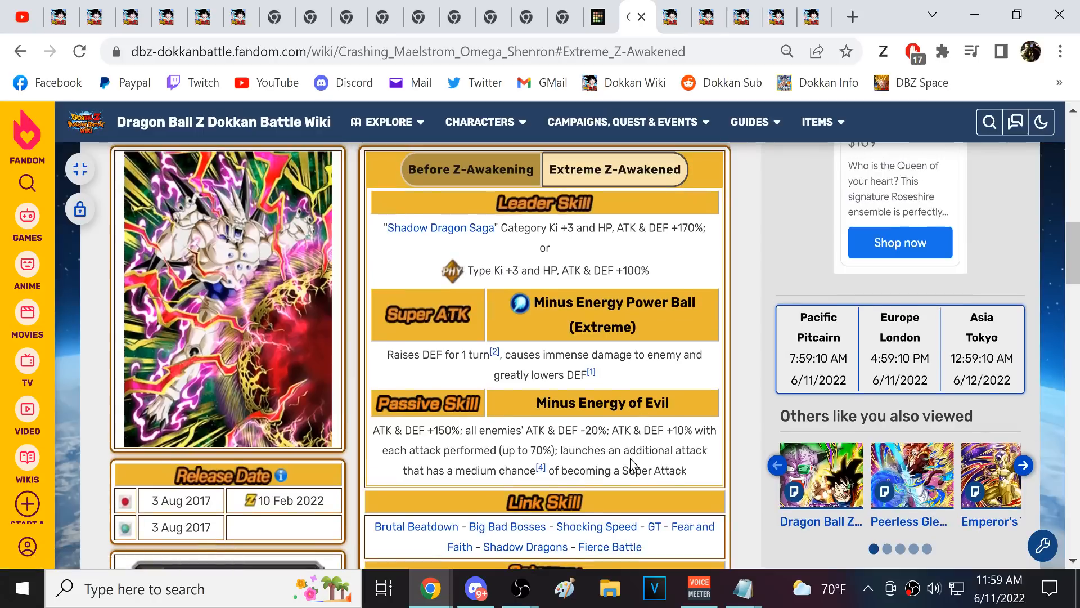
{"action": "scroll", "scroll_direction": "down", "scroll_amount": 3}
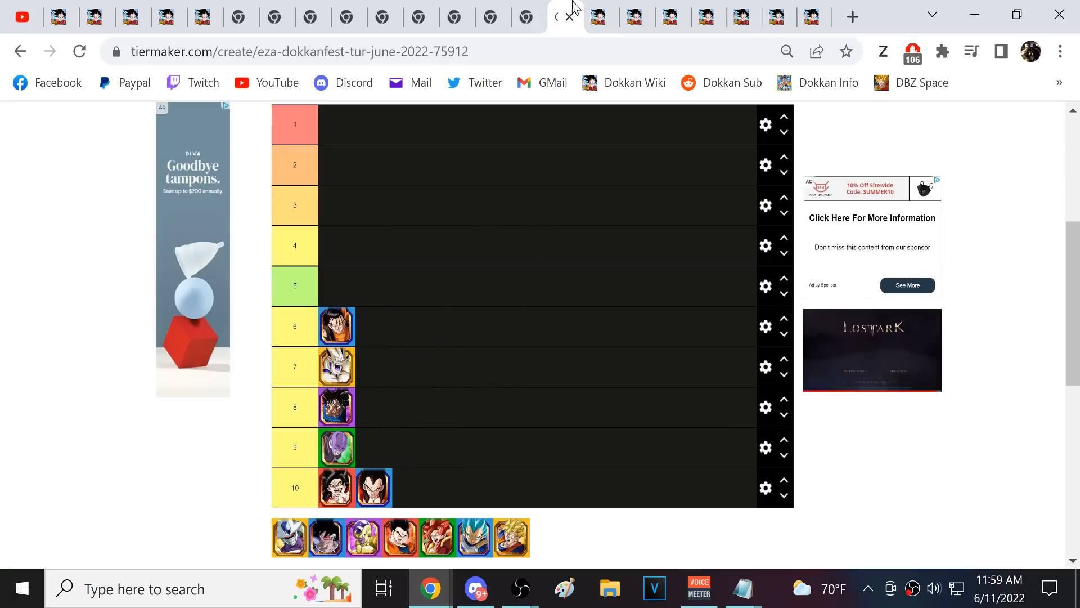
- Bring up The Ultimate Android Super 17's Extreme Z-Awakened page with Nightmarish Mechanism
{"action": "left_click", "coordinate": [562, 15]}
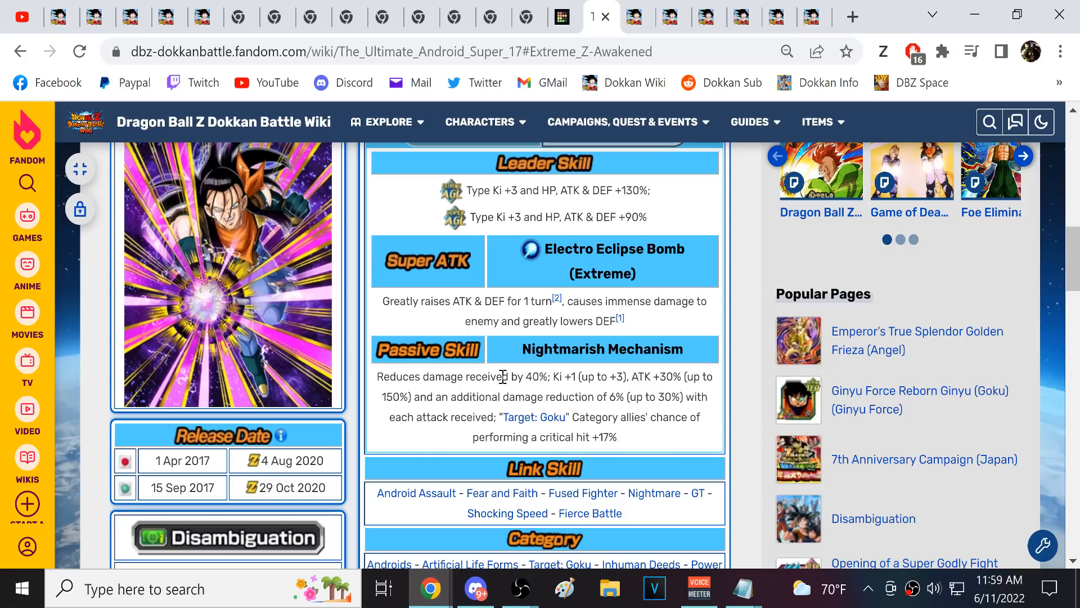
- Read Super 17's damage reduction passive, then move to the Peerless Gleam SS4 Gogeta page
{"action": "left_click_drag", "start_coordinate": [409, 376], "coordinate": [545, 376]}
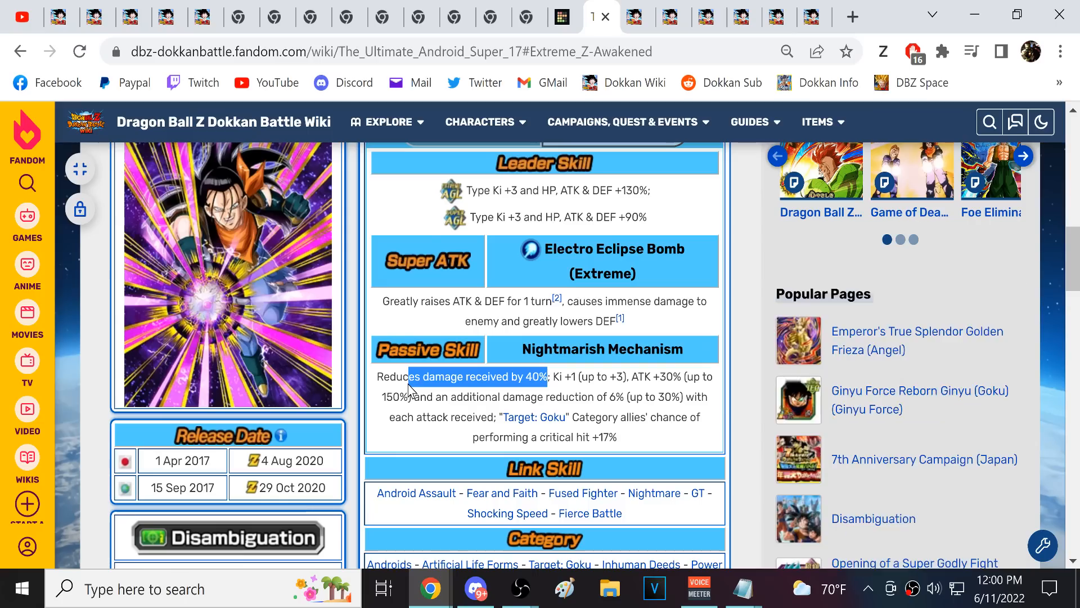
{"action": "left_click", "coordinate": [399, 377]}
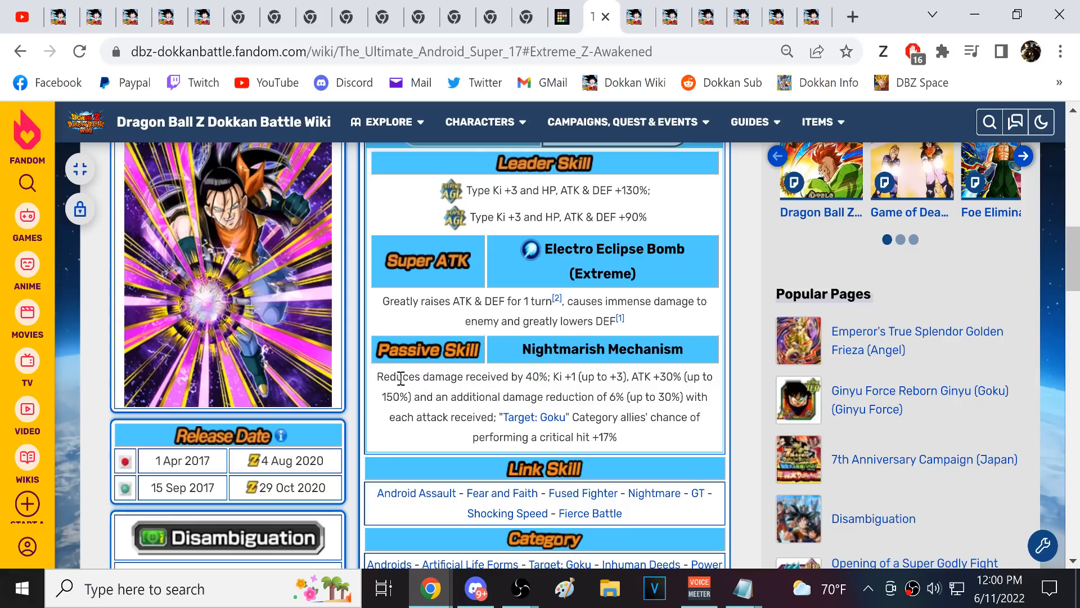
{"action": "mouse_move", "coordinate": [567, 392]}
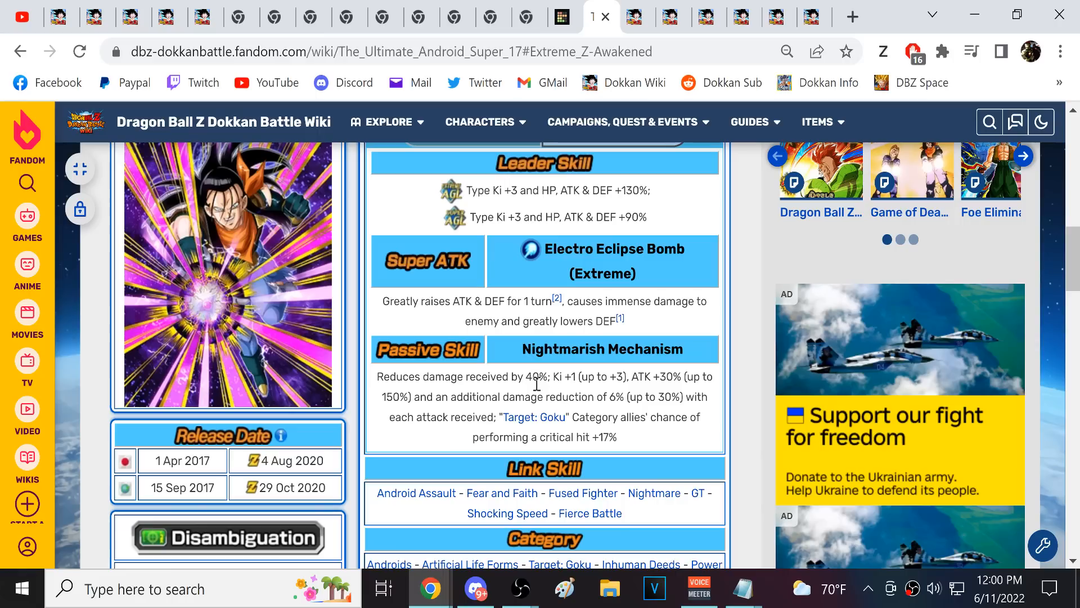
{"action": "mouse_move", "coordinate": [533, 370]}
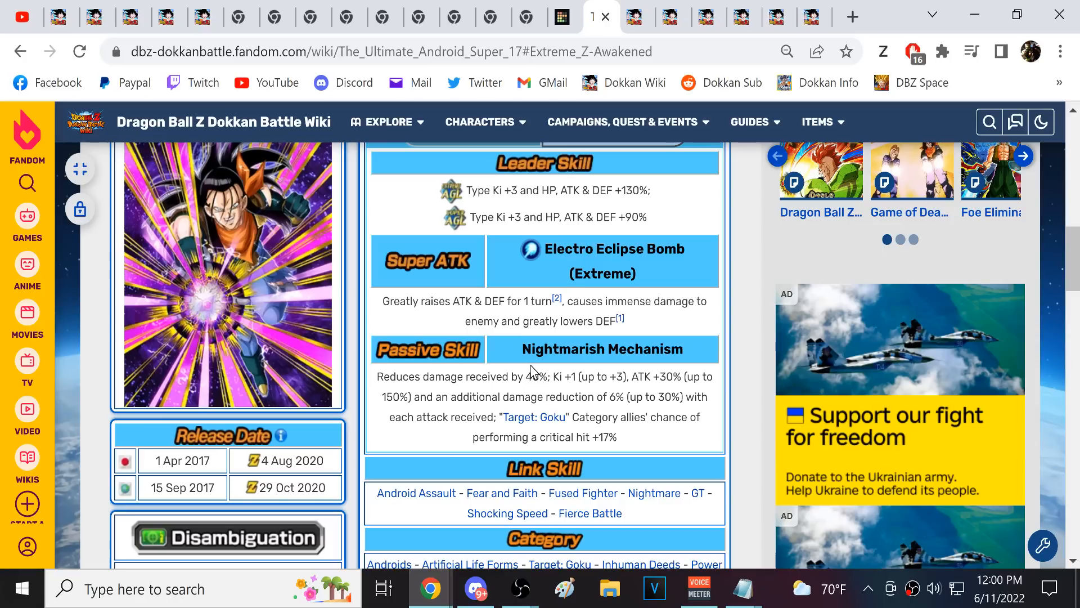
{"action": "mouse_move", "coordinate": [545, 360]}
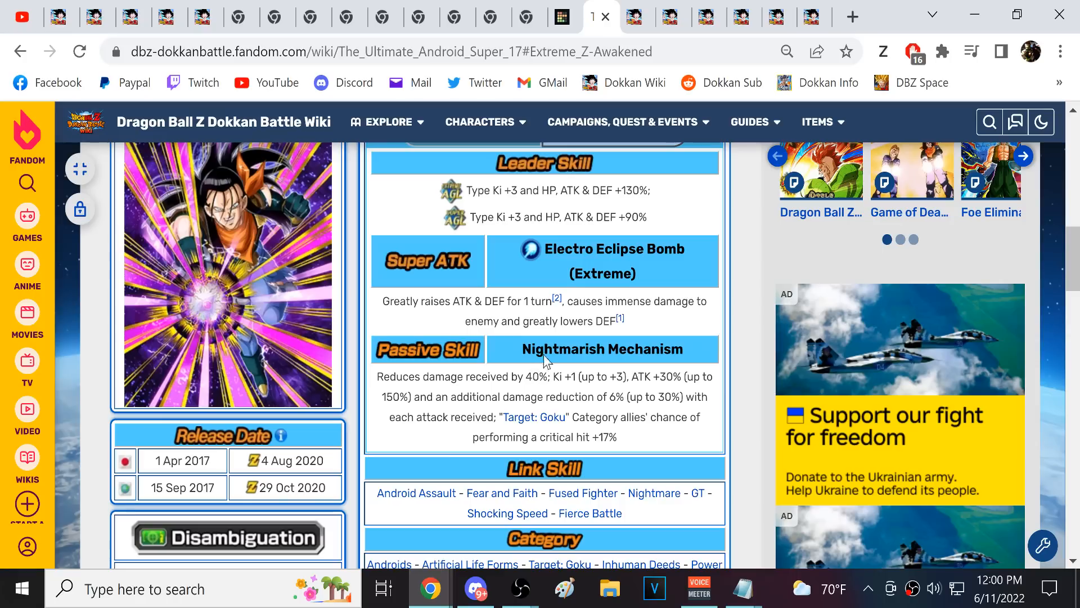
{"action": "left_click", "coordinate": [564, 17]}
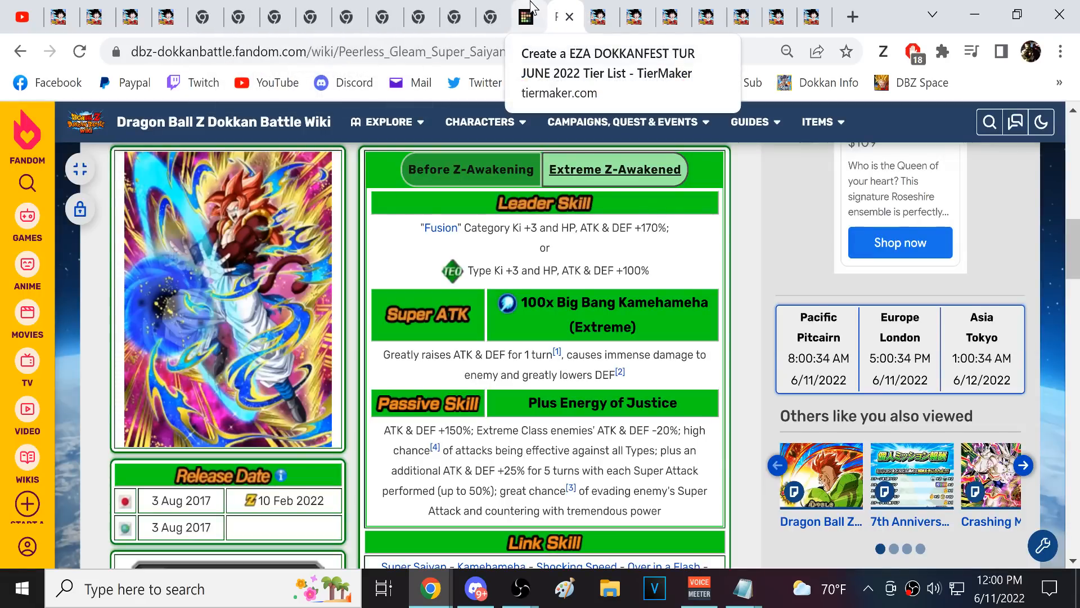
{"action": "left_click", "coordinate": [563, 15]}
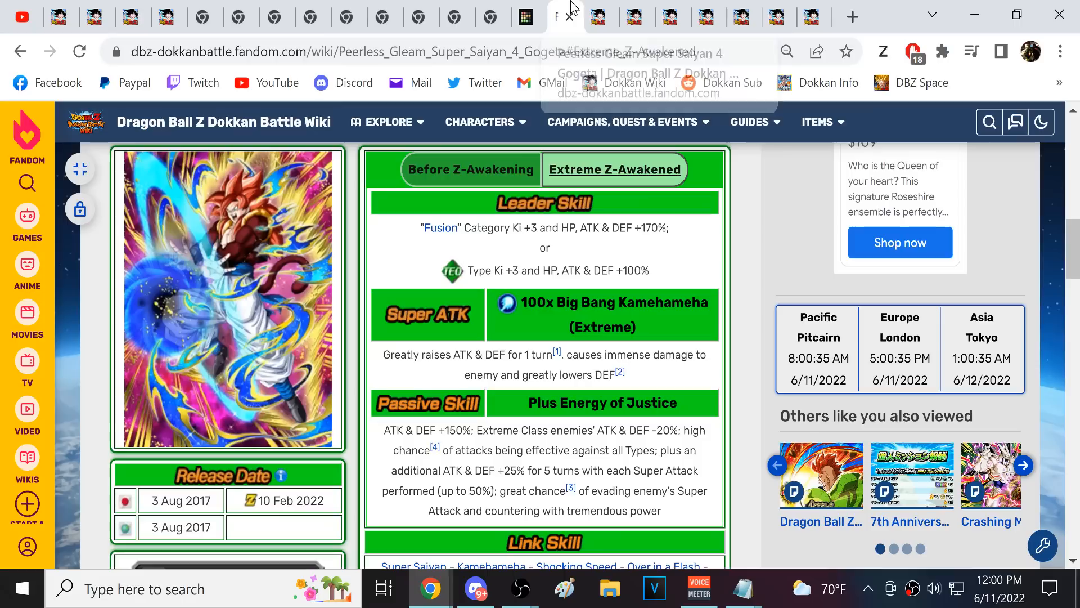
{"action": "mouse_move", "coordinate": [540, 344]}
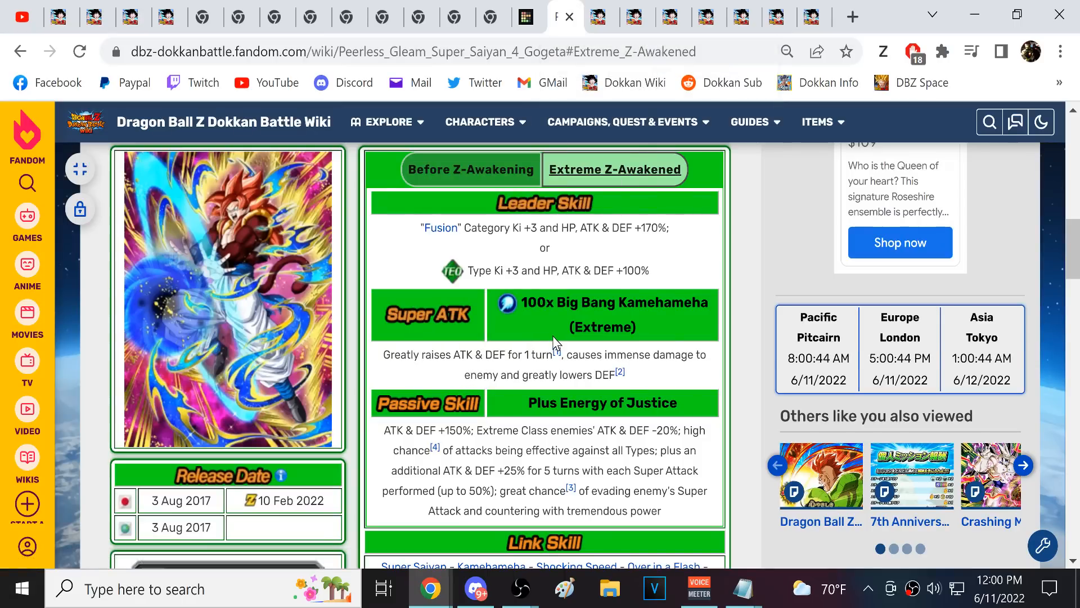
{"action": "mouse_move", "coordinate": [578, 294]}
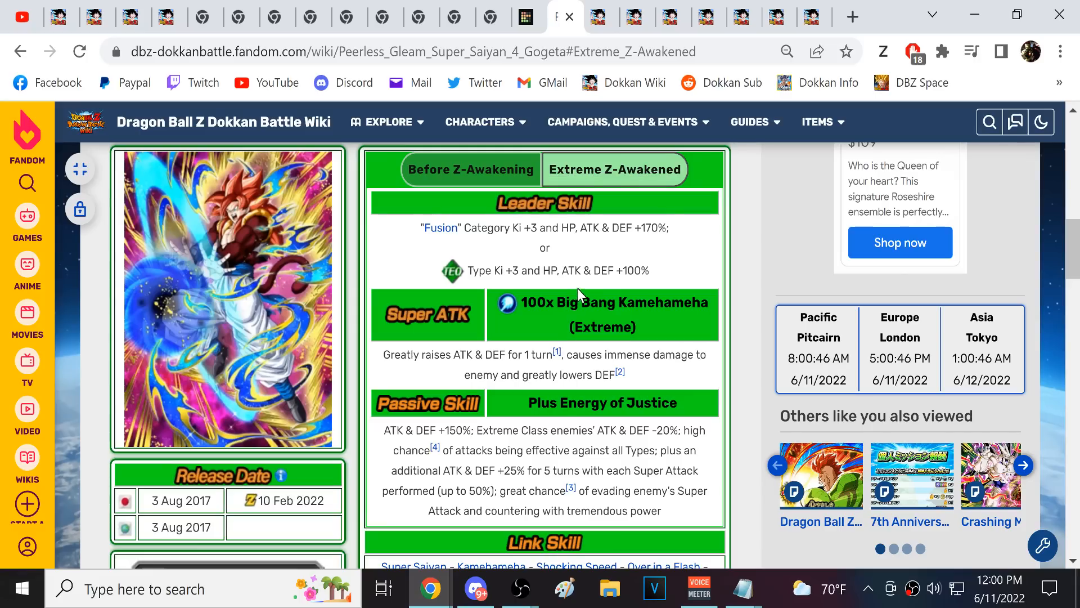
{"action": "scroll", "scroll_direction": "down", "scroll_amount": 3}
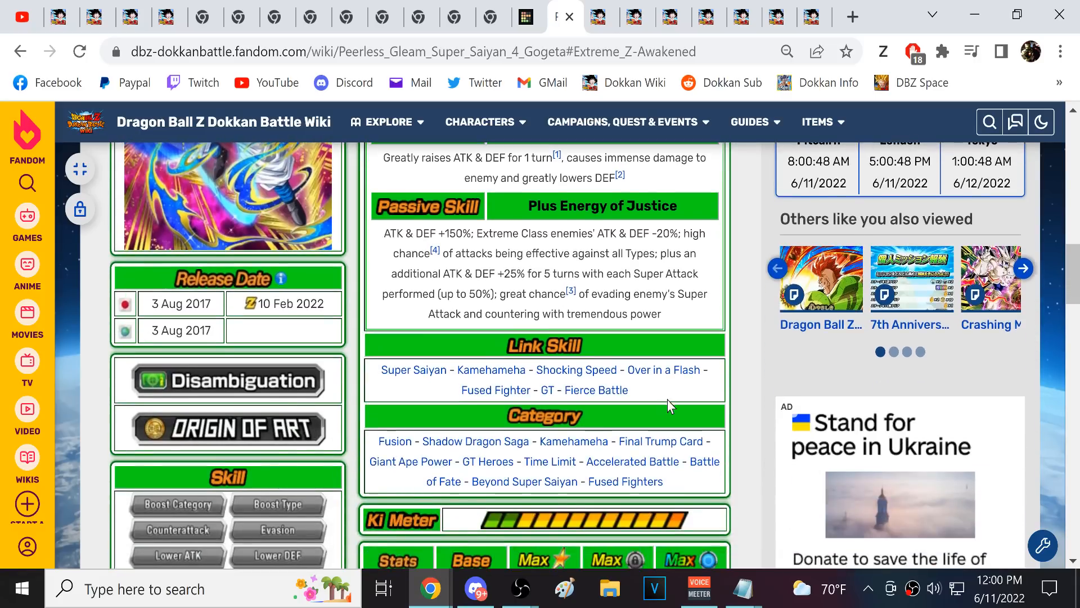
{"action": "scroll", "scroll_direction": "down", "scroll_amount": 3}
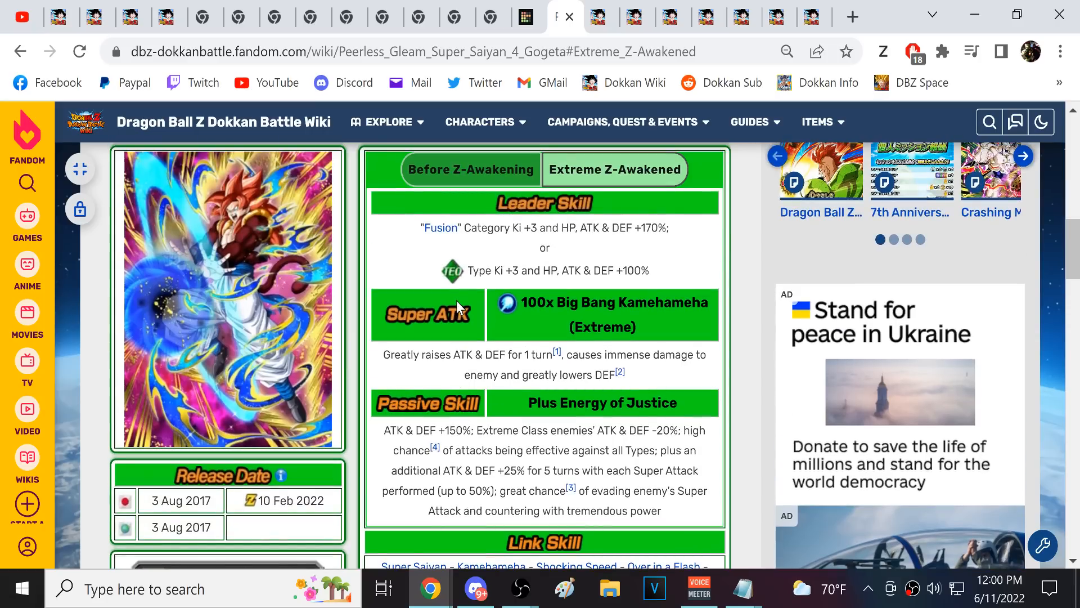
{"action": "scroll", "scroll_direction": "down", "scroll_amount": 3}
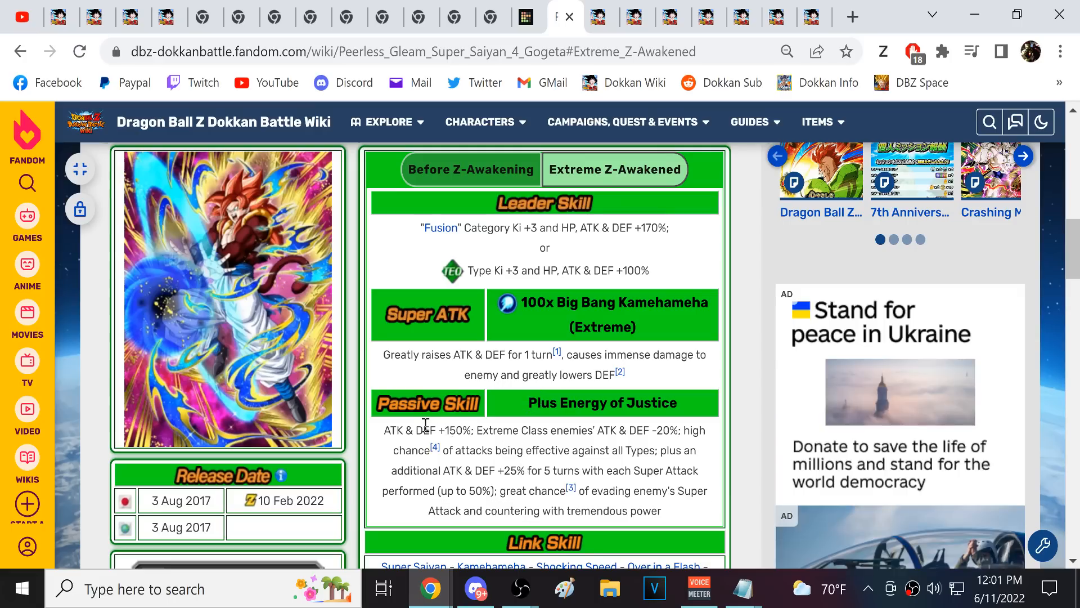
{"action": "left_click_drag", "start_coordinate": [419, 430], "coordinate": [655, 511]}
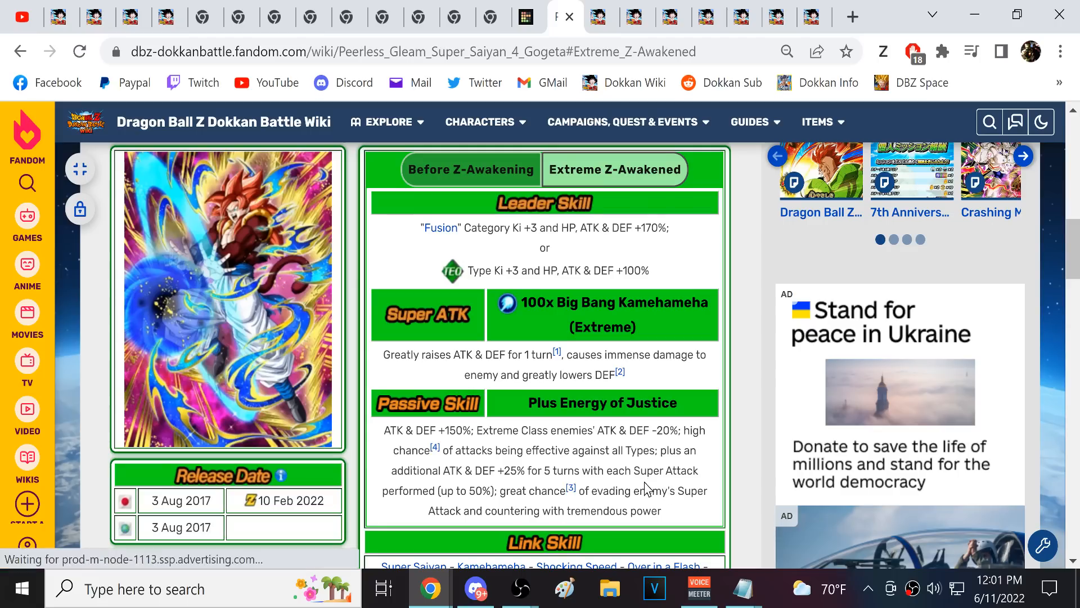
{"action": "mouse_move", "coordinate": [342, 382]}
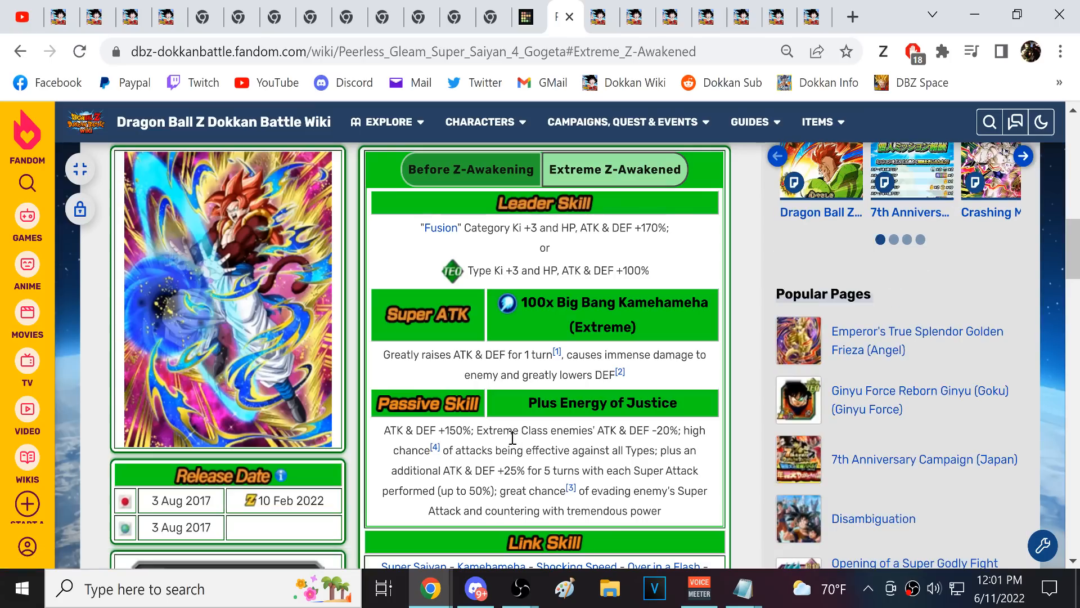
- Read Gogeta's passive, highlighting the extra ATK & DEF +25% passage
{"action": "left_click_drag", "start_coordinate": [488, 430], "coordinate": [682, 430]}
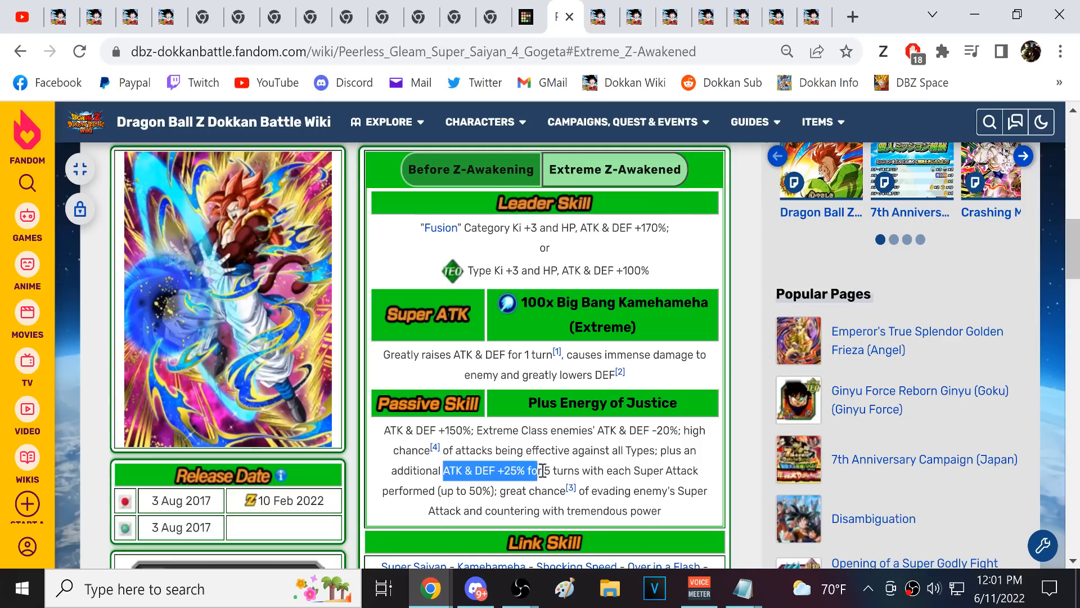
{"action": "left_click_drag", "start_coordinate": [541, 470], "coordinate": [530, 491]}
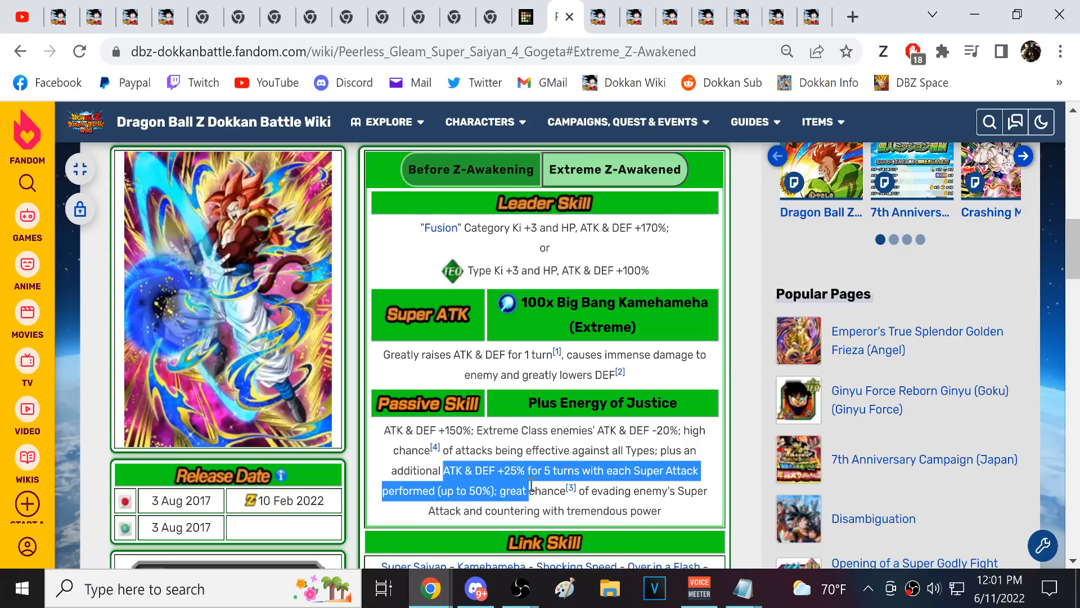
{"action": "left_click", "coordinate": [517, 475]}
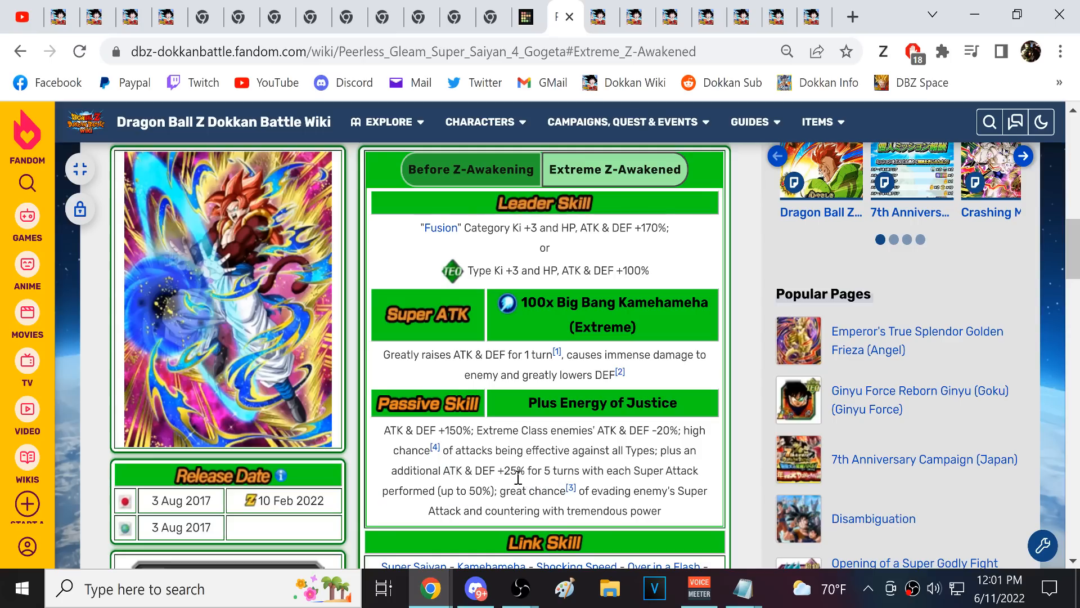
{"action": "left_click_drag", "start_coordinate": [498, 491], "coordinate": [668, 491]}
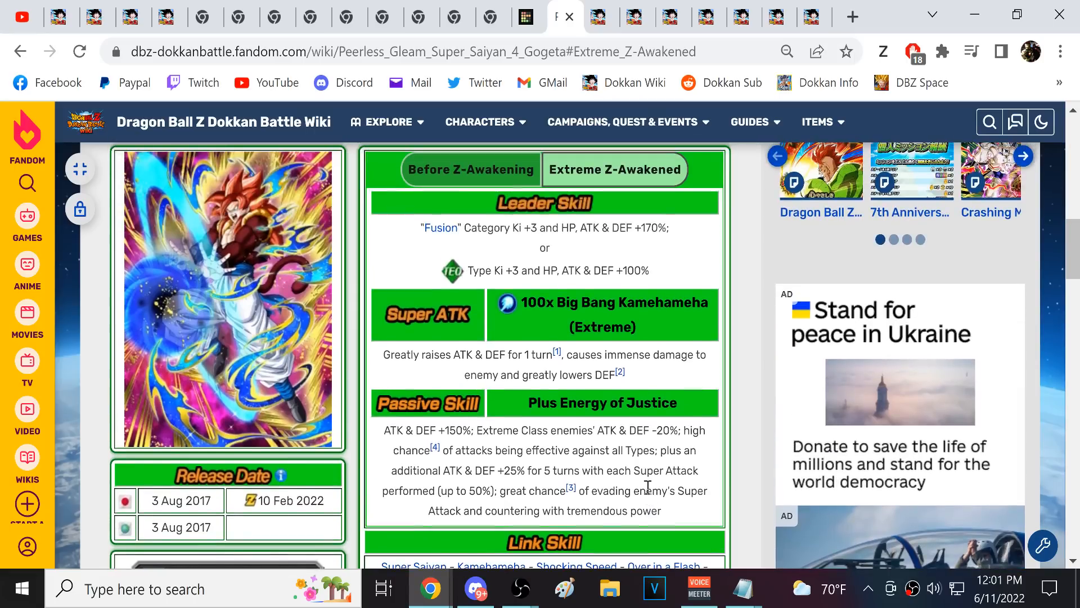
{"action": "mouse_move", "coordinate": [534, 444]}
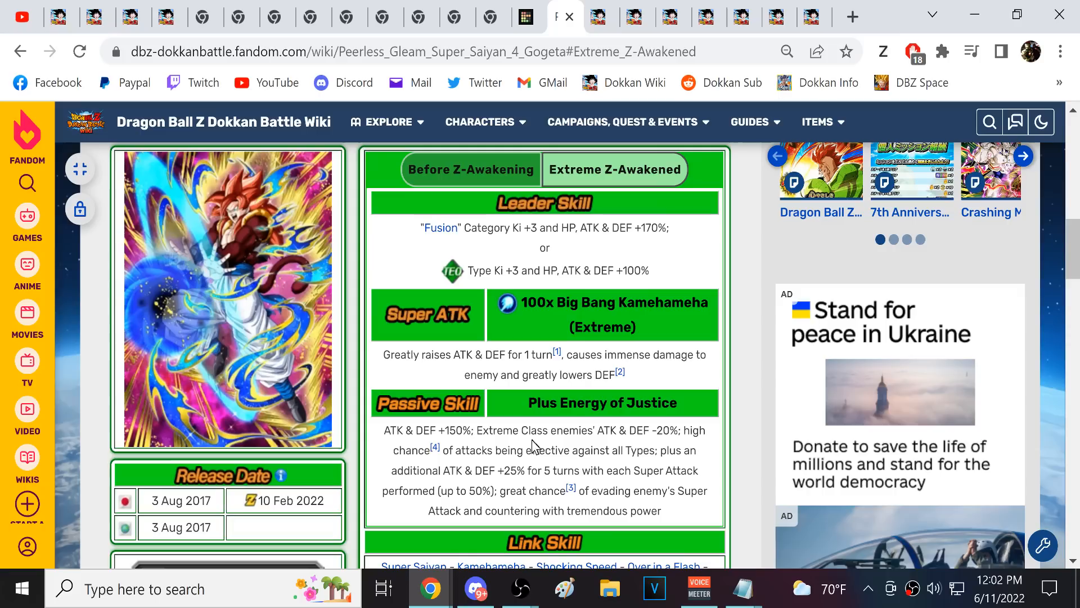
- Review Gogeta's link skills, then move to Super Saiyan Gohan (Future)'s awakened page
{"action": "scroll", "scroll_direction": "down", "scroll_amount": 3}
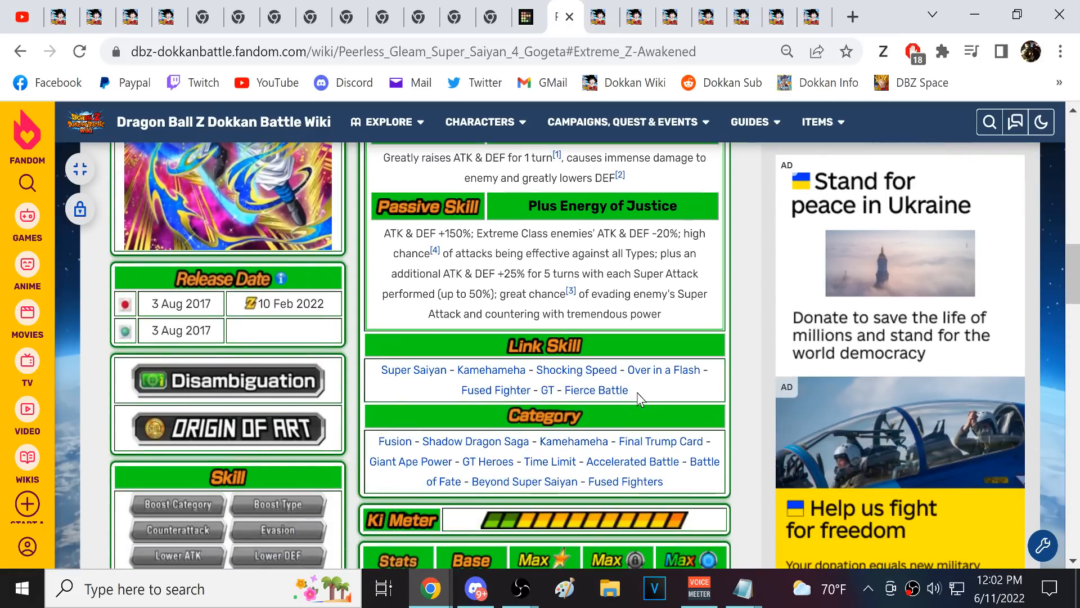
{"action": "mouse_move", "coordinate": [413, 370]}
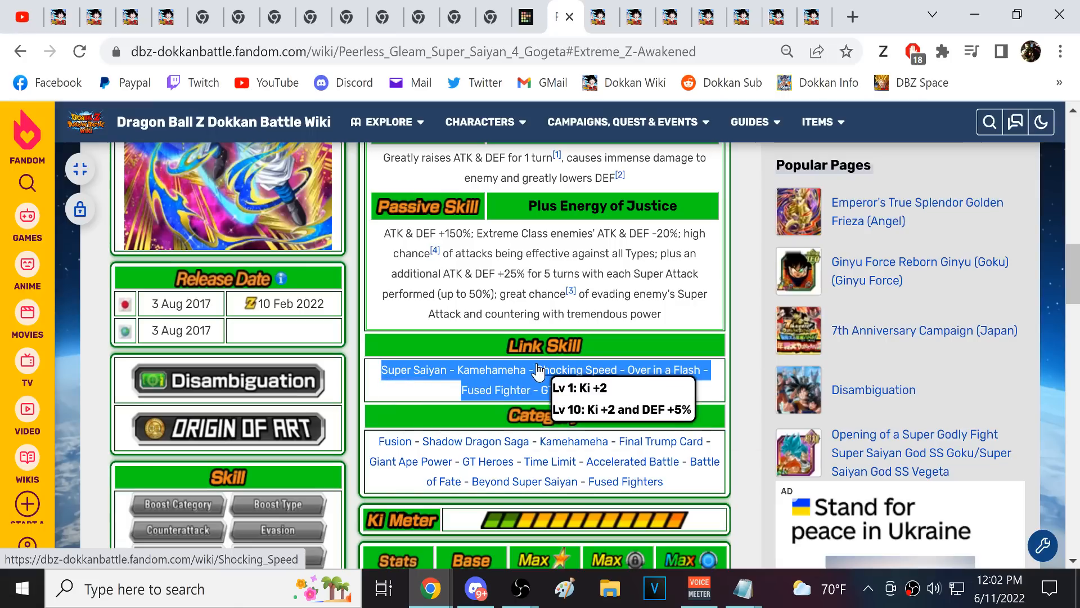
{"action": "mouse_move", "coordinate": [535, 311]}
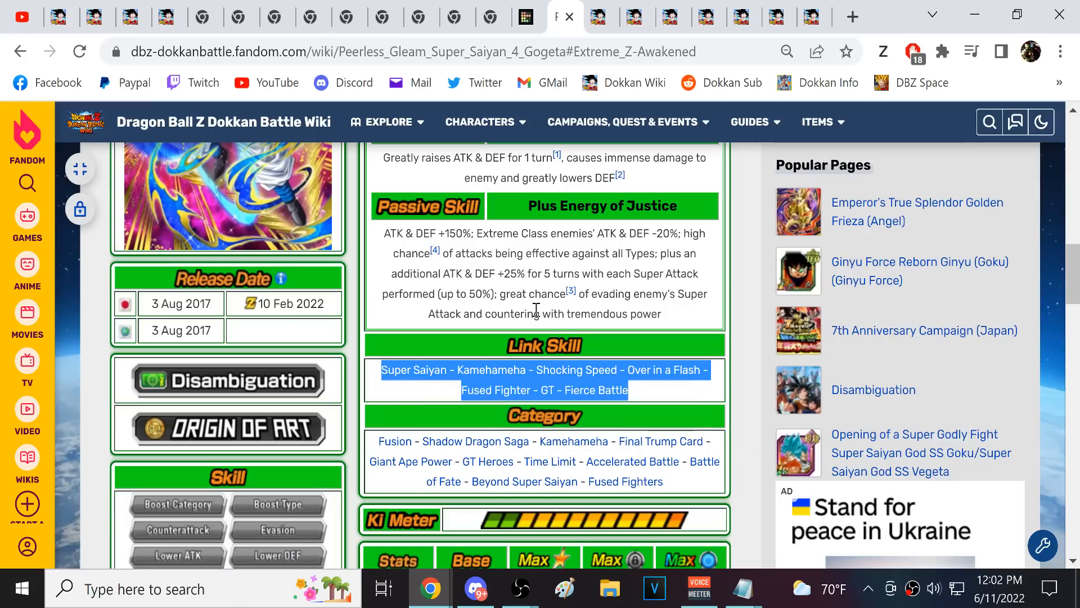
{"action": "scroll", "scroll_direction": "down", "scroll_amount": 3}
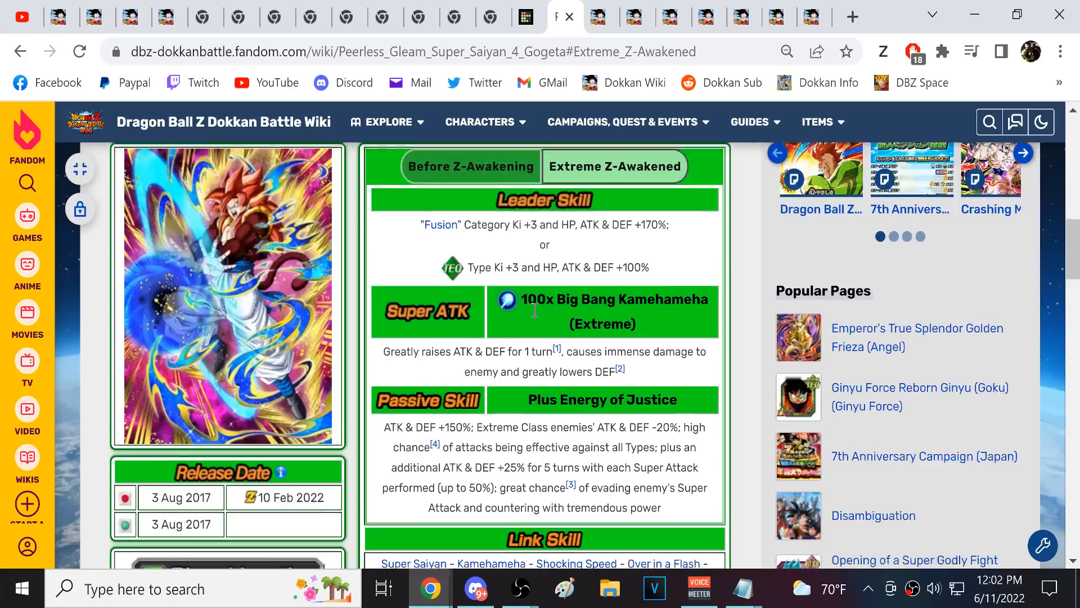
{"action": "scroll", "scroll_direction": "down", "scroll_amount": 3}
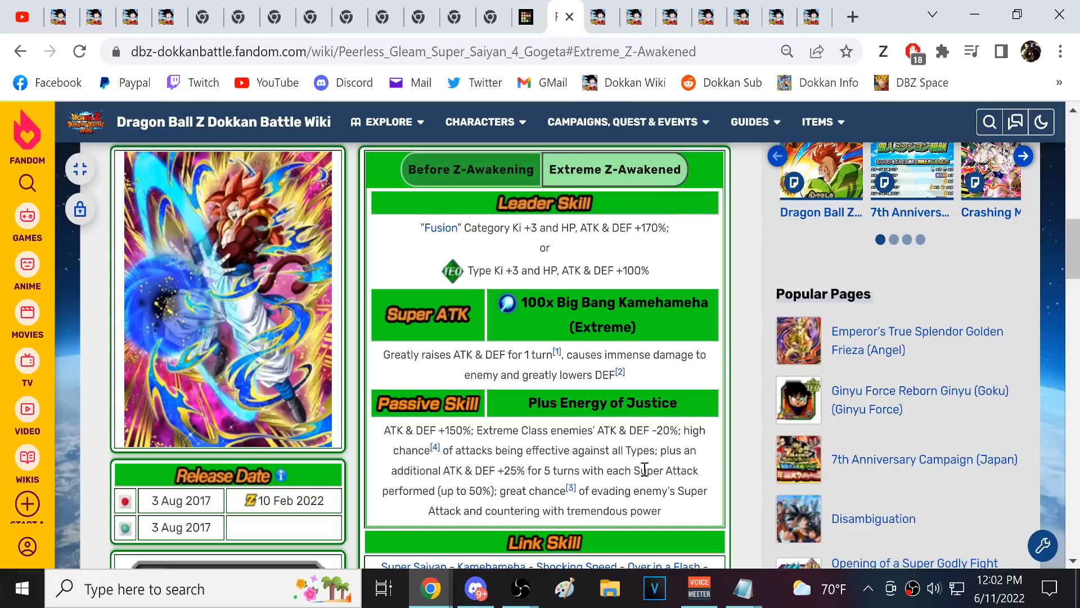
{"action": "left_click", "coordinate": [534, 15]}
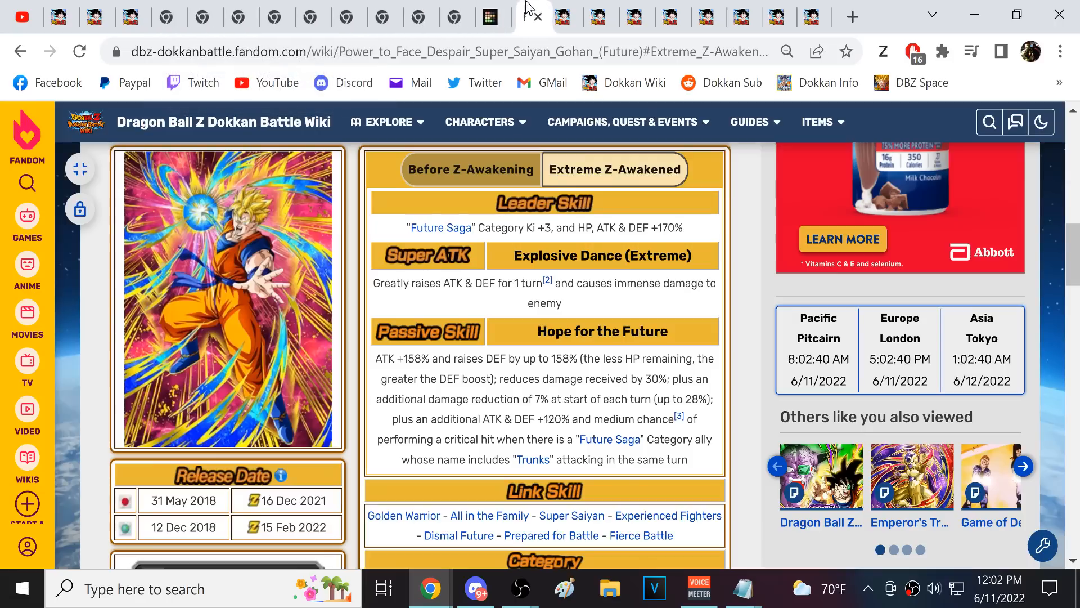
{"action": "left_click", "coordinate": [564, 16]}
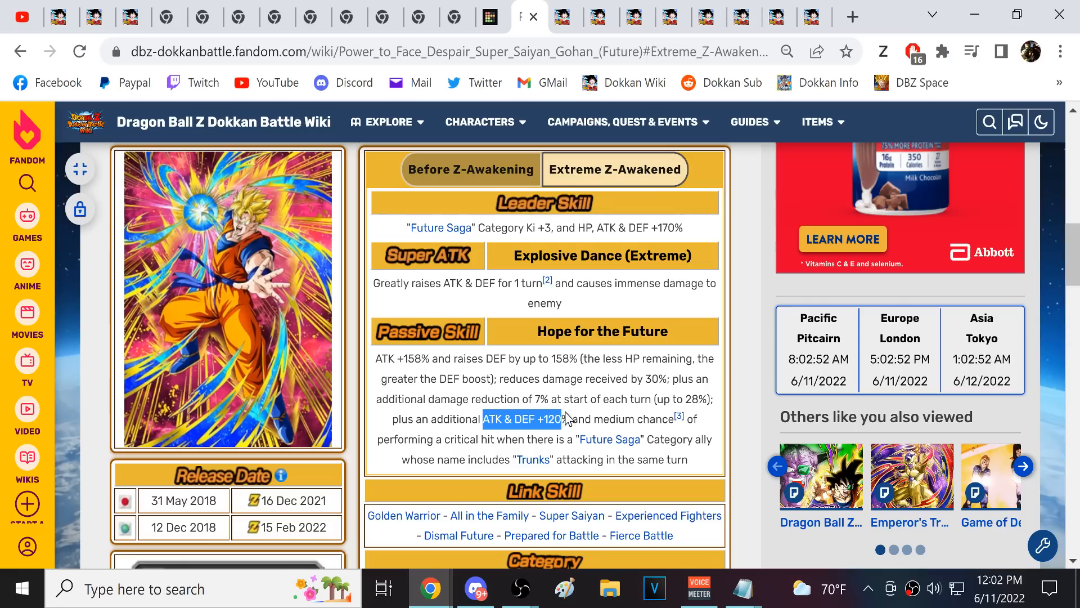
{"action": "left_click_drag", "start_coordinate": [552, 419], "coordinate": [599, 440]}
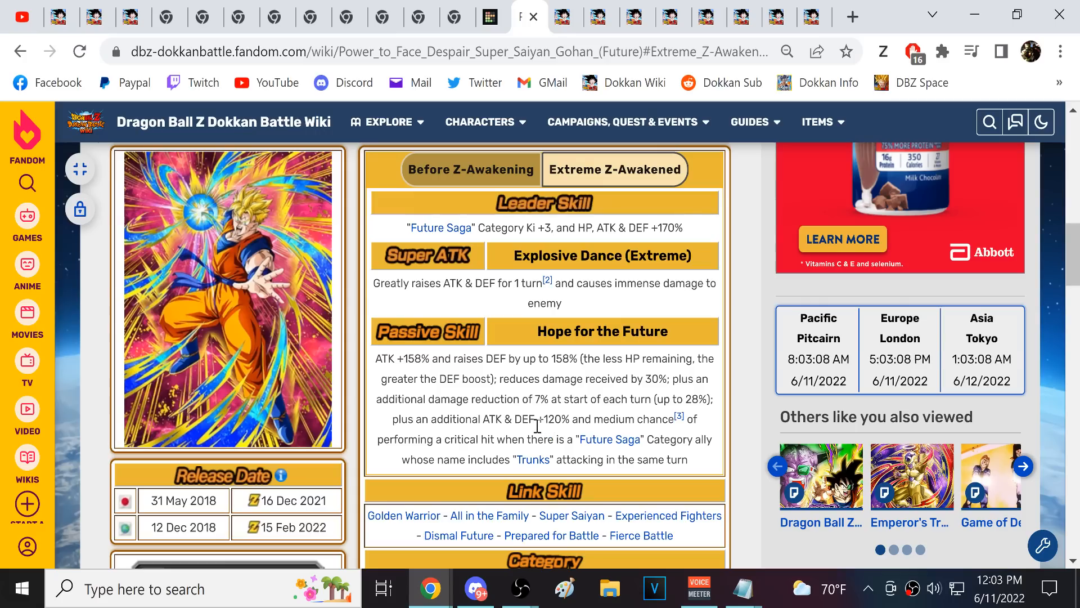
{"action": "mouse_move", "coordinate": [541, 423]}
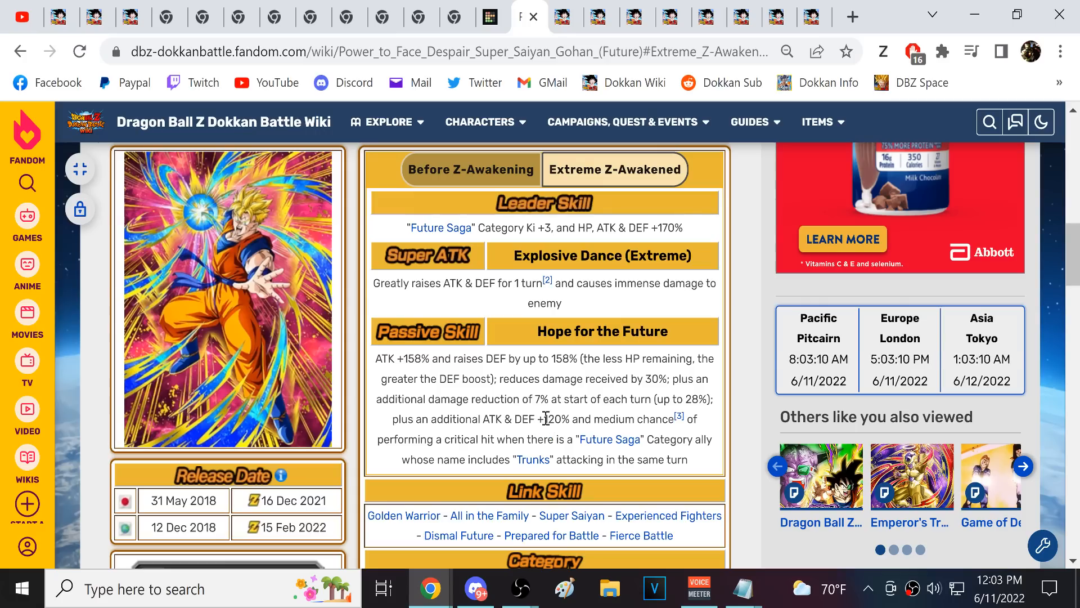
{"action": "mouse_move", "coordinate": [502, 374]}
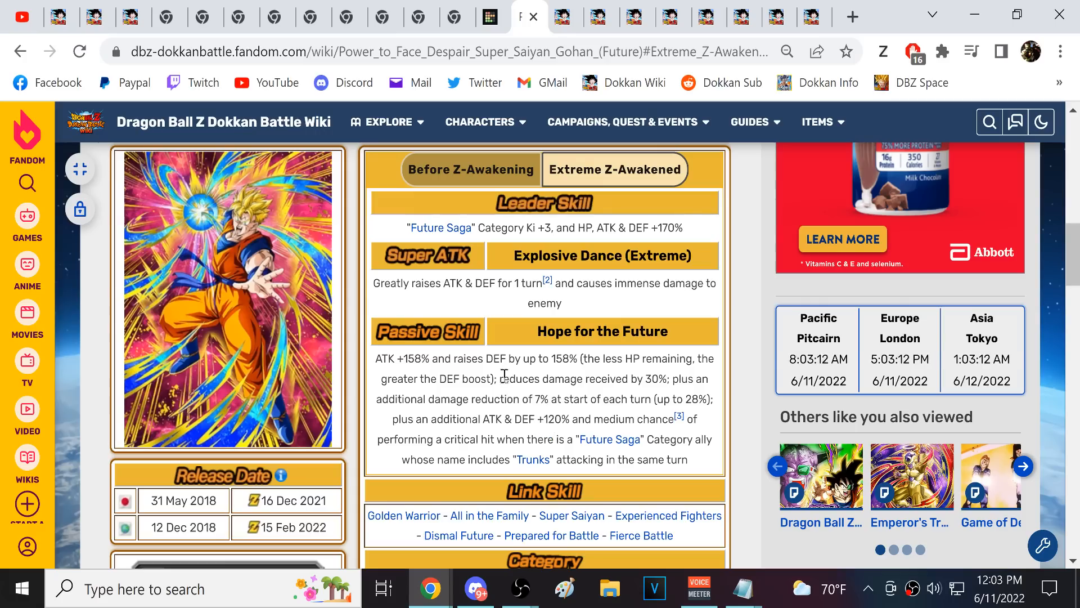
{"action": "left_click_drag", "start_coordinate": [502, 379], "coordinate": [658, 379]}
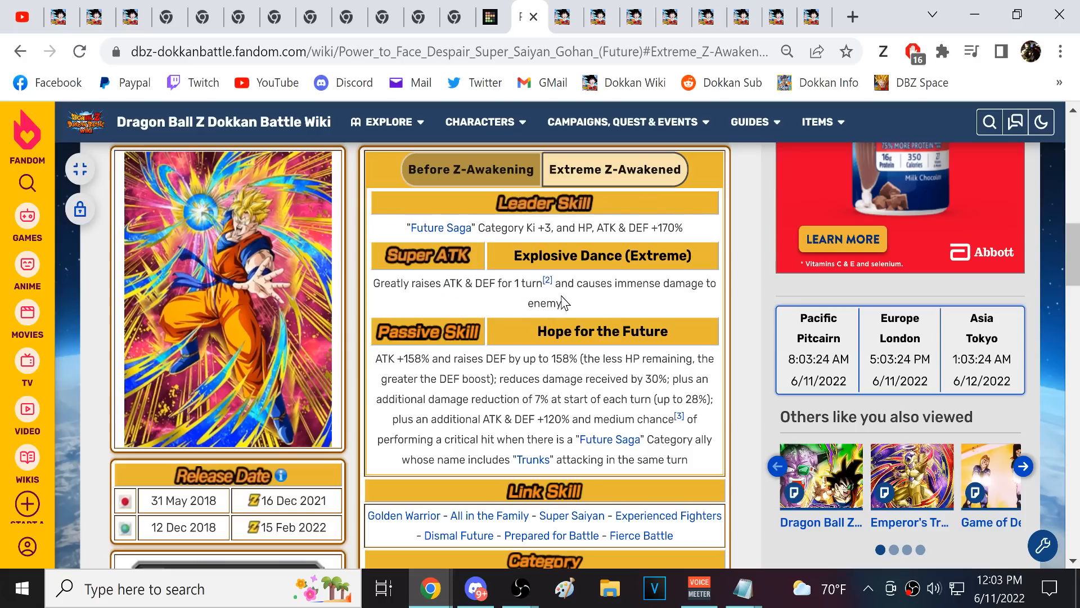
{"action": "mouse_move", "coordinate": [548, 327]}
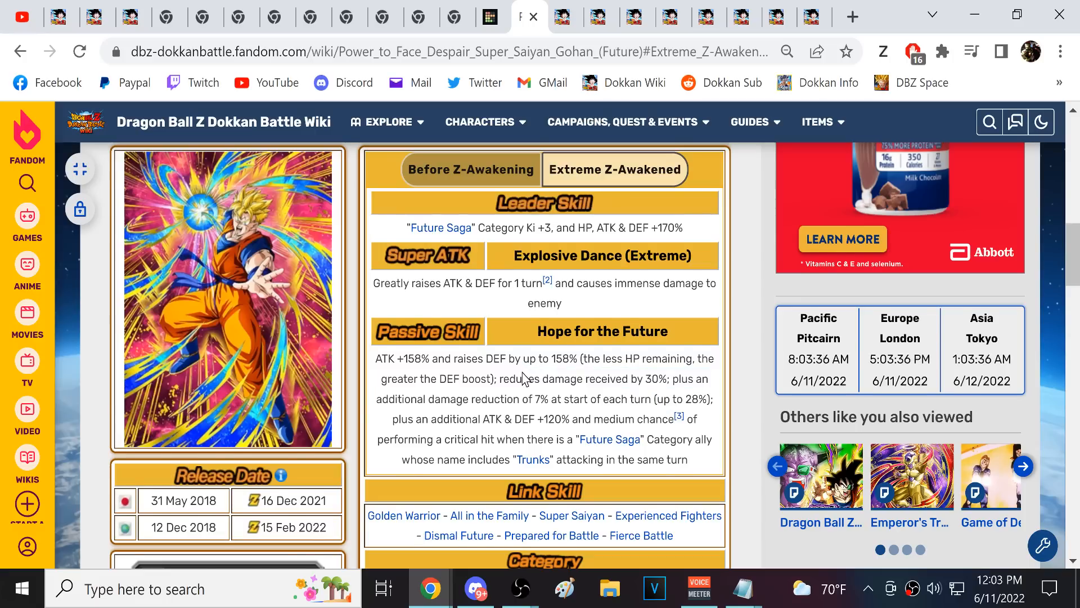
- Read through Future Gohan's Extreme Z-Awakened skills, then move to the Ultimate Gohan page
{"action": "scroll", "scroll_direction": "down", "scroll_amount": 3}
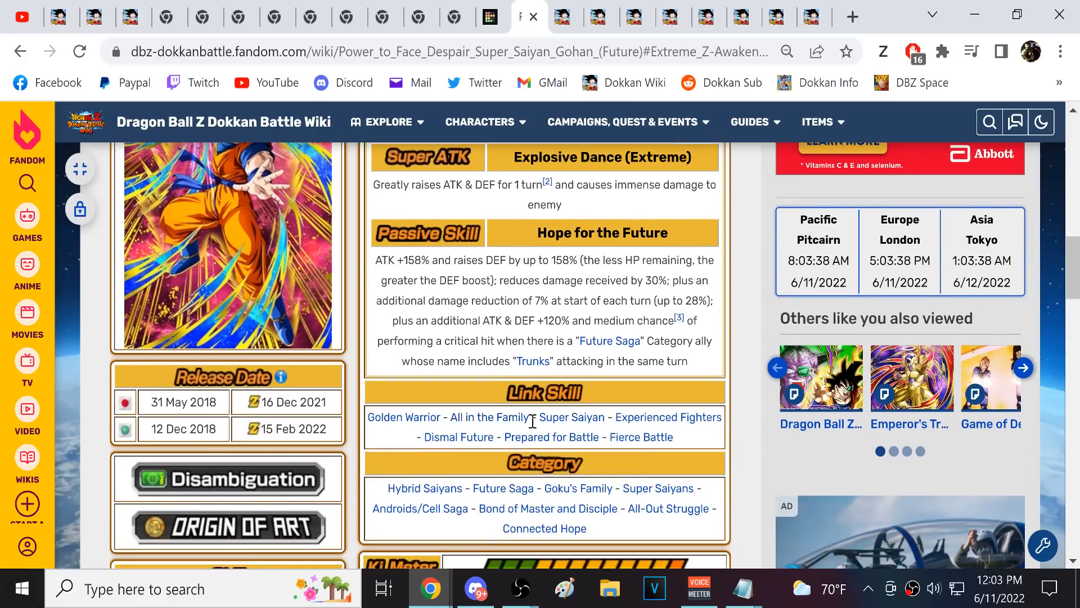
{"action": "double_click", "coordinate": [475, 416]}
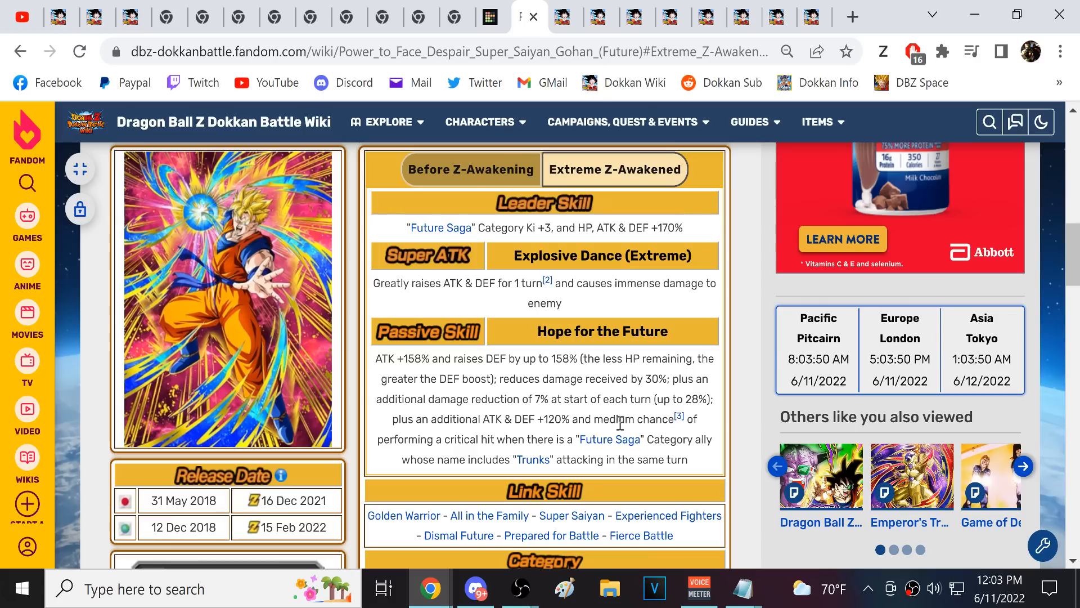
{"action": "mouse_move", "coordinate": [473, 196]}
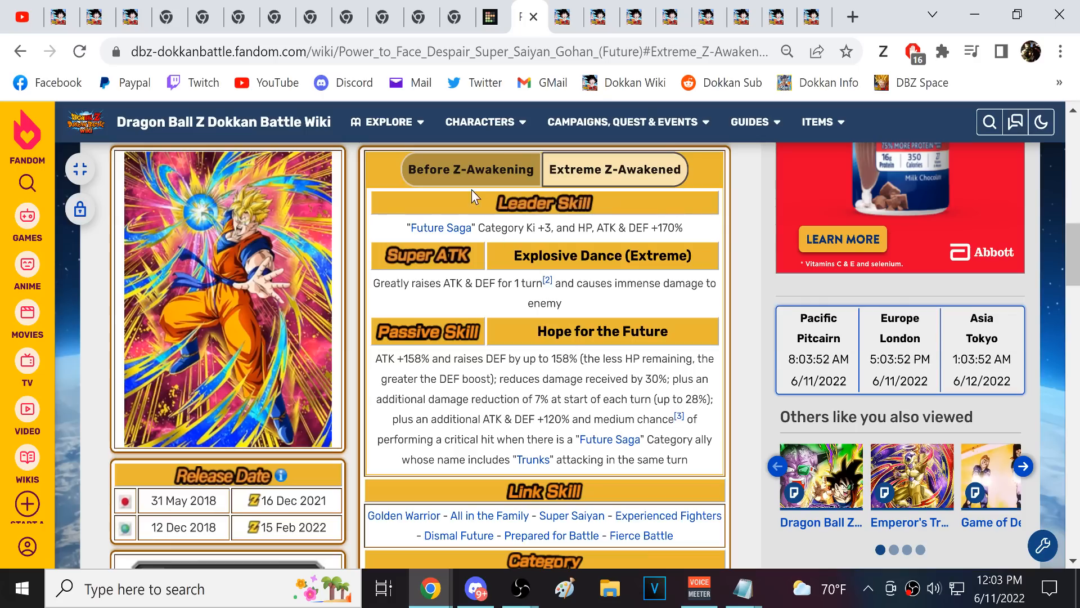
{"action": "mouse_move", "coordinate": [635, 330]}
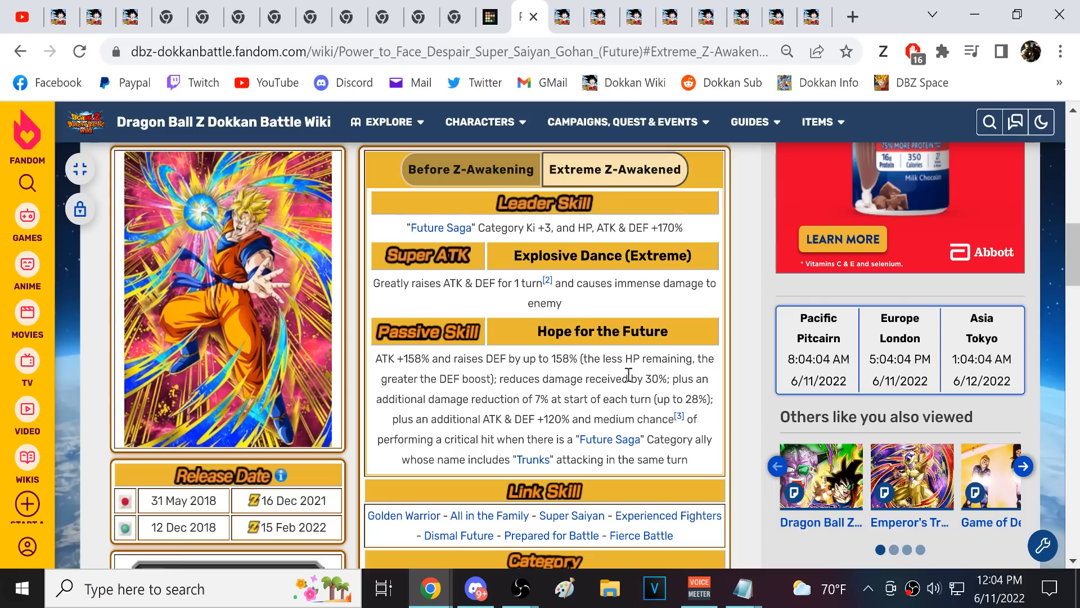
{"action": "left_click_drag", "start_coordinate": [516, 380], "coordinate": [660, 379]}
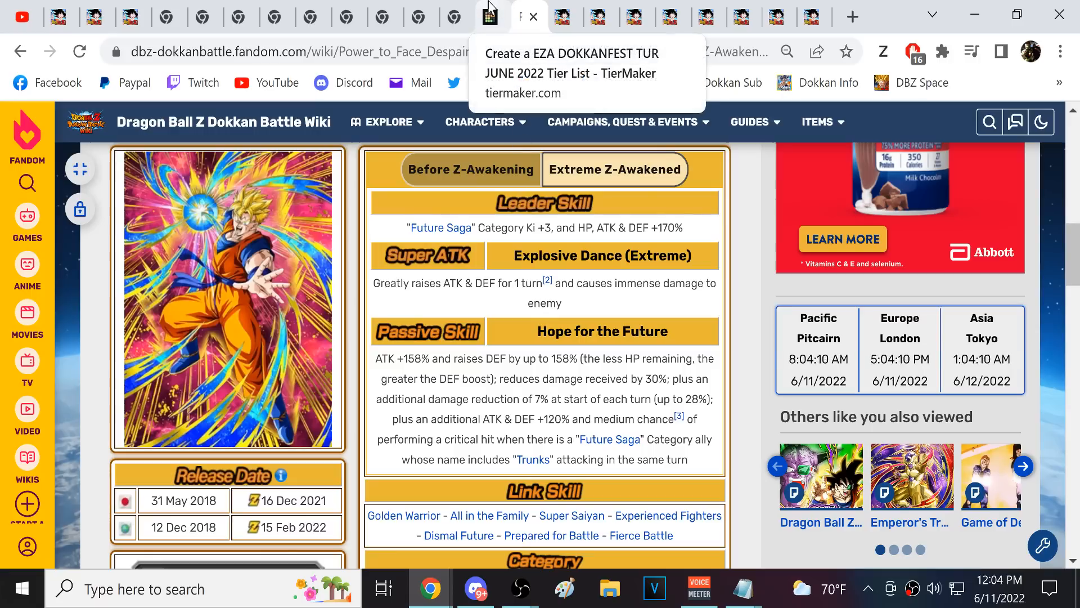
{"action": "left_click", "coordinate": [513, 16]}
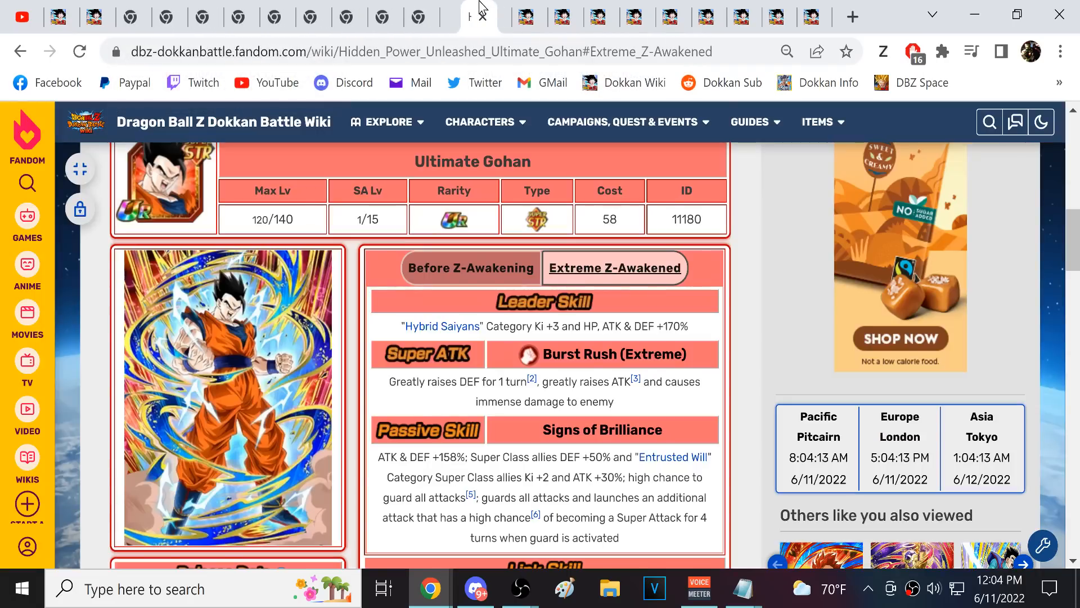
- Read Ultimate Gohan's guard passive, then start moving his icon toward tier 4 in TierMaker
{"action": "left_click", "coordinate": [457, 17]}
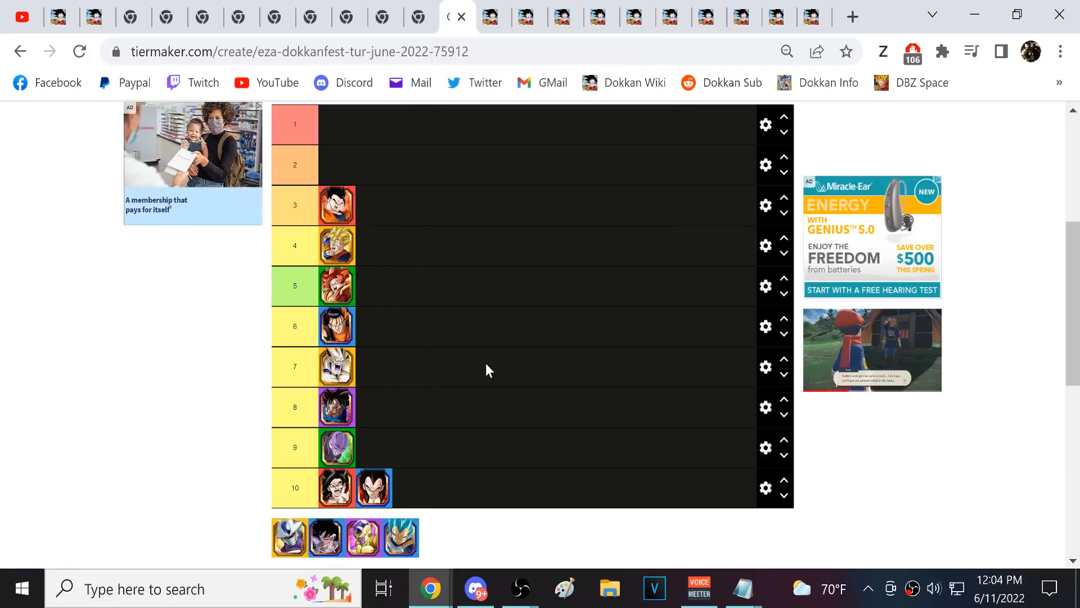
{"action": "left_click", "coordinate": [492, 17]}
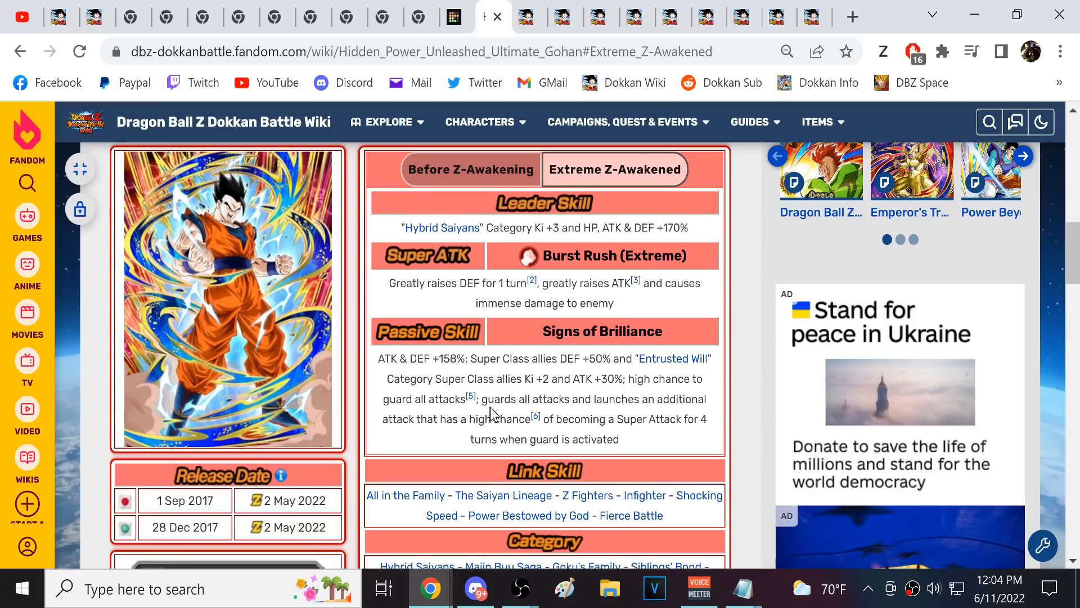
{"action": "left_click_drag", "start_coordinate": [481, 398], "coordinate": [600, 418]}
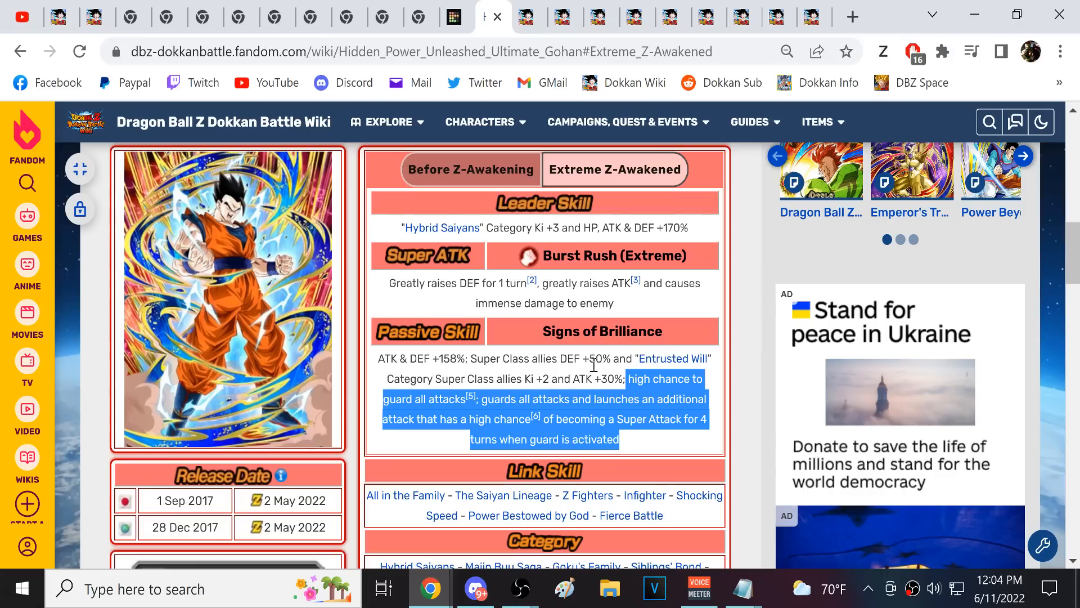
{"action": "left_click", "coordinate": [623, 378]}
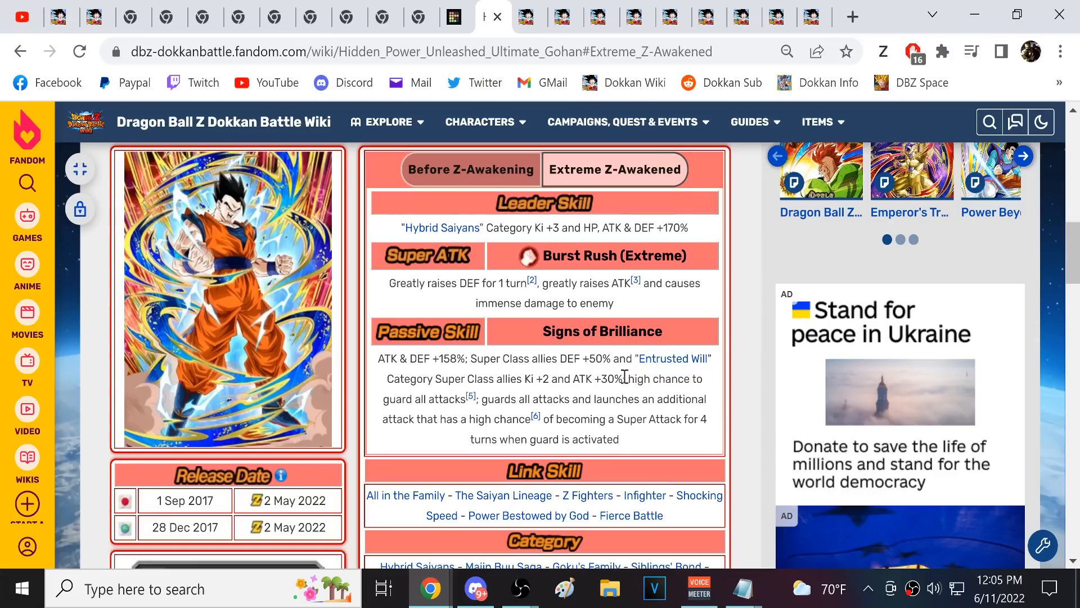
{"action": "left_click_drag", "start_coordinate": [624, 378], "coordinate": [620, 439]}
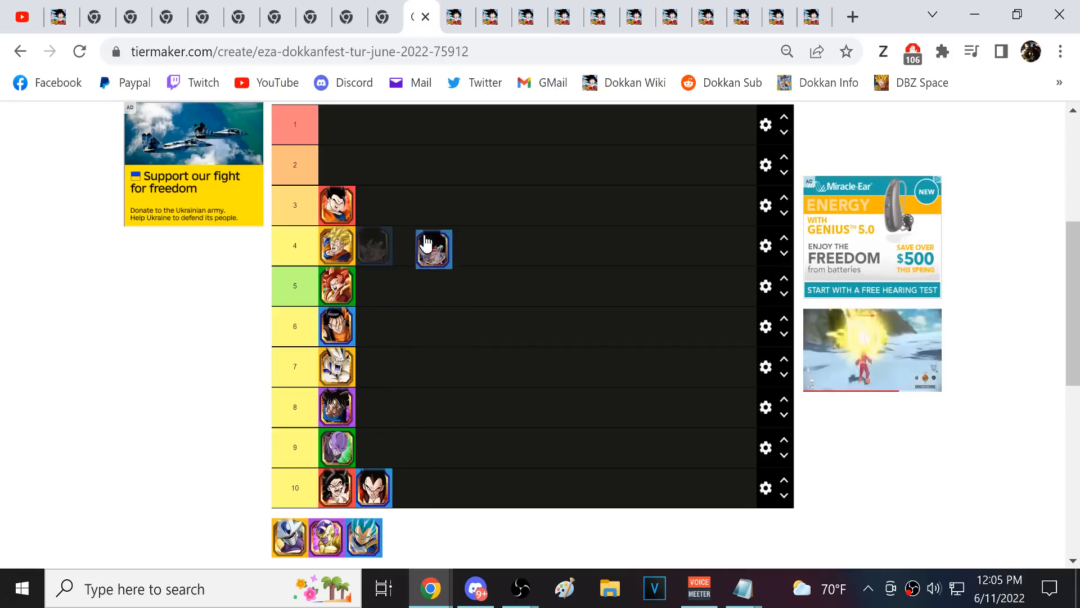
- Move on to the Explosive Evolution Turles wiki page
{"action": "left_click", "coordinate": [454, 16]}
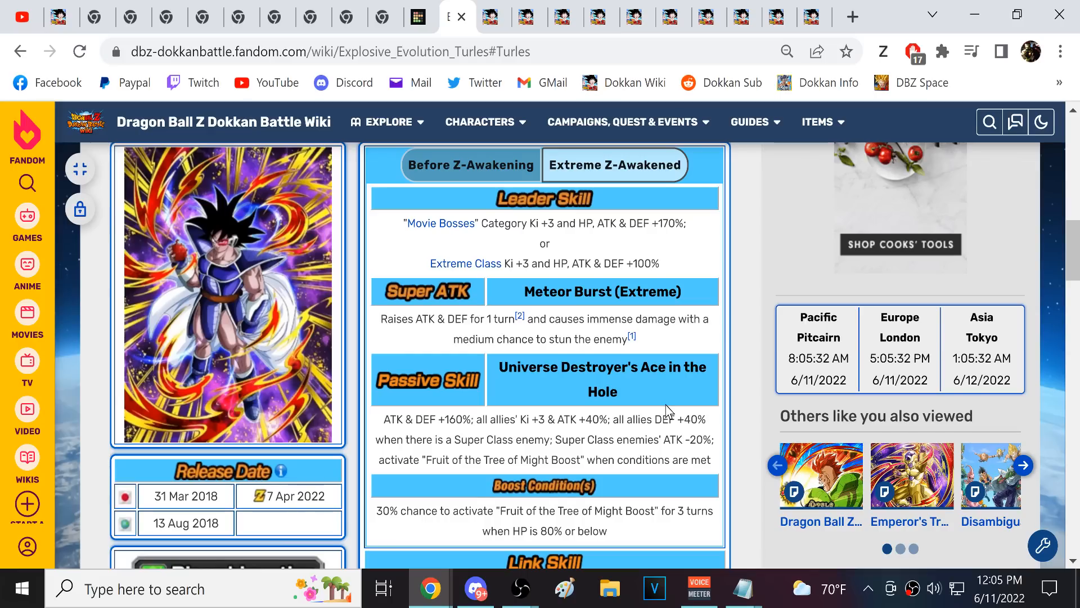
- Look over Turles's boost condition, link skills and categories, highlighting part of his passive
{"action": "scroll", "scroll_direction": "down", "scroll_amount": 3}
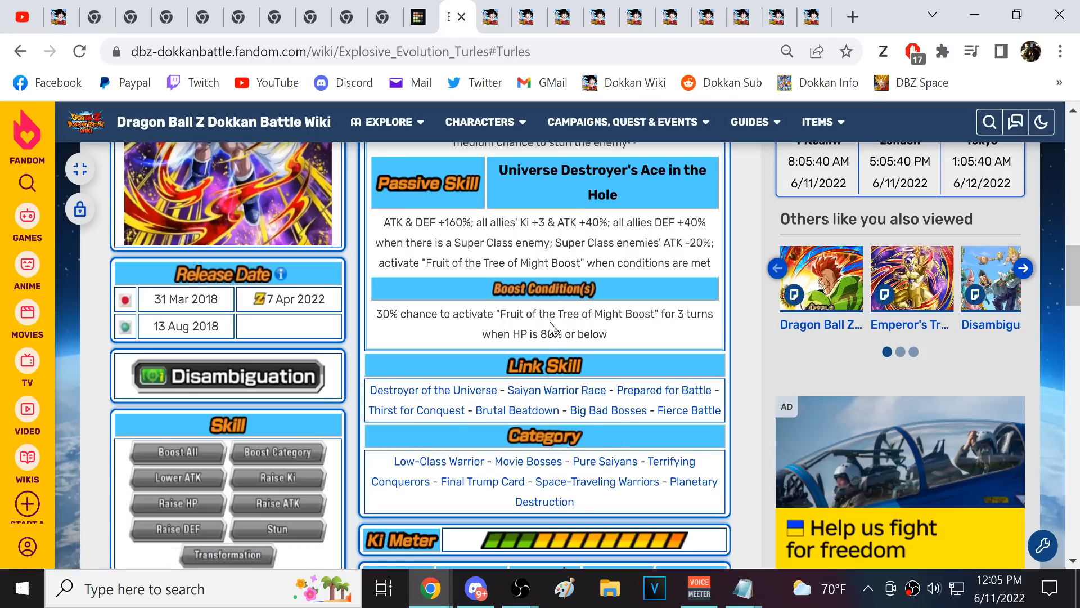
{"action": "mouse_move", "coordinate": [605, 462]}
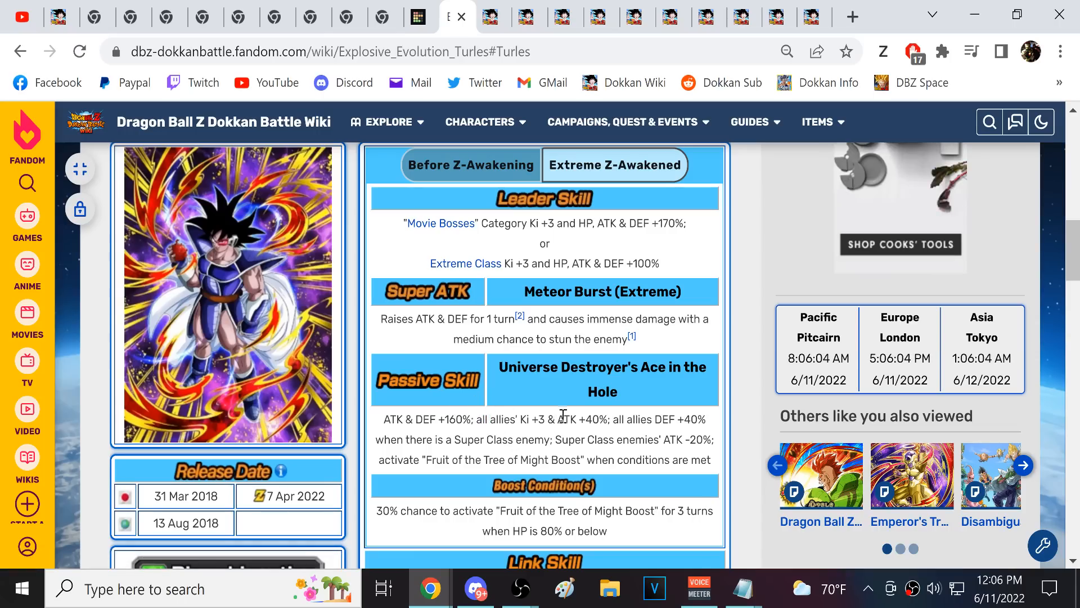
{"action": "left_click_drag", "start_coordinate": [502, 418], "coordinate": [580, 440]}
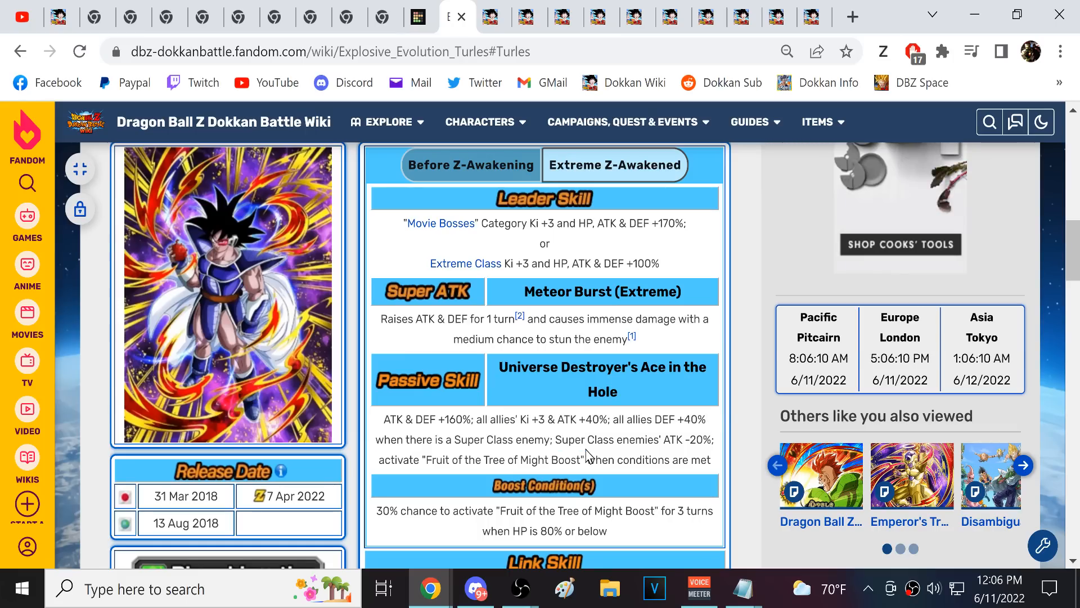
{"action": "mouse_move", "coordinate": [588, 459]}
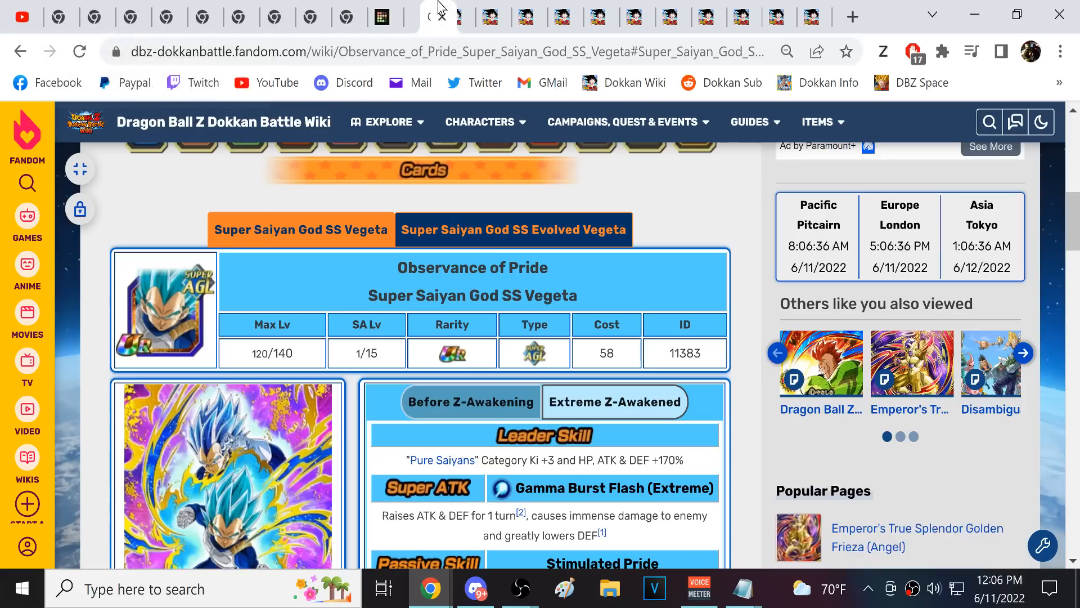
- Place Vegeta in tier 1, then scroll through both Observance of Pride Vegeta forms on the wiki
{"action": "left_click", "coordinate": [437, 15]}
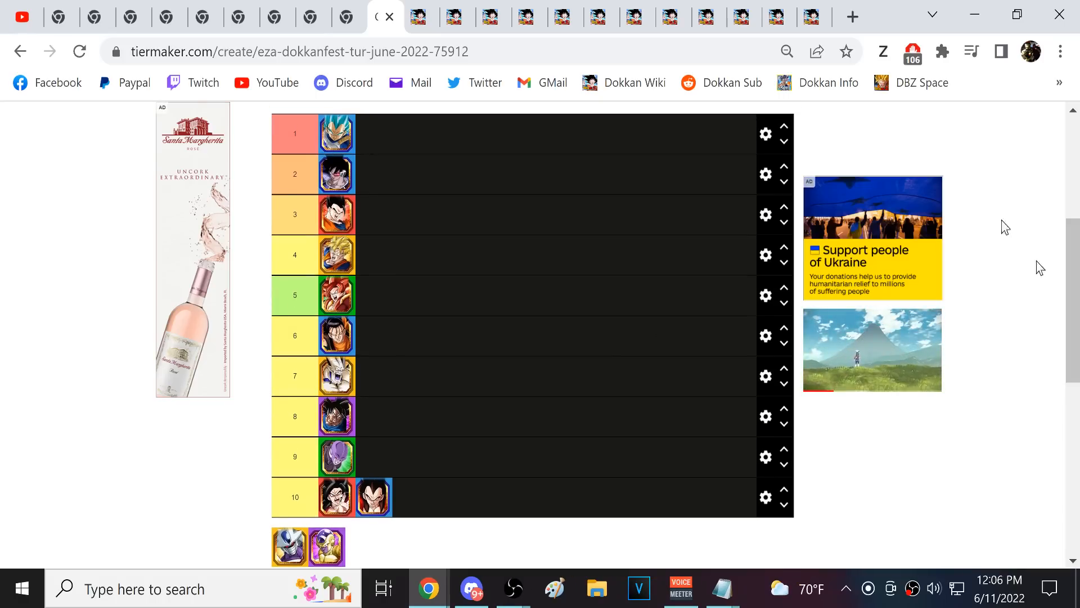
{"action": "left_click", "coordinate": [382, 16]}
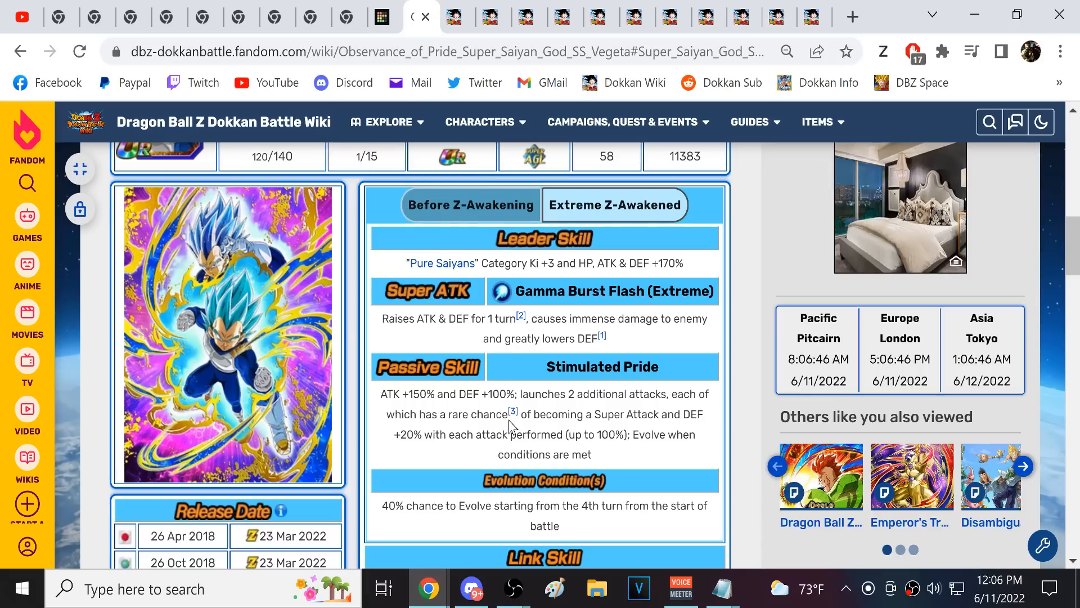
{"action": "scroll", "scroll_direction": "down", "scroll_amount": 3}
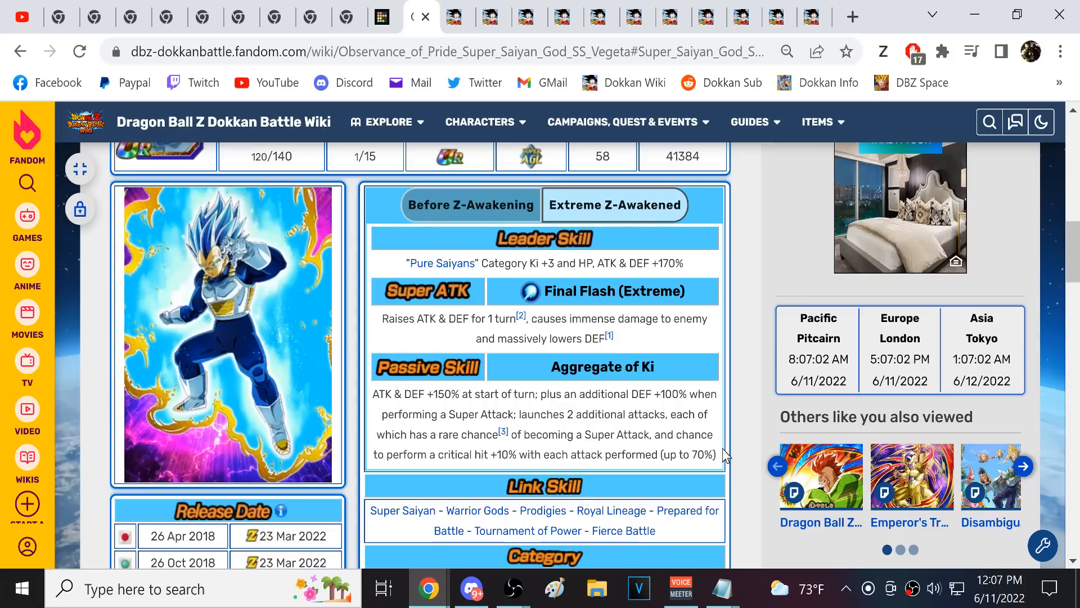
{"action": "scroll", "scroll_direction": "down", "scroll_amount": 3}
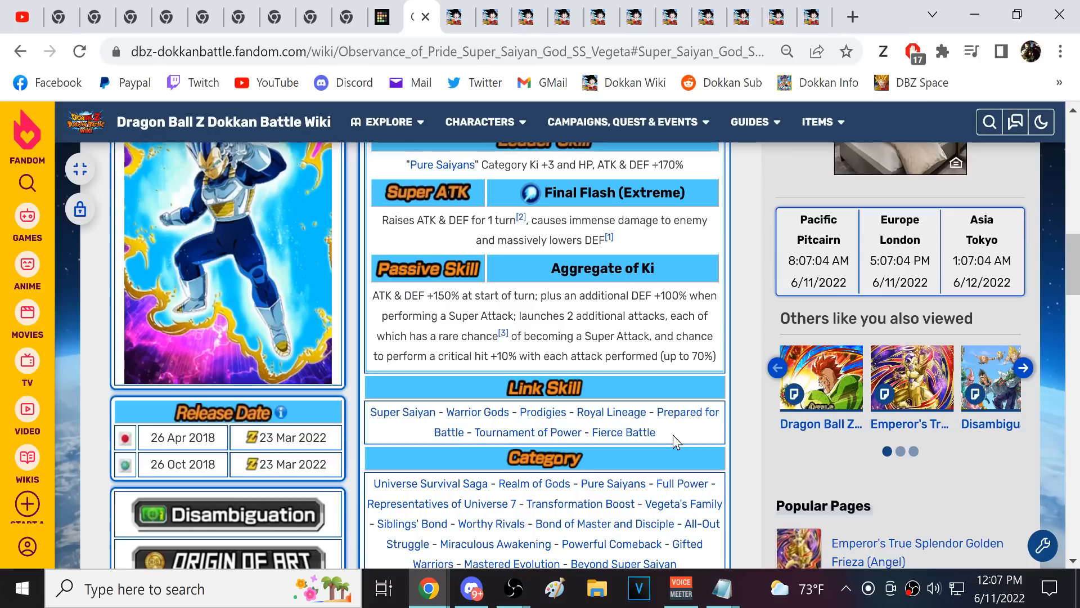
{"action": "scroll", "scroll_direction": "down", "scroll_amount": 3}
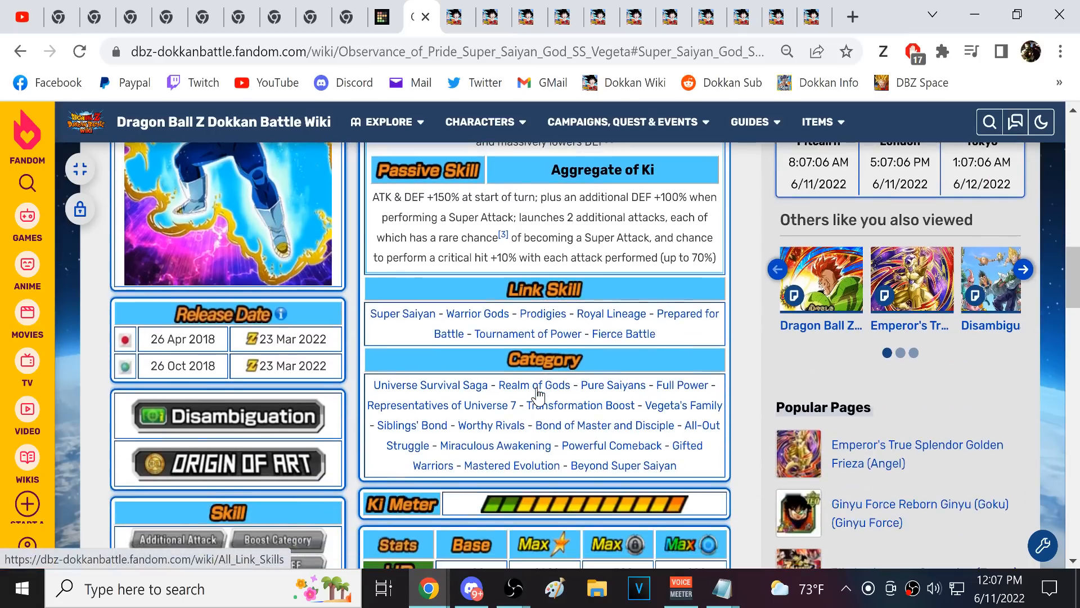
{"action": "mouse_move", "coordinate": [633, 506]}
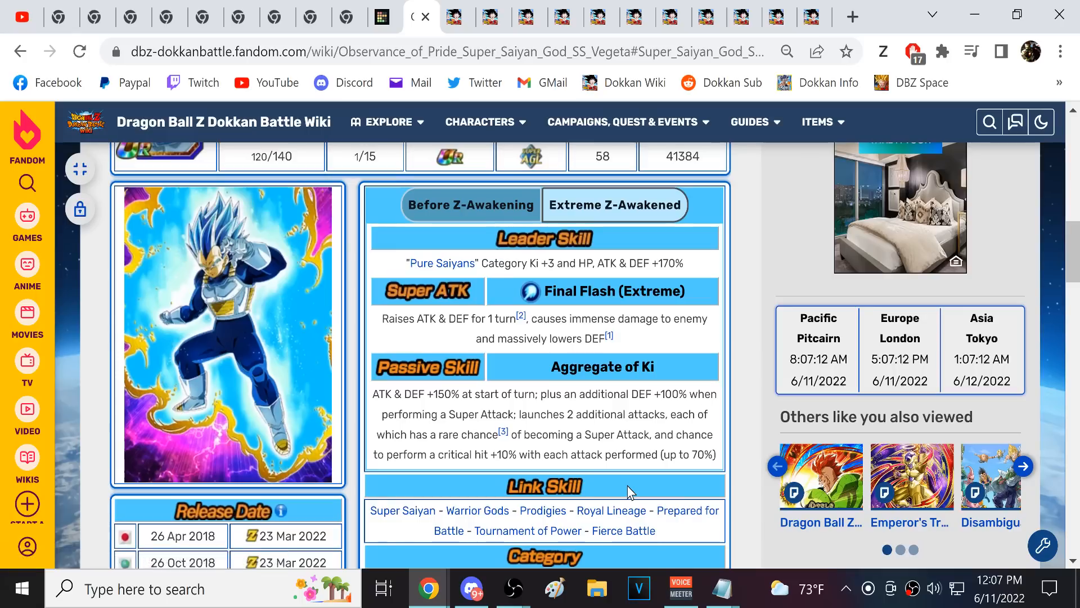
{"action": "mouse_move", "coordinate": [644, 427]}
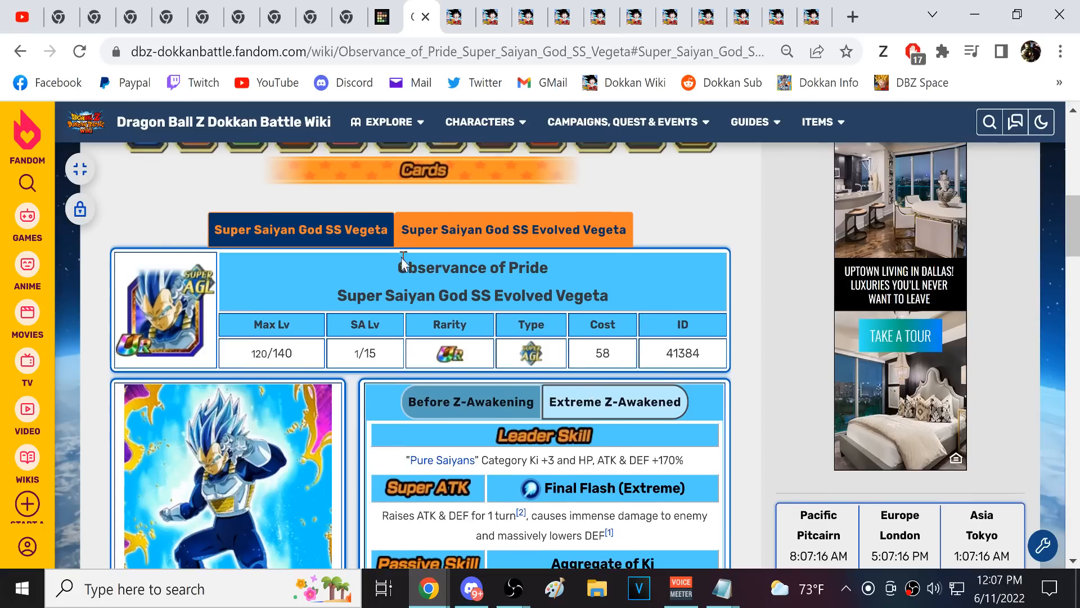
{"action": "scroll", "scroll_direction": "down", "scroll_amount": 3}
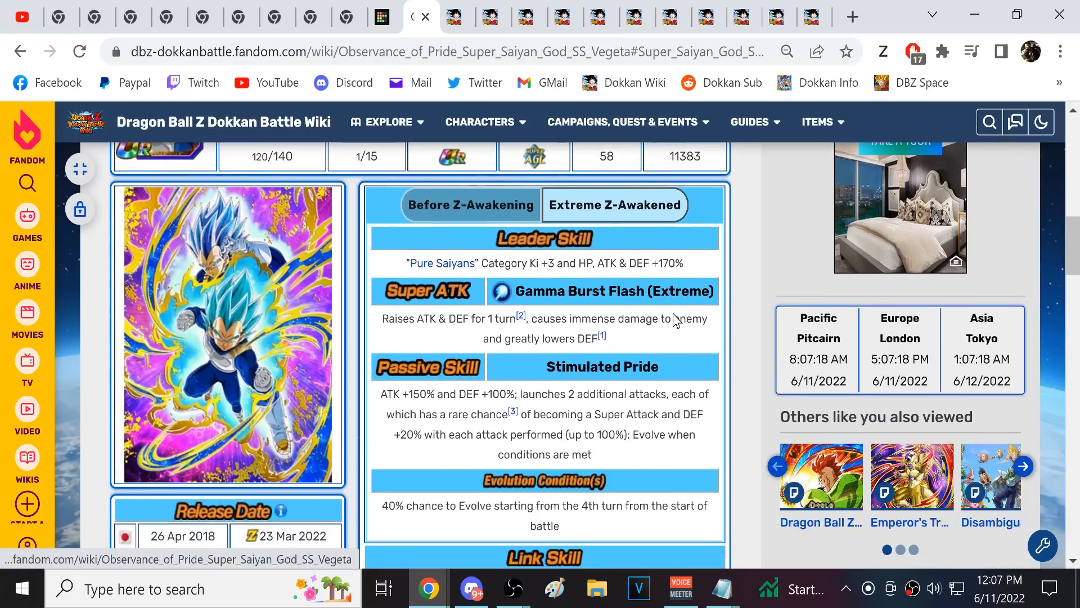
{"action": "scroll", "scroll_direction": "down", "scroll_amount": 3}
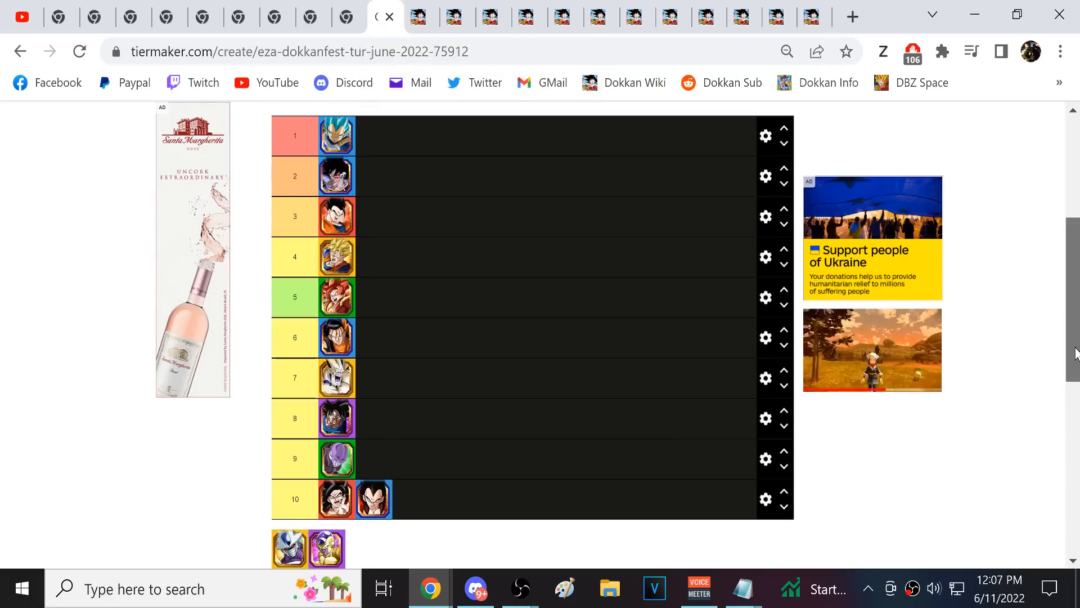
{"action": "scroll", "scroll_direction": "down", "scroll_amount": 3}
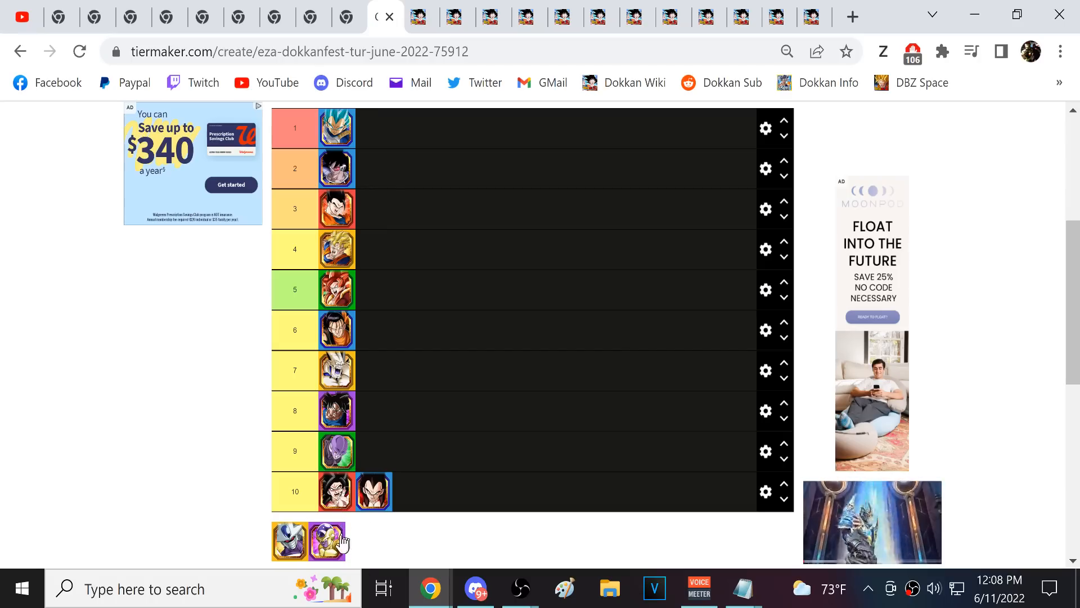
{"action": "mouse_move", "coordinate": [379, 547]}
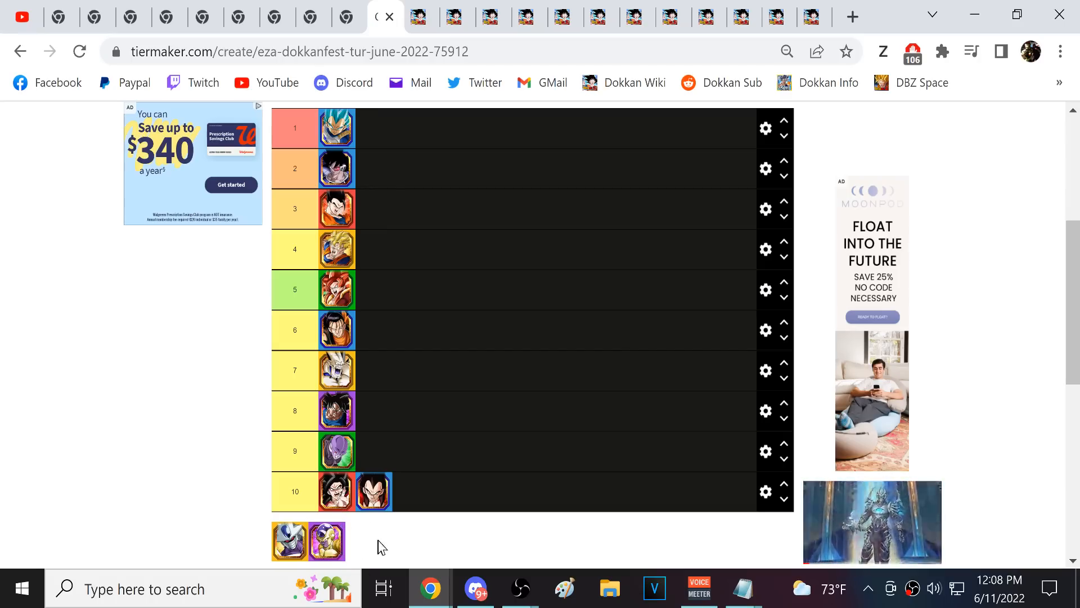